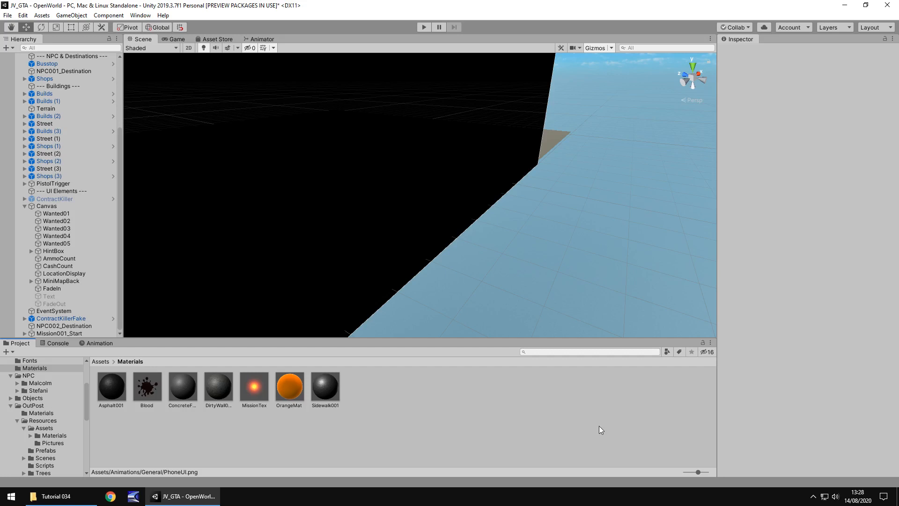
pyautogui.moveTo(478, 418)
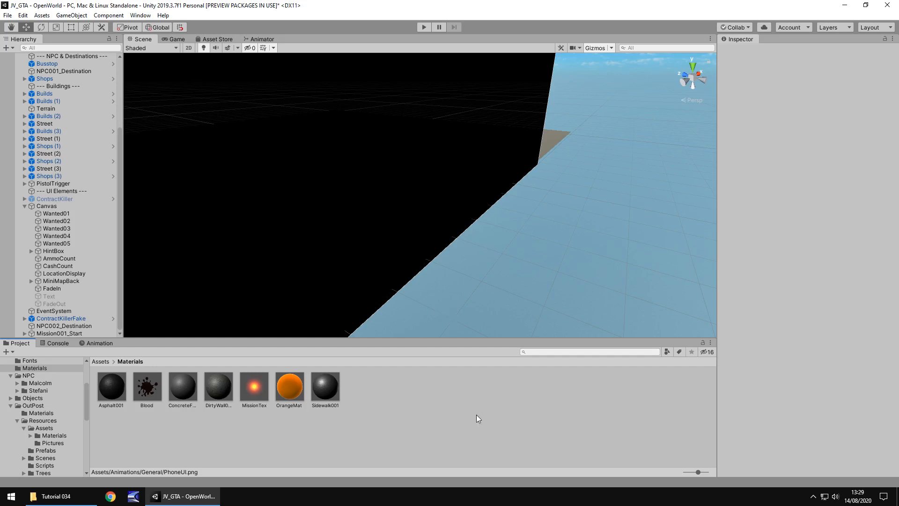
pyautogui.moveTo(572, 237)
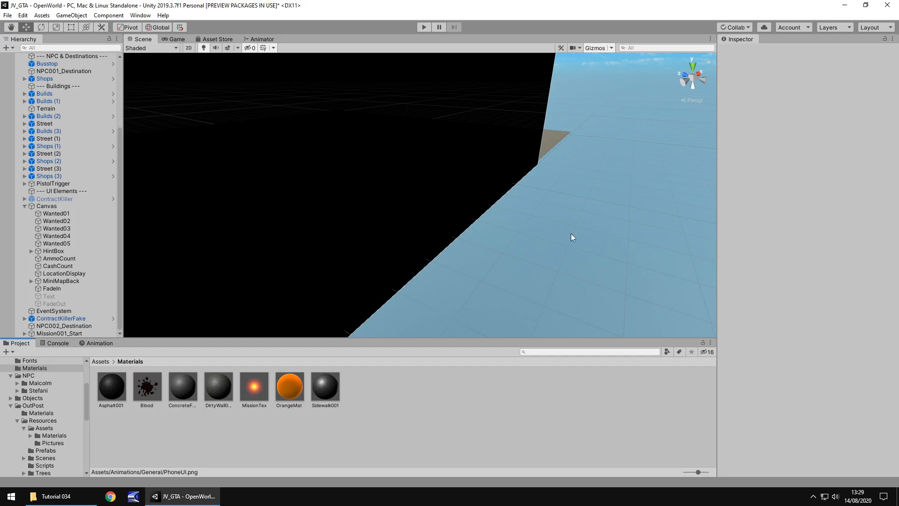
pyautogui.moveTo(608, 296)
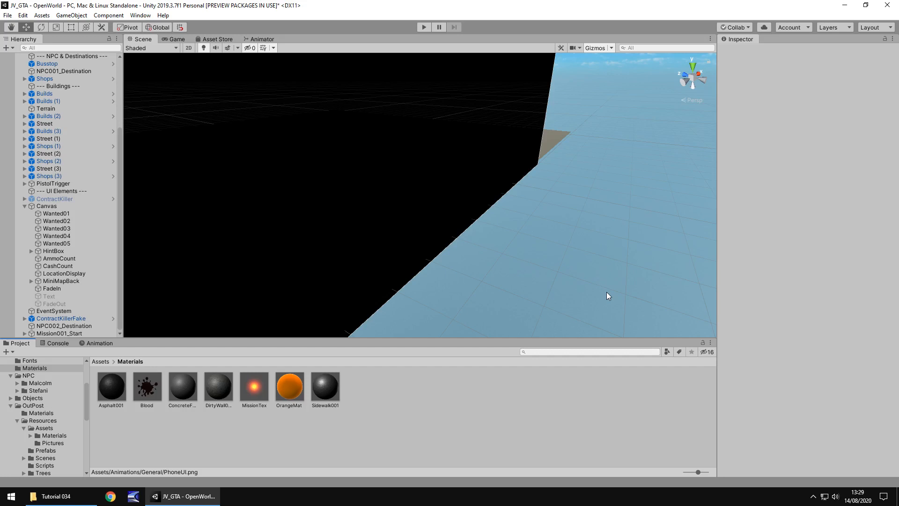
pyautogui.moveTo(350, 416)
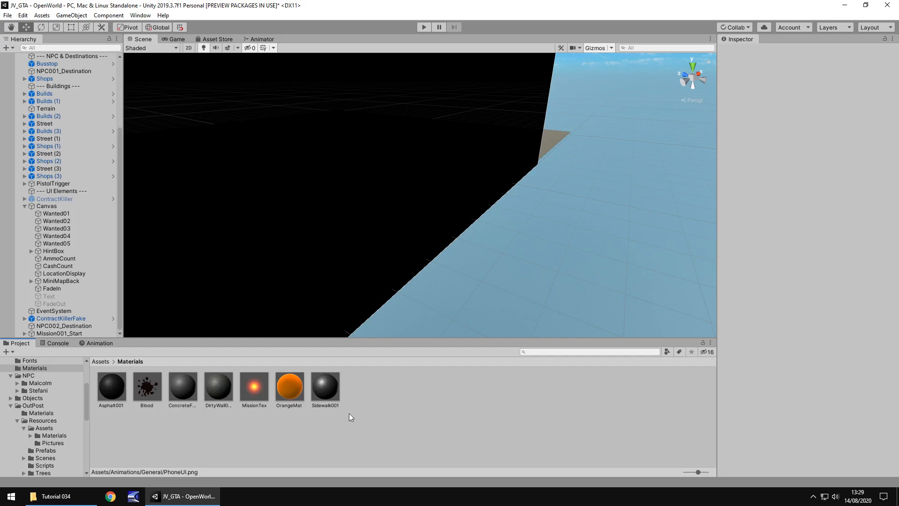
pyautogui.moveTo(303, 431)
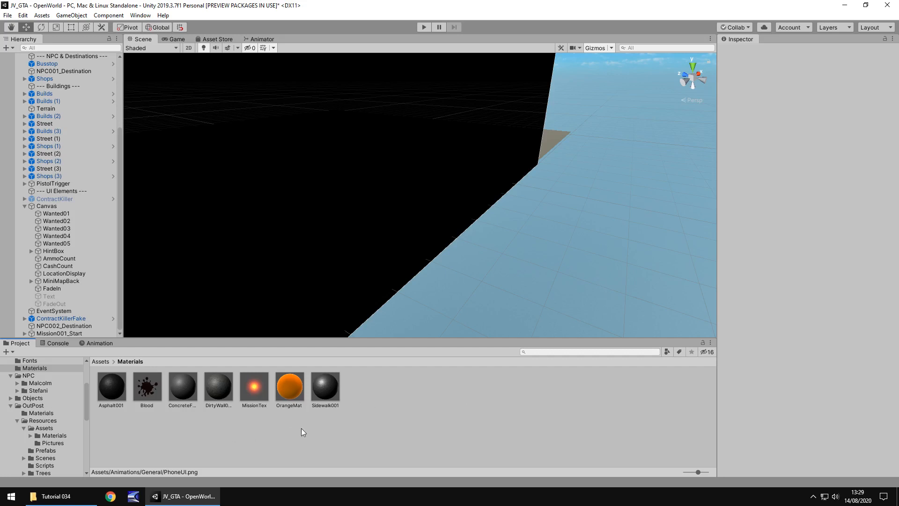
pyautogui.moveTo(127, 437)
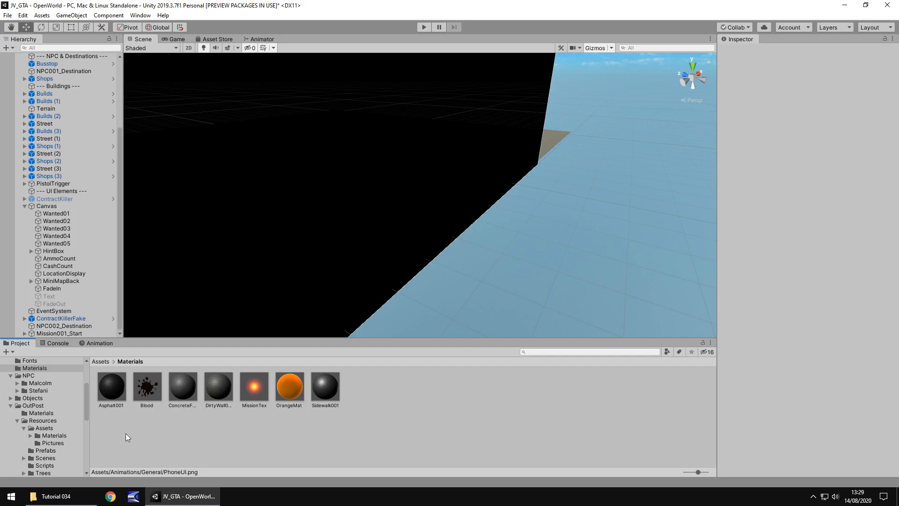
pyautogui.moveTo(66, 426)
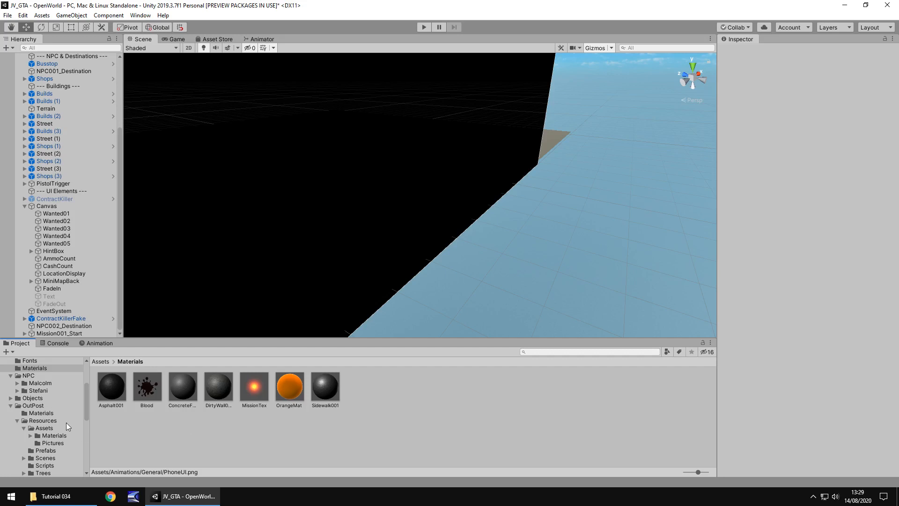
pyautogui.moveTo(90, 424)
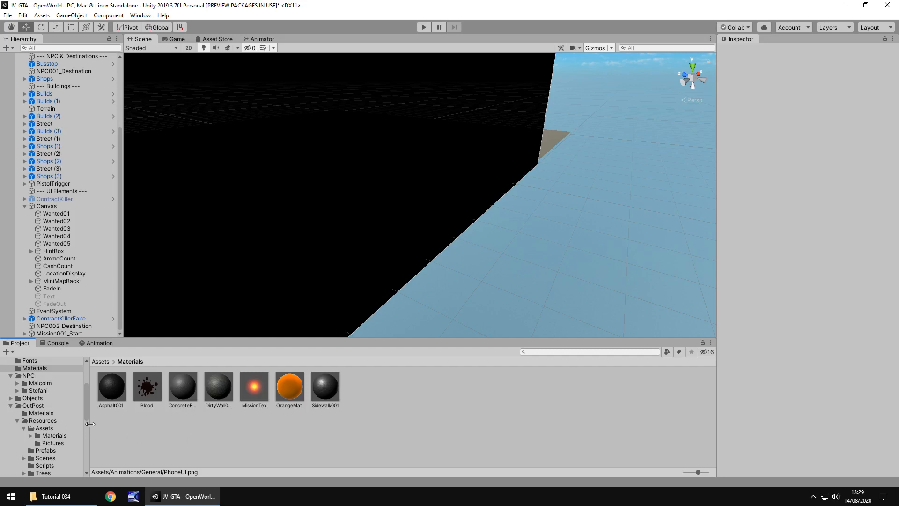
pyautogui.moveTo(49, 407)
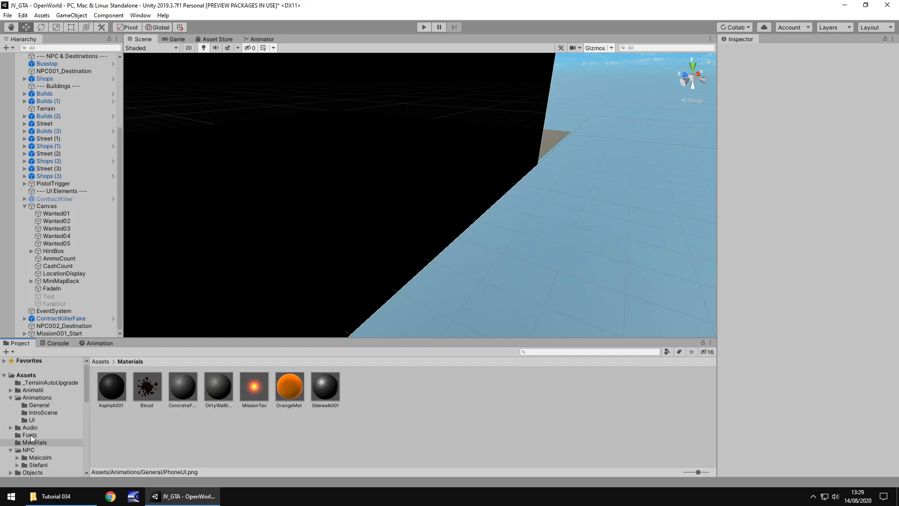
# Drag MsgAlert from the Tutorial 034 folder into Assets/Audio/FX and PhoneUI into Assets/Textures.
pyautogui.click(29, 427)
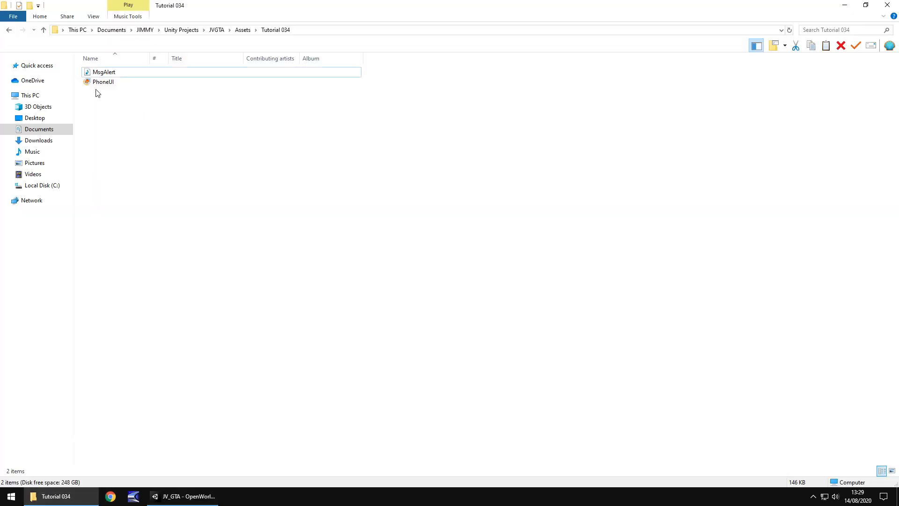
pyautogui.click(104, 72)
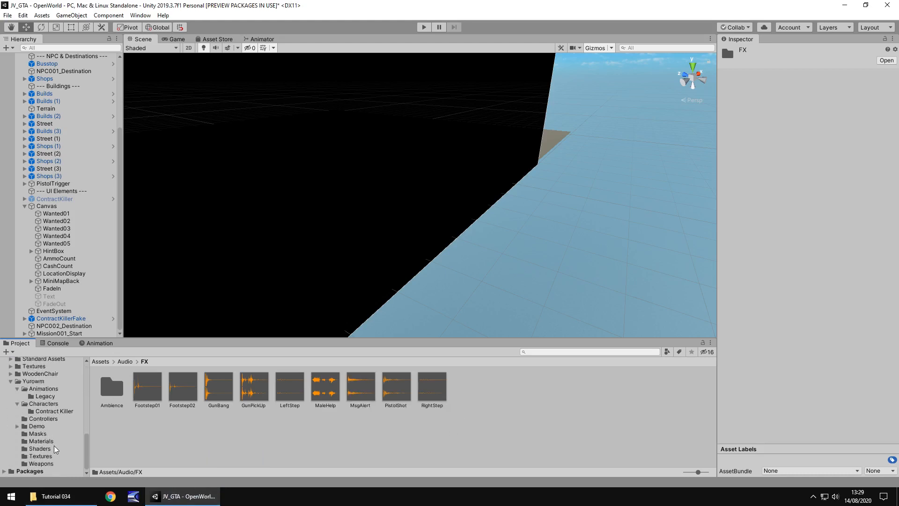
pyautogui.click(34, 366)
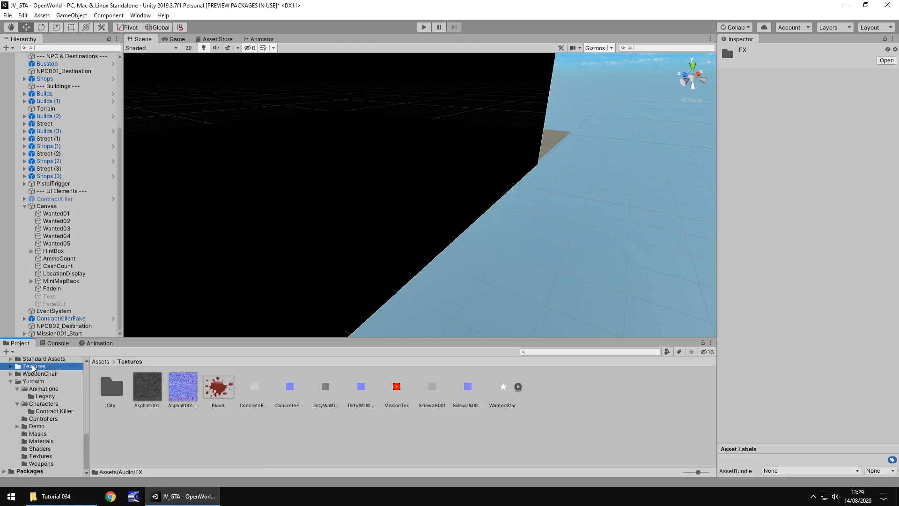
pyautogui.click(55, 495)
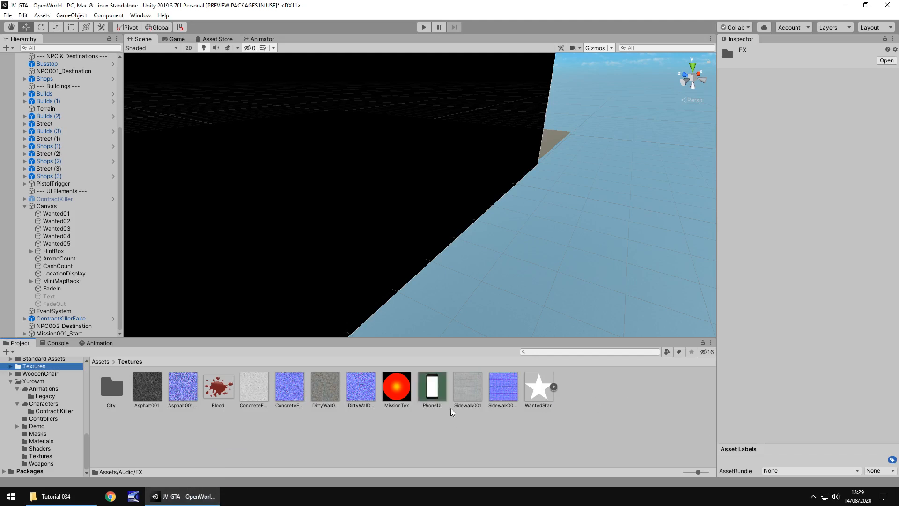
# Set PhoneUI's Texture Type to Sprite (2D and UI) and apply the import settings.
pyautogui.click(431, 387)
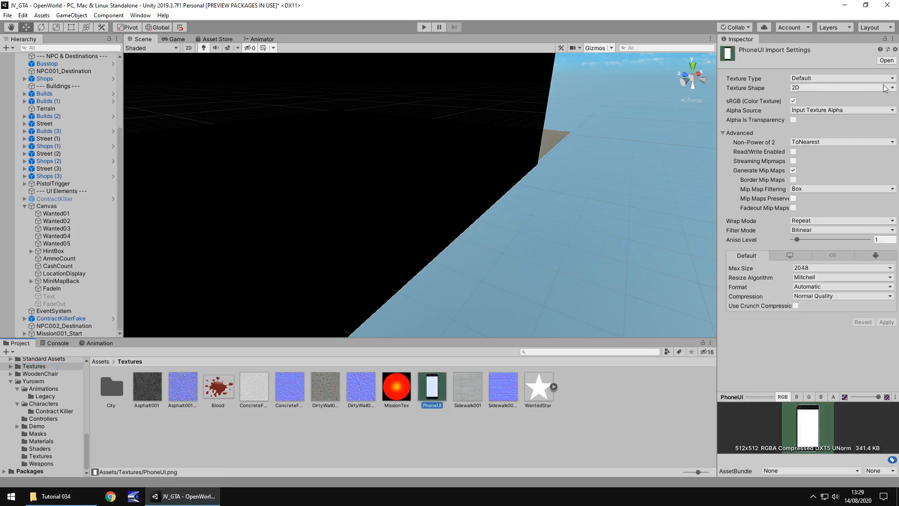
pyautogui.click(840, 78)
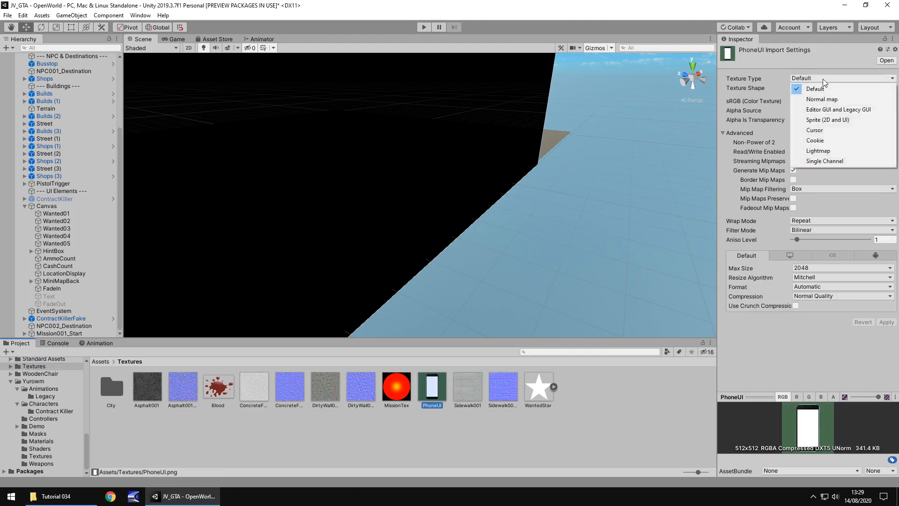
pyautogui.click(827, 120)
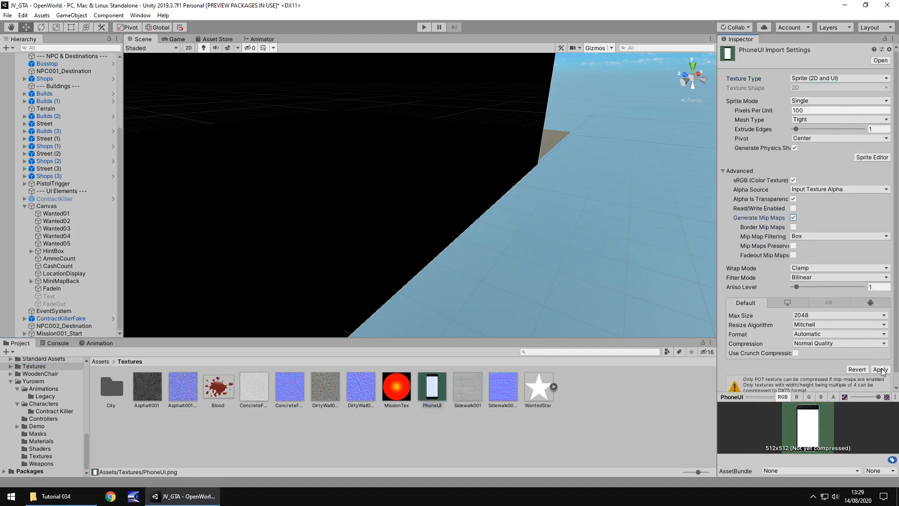
pyautogui.click(879, 368)
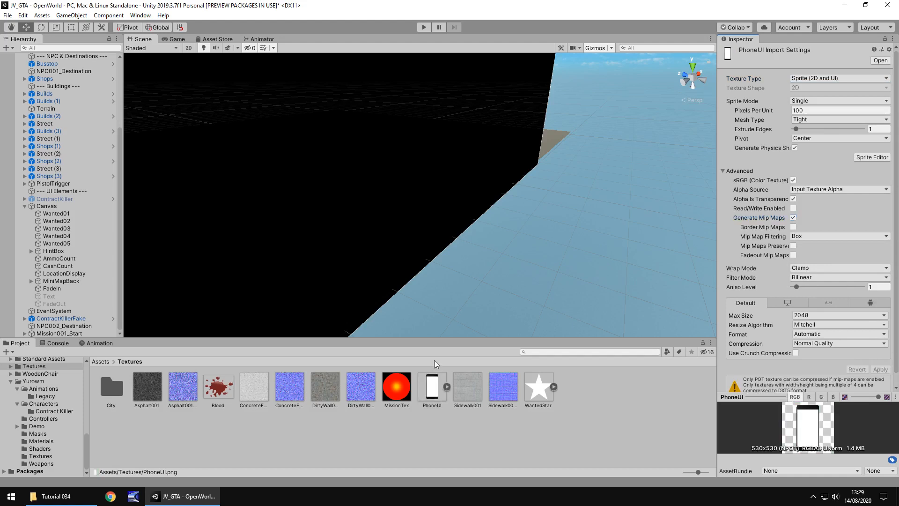
pyautogui.moveTo(521, 333)
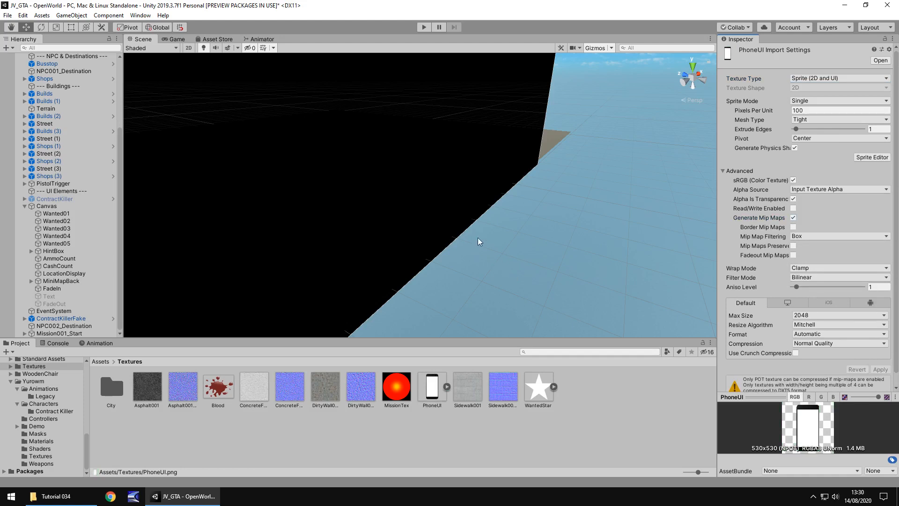
pyautogui.moveTo(360, 231)
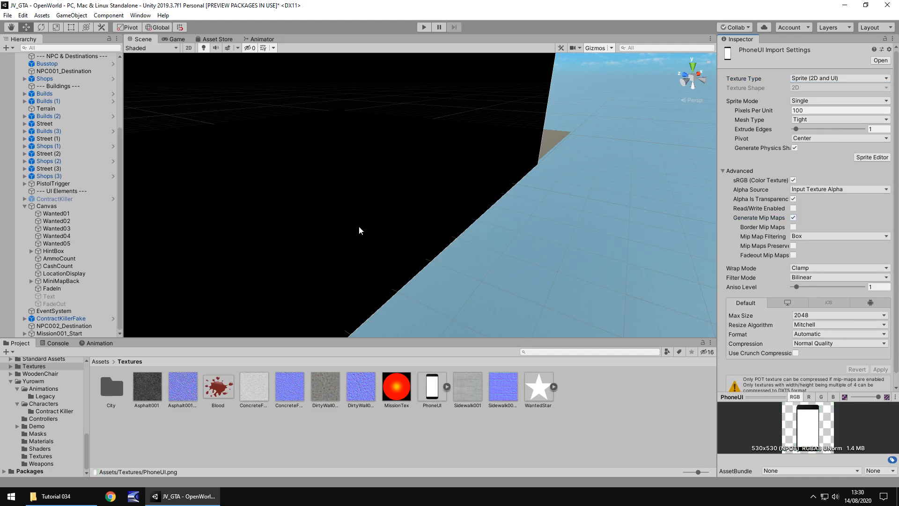
pyautogui.moveTo(371, 199)
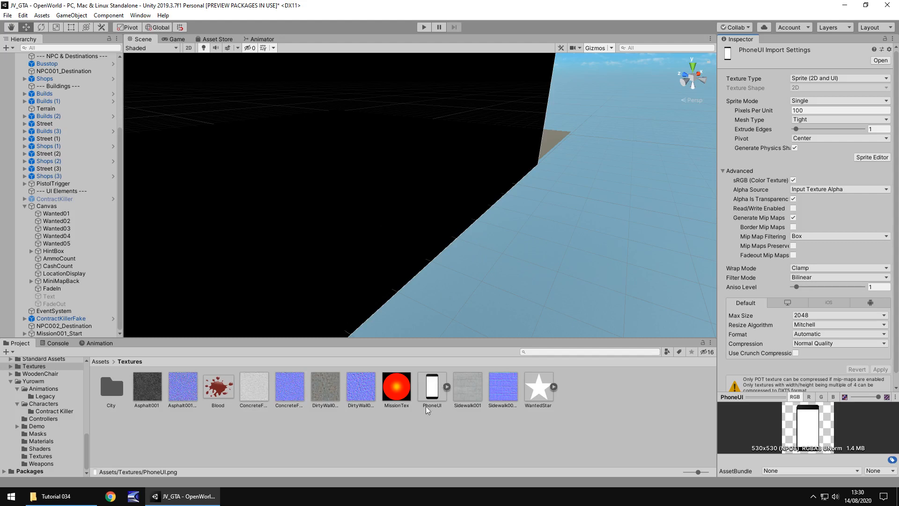
pyautogui.moveTo(411, 252)
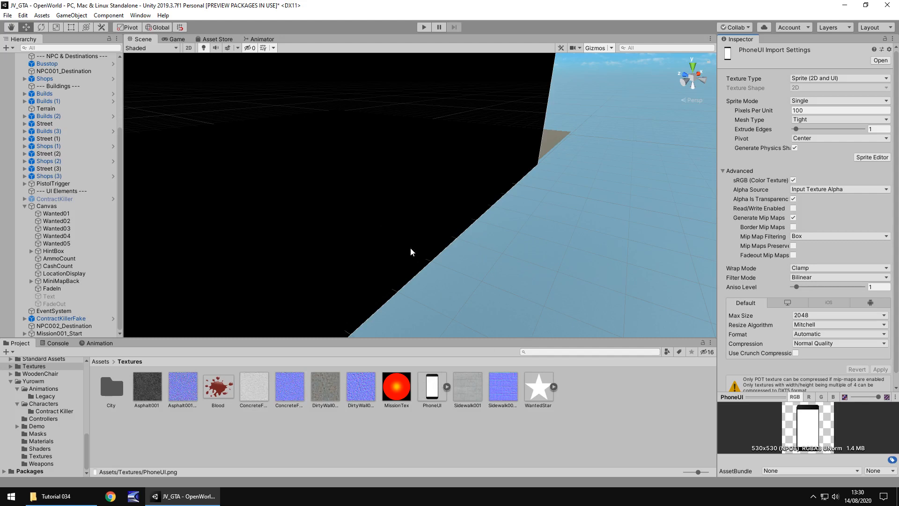
# Add a UI Image under the Canvas and drag the white square toward the right.
pyautogui.click(71, 15)
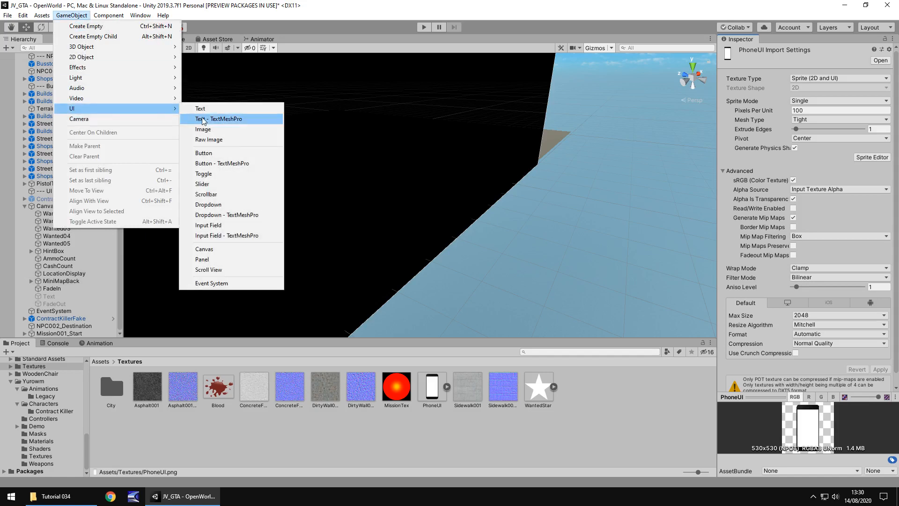
pyautogui.click(203, 129)
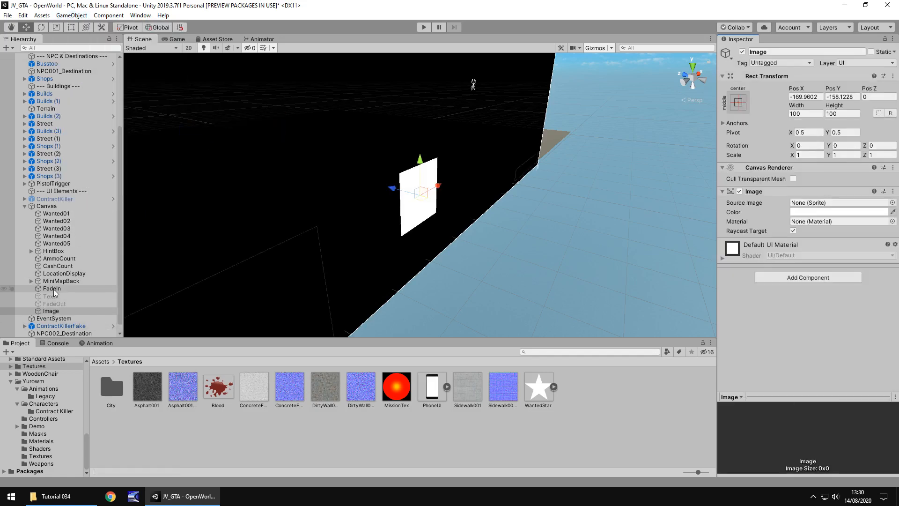
pyautogui.click(52, 288)
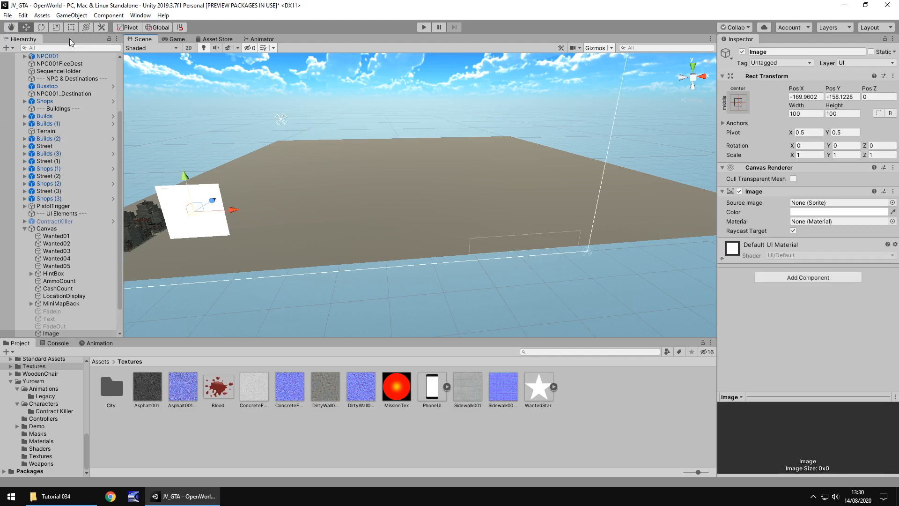
pyautogui.moveTo(195, 210); pyautogui.dragTo(565, 226)
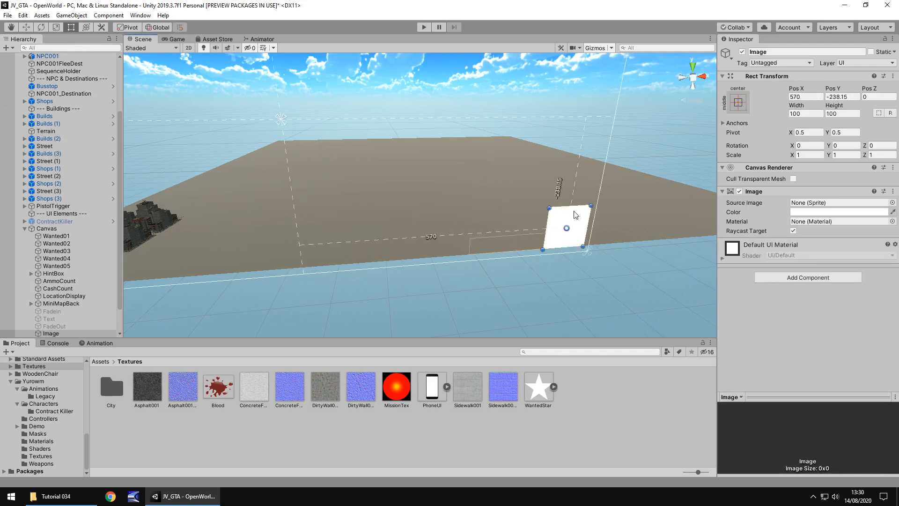
pyautogui.moveTo(567, 227); pyautogui.dragTo(518, 225)
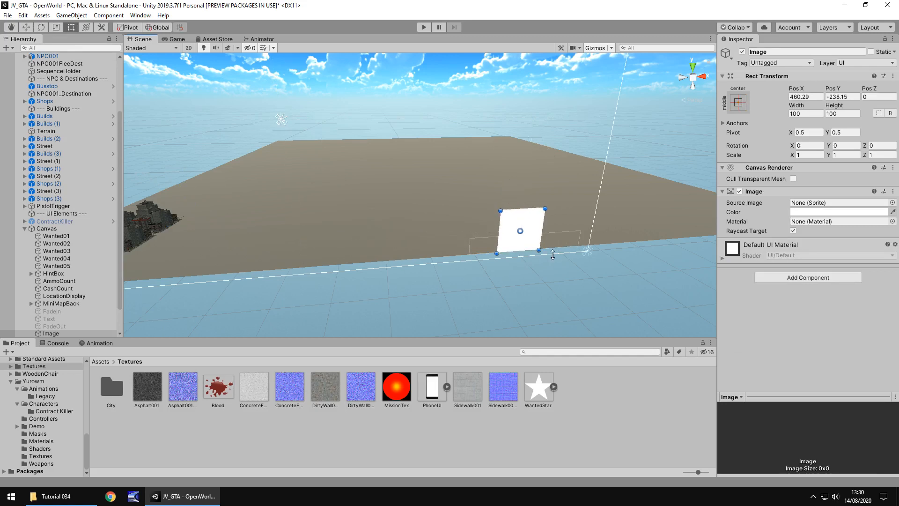
pyautogui.moveTo(527, 271)
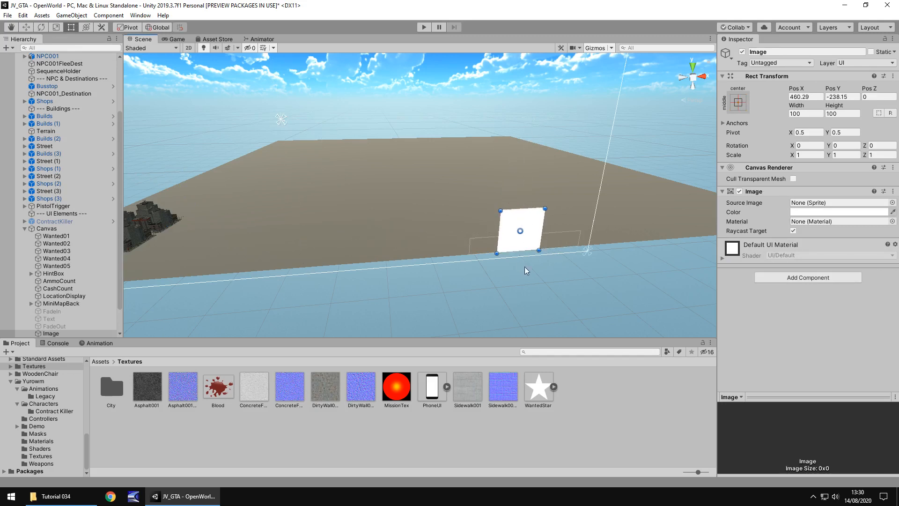
pyautogui.moveTo(509, 257)
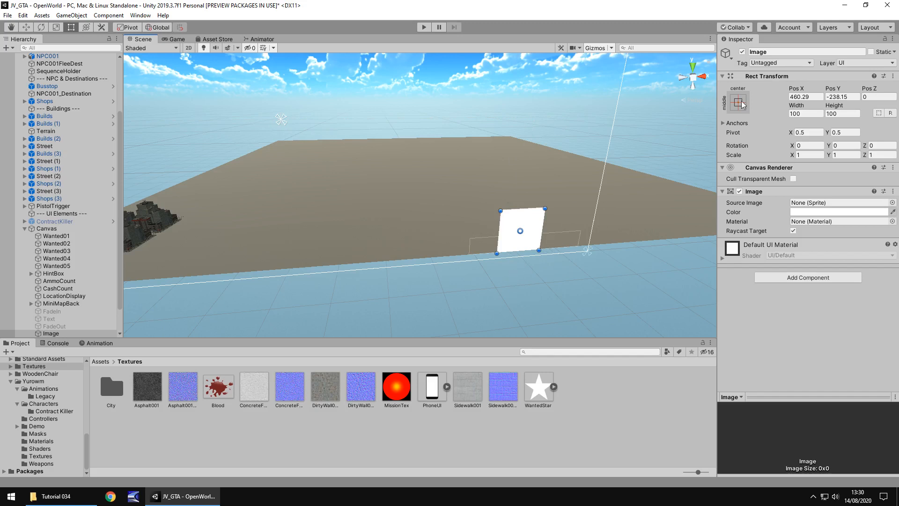
pyautogui.moveTo(753, 118)
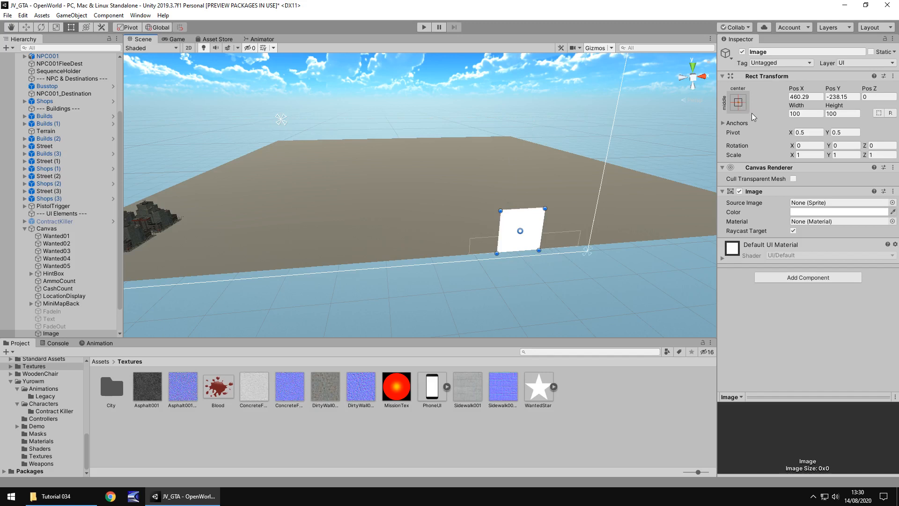
# Anchor the Image to the bottom-right and set its size to 400 by 400.
pyautogui.click(737, 102)
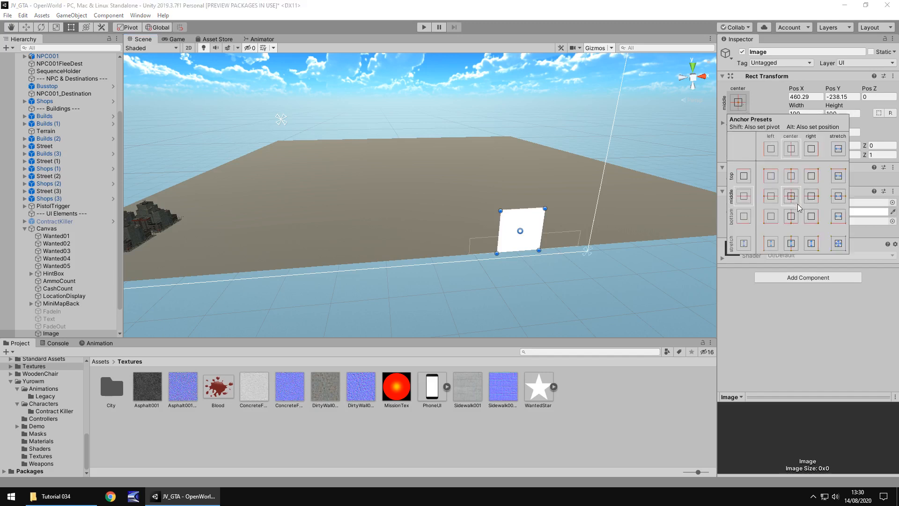
pyautogui.click(810, 216)
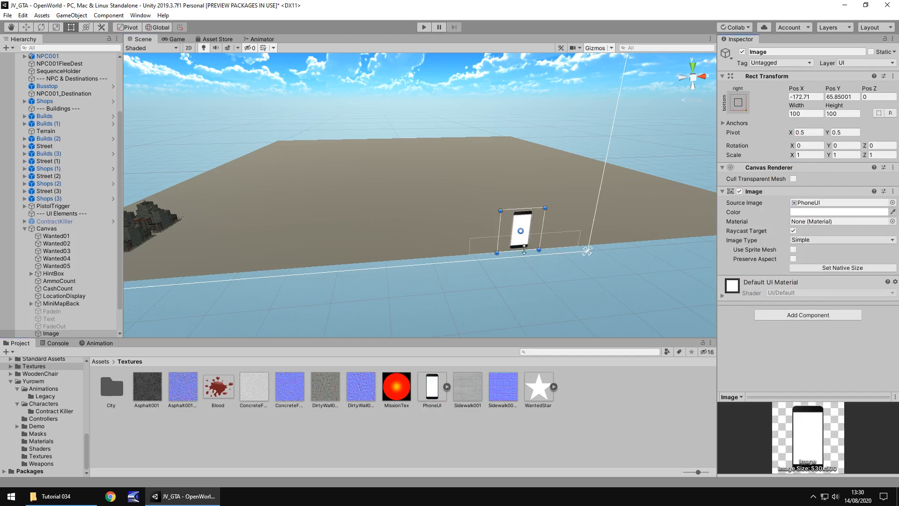
pyautogui.moveTo(759, 203)
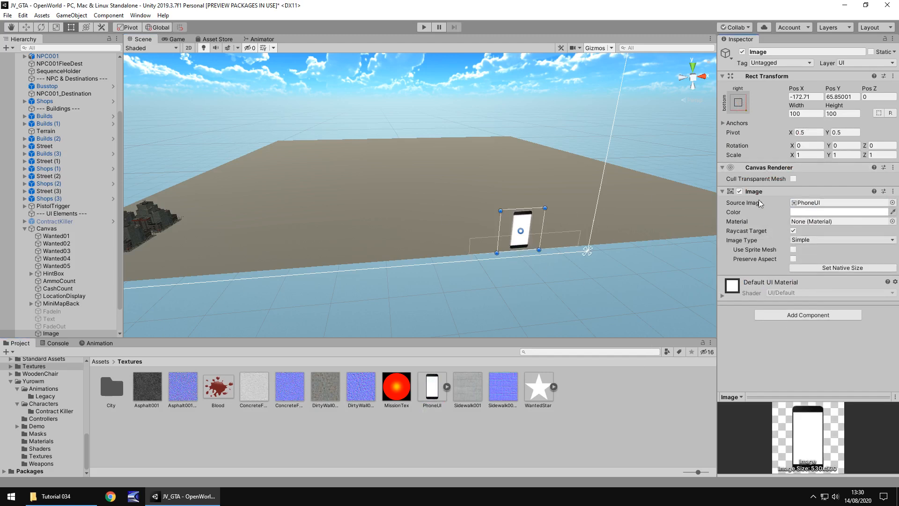
pyautogui.click(805, 113)
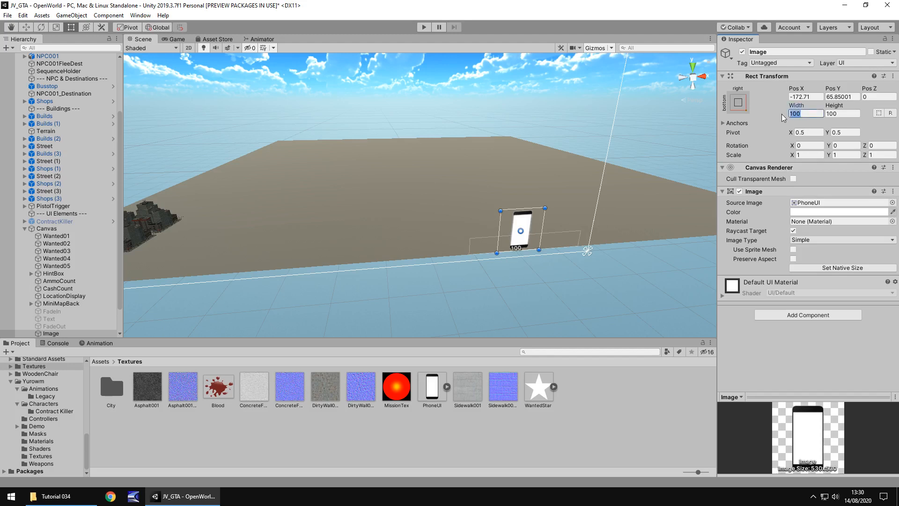
pyautogui.write('4')
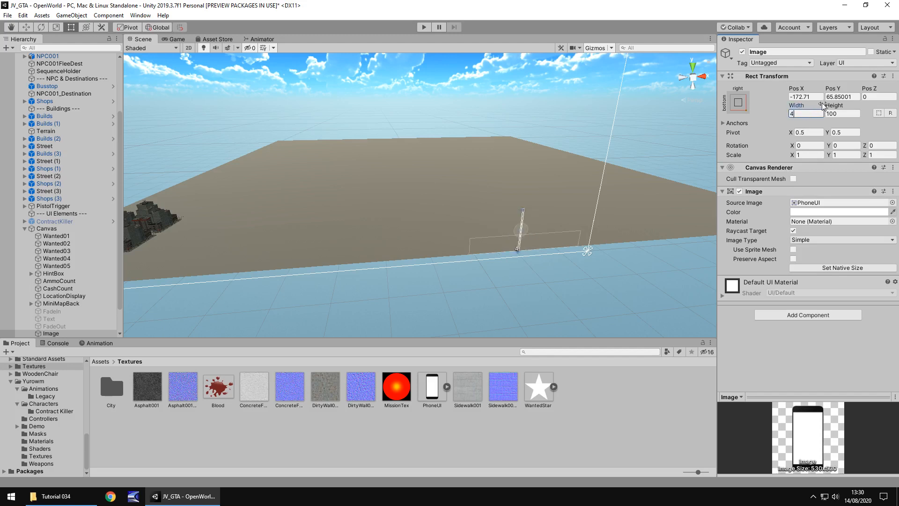
pyautogui.write('400')
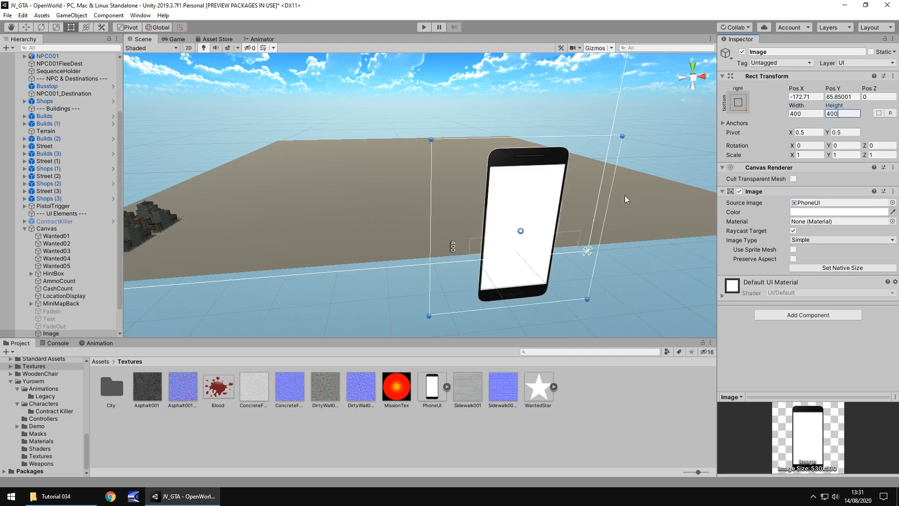
# Nudge the phone image into place and preview it in the Game view.
pyautogui.moveTo(519, 229); pyautogui.dragTo(510, 223)
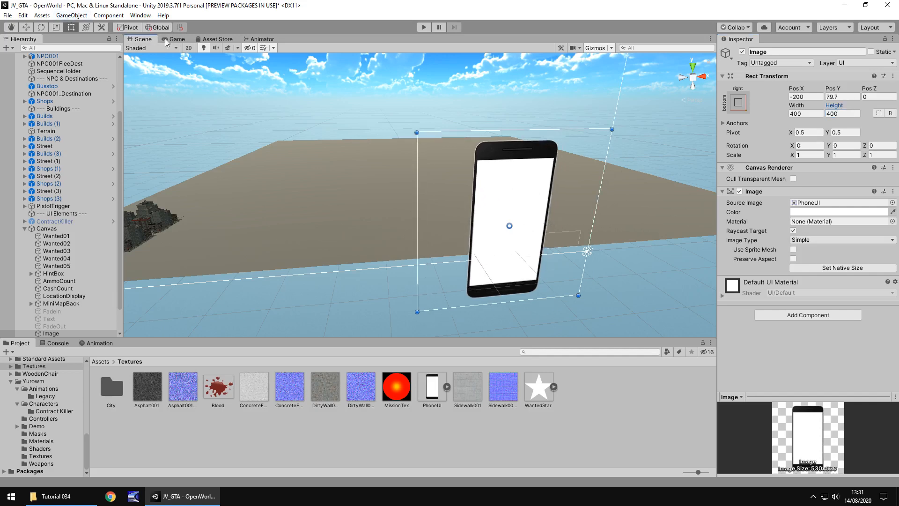
pyautogui.click(177, 38)
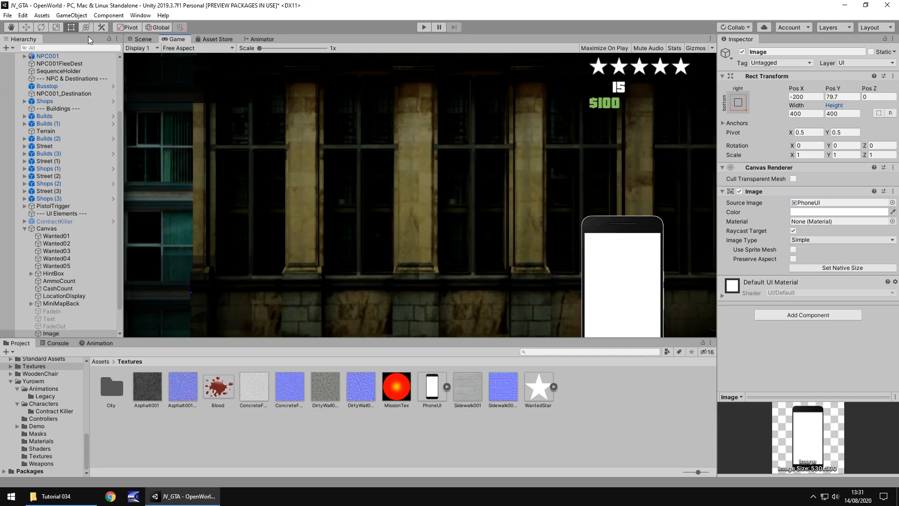
pyautogui.moveTo(138, 38)
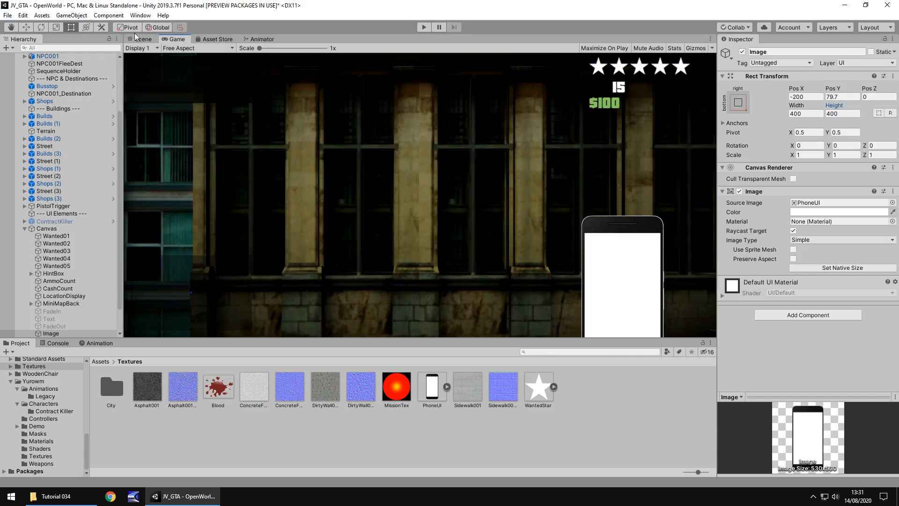
pyautogui.click(143, 39)
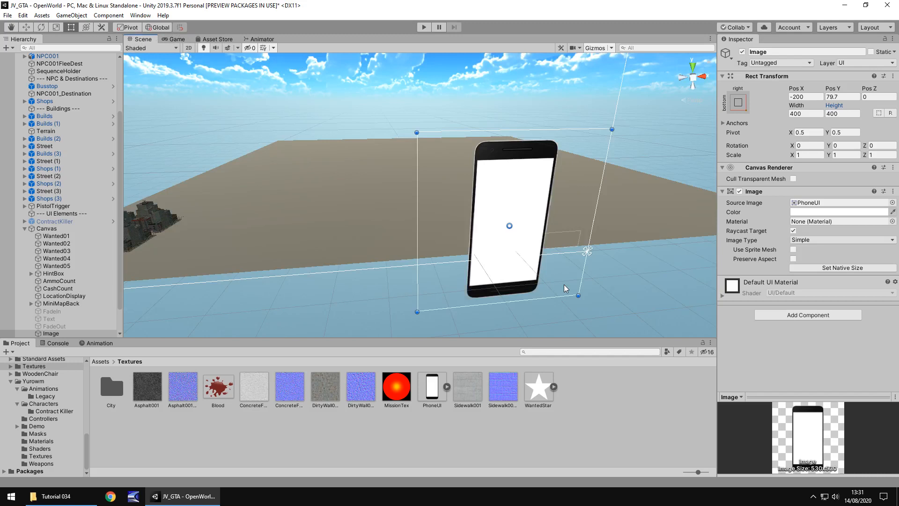
pyautogui.moveTo(250, 269)
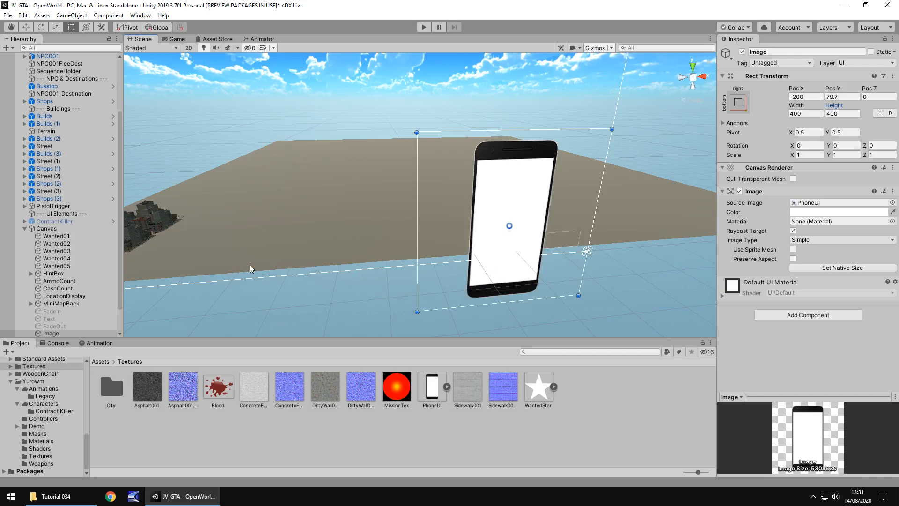
pyautogui.moveTo(265, 262)
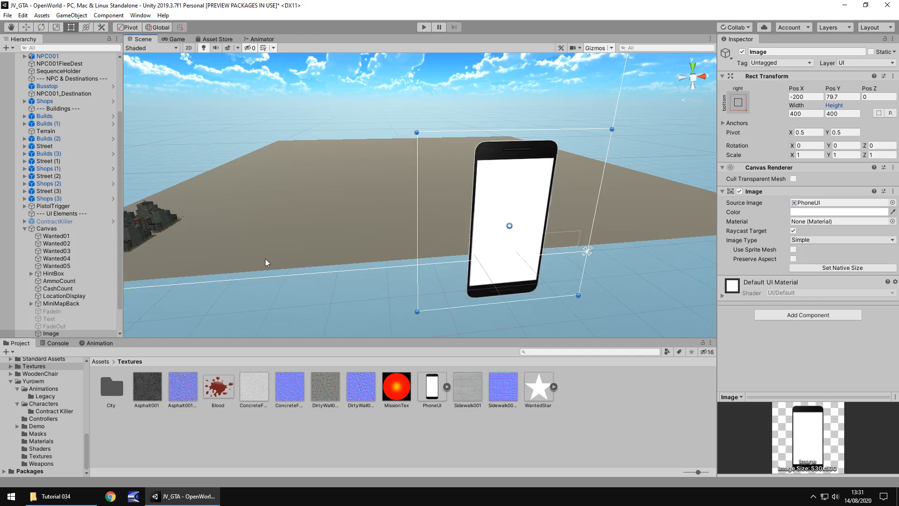
pyautogui.moveTo(263, 261)
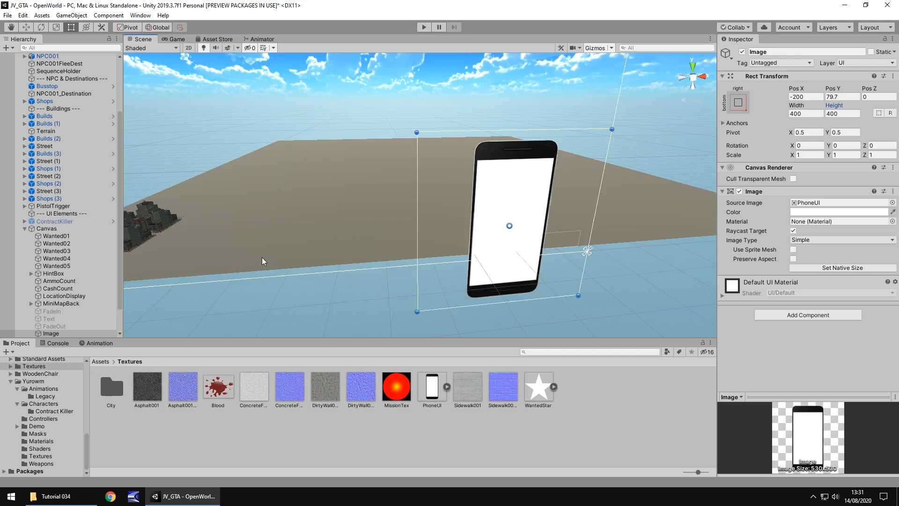
# Add a UI Text element as a child of the Phone image.
pyautogui.scroll(-3)
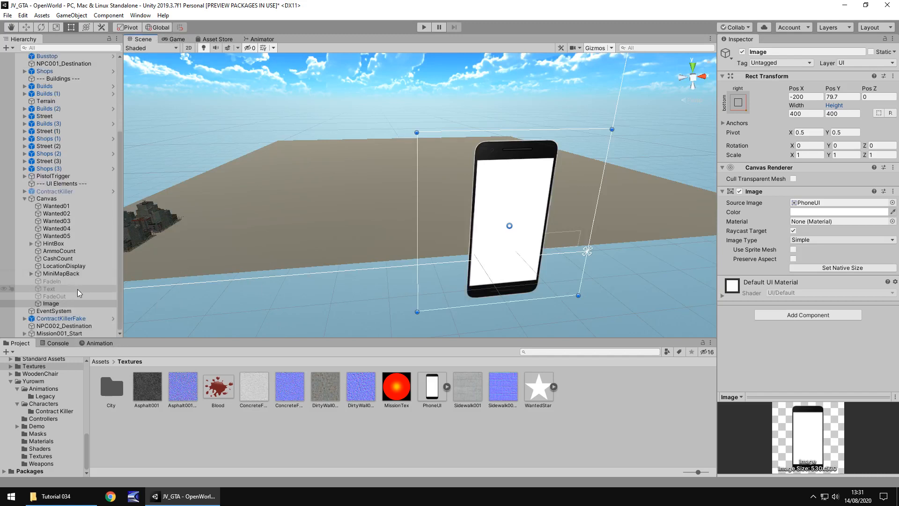
pyautogui.rightClick(51, 303)
pyautogui.write('Phone')
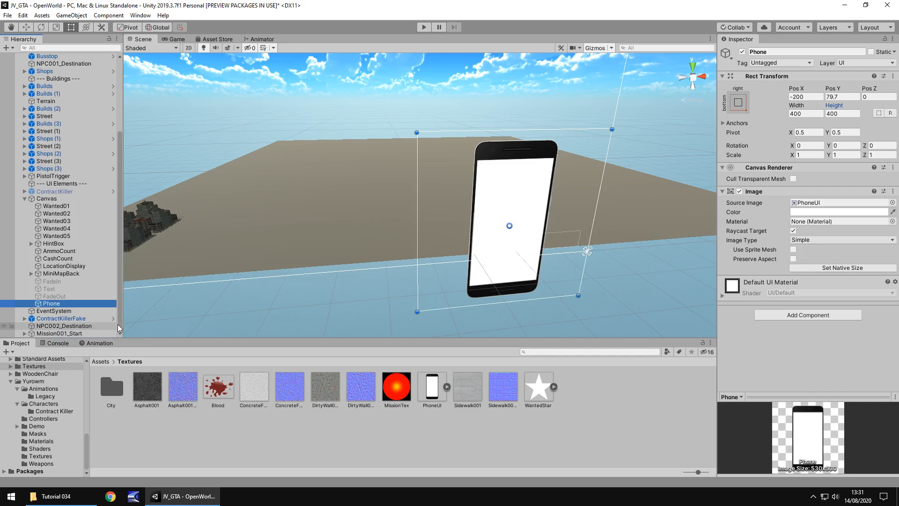
pyautogui.rightClick(50, 303)
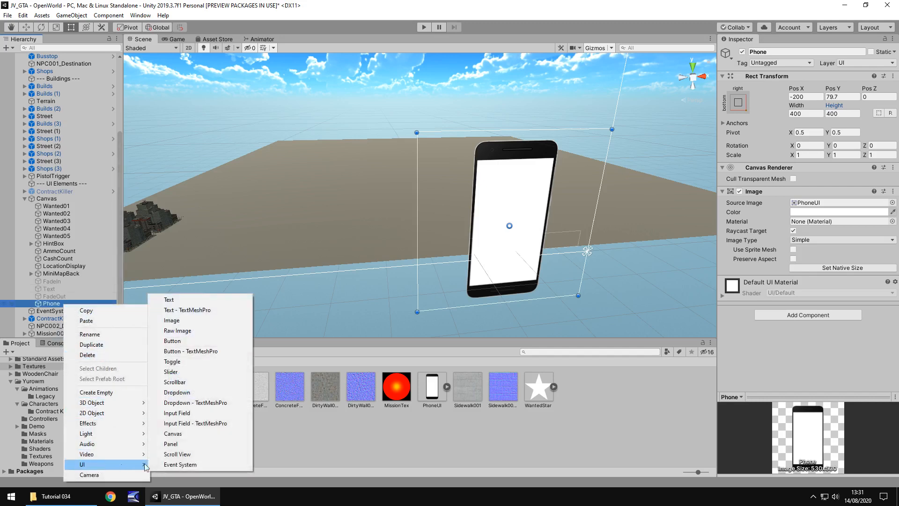
pyautogui.click(169, 299)
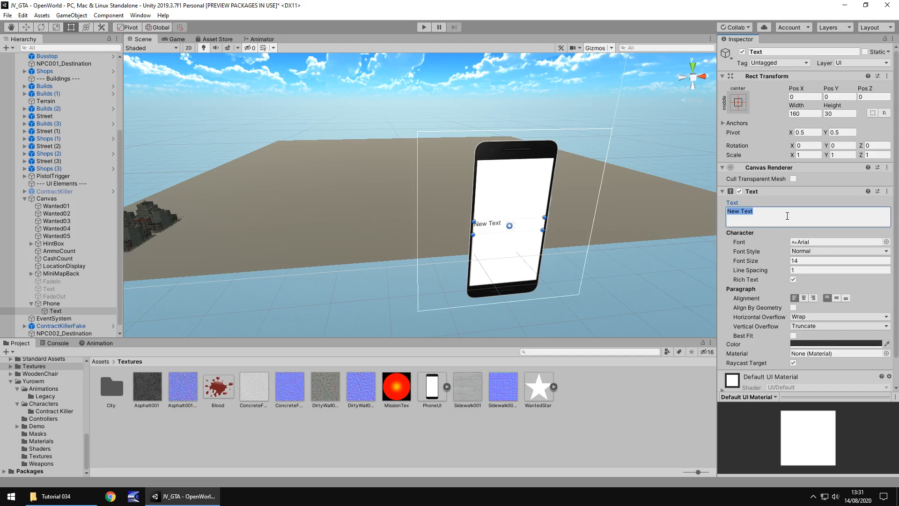
# Enter 'Come and meet me in South Las Meadows - Tony B' and fit the text box to the screen.
pyautogui.write('Come')
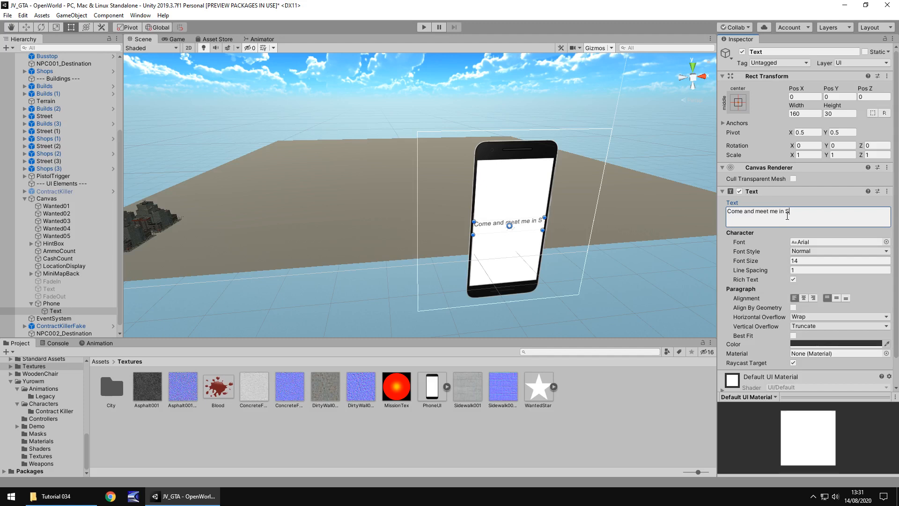
pyautogui.write('outh Las Meadows')
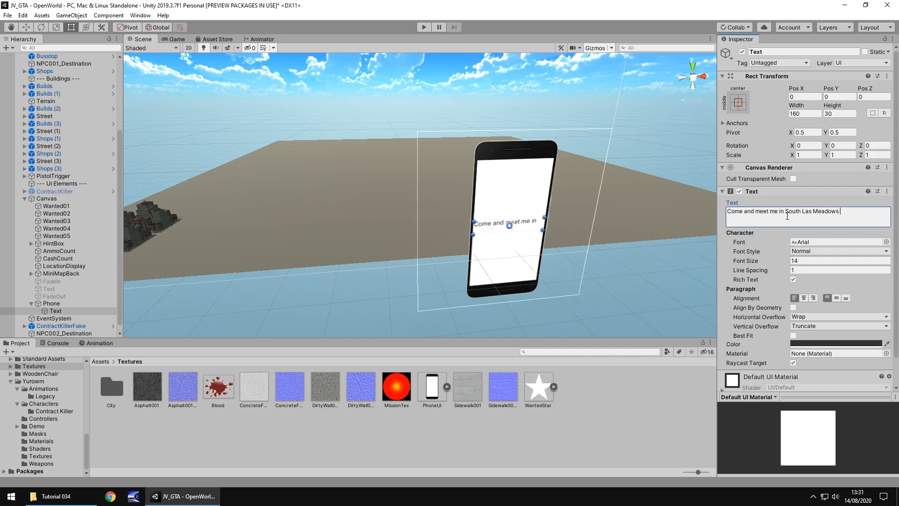
pyautogui.write('-')
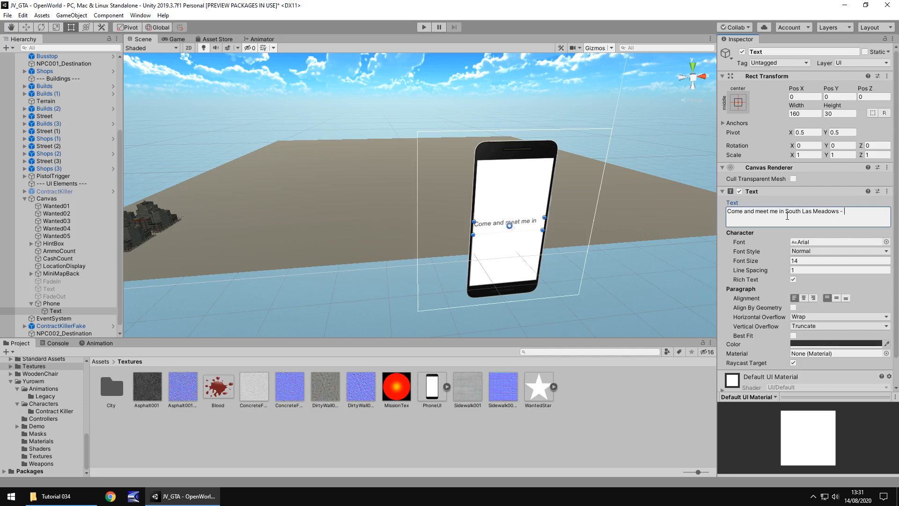
pyautogui.write('Tony B')
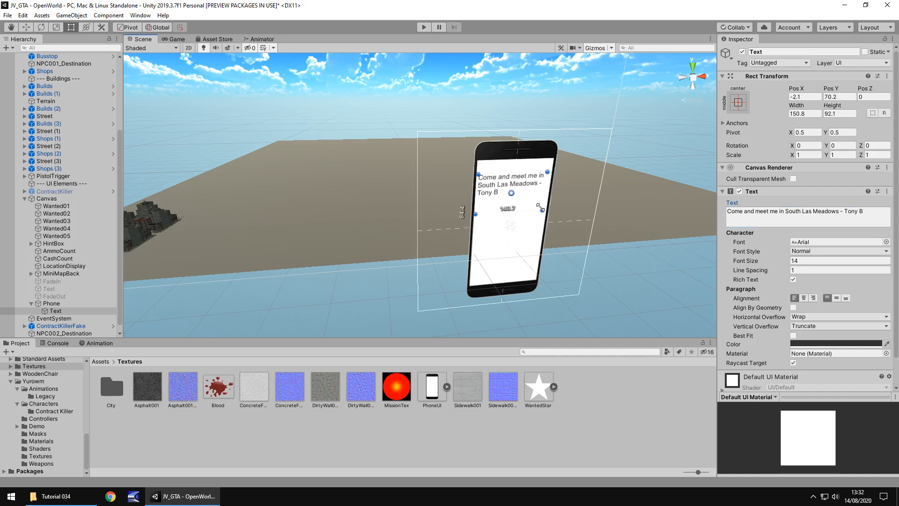
pyautogui.moveTo(539, 206); pyautogui.dragTo(536, 202)
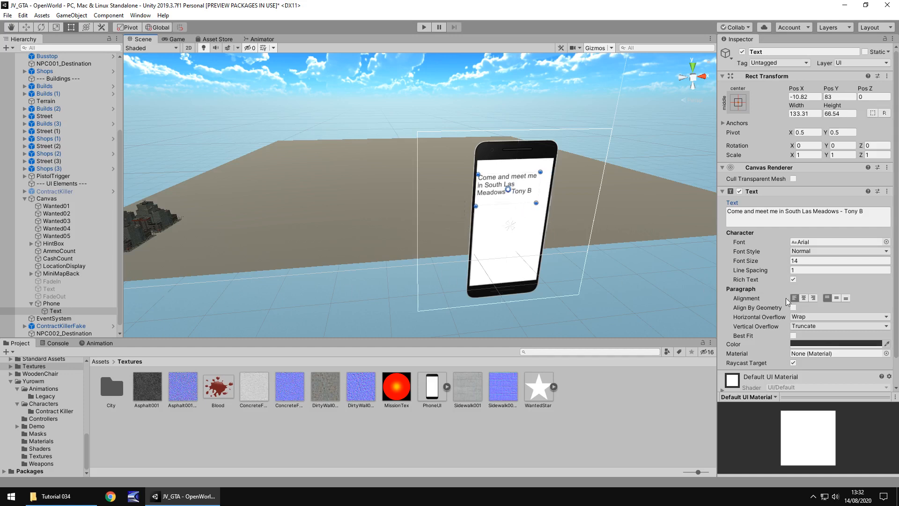
pyautogui.click(56, 310)
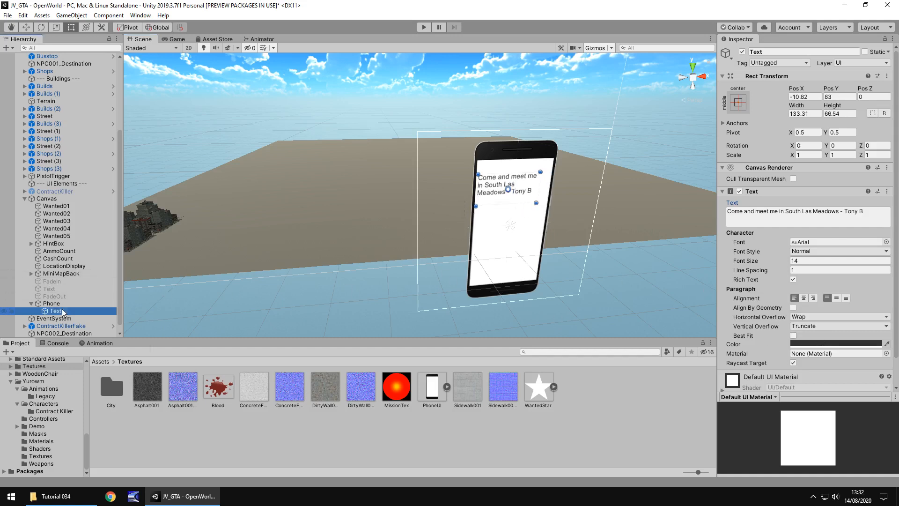
# Add a Raw Image from the Text object's context menu.
pyautogui.rightClick(55, 311)
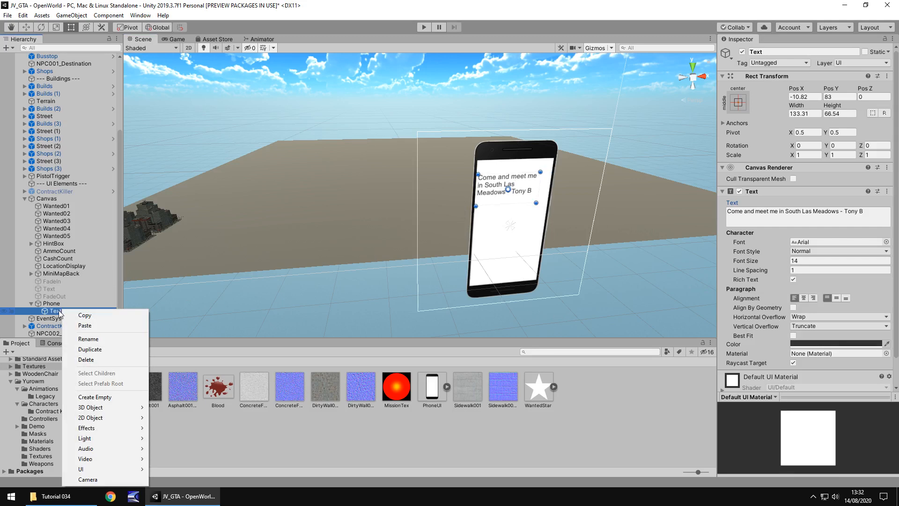
pyautogui.moveTo(81, 469)
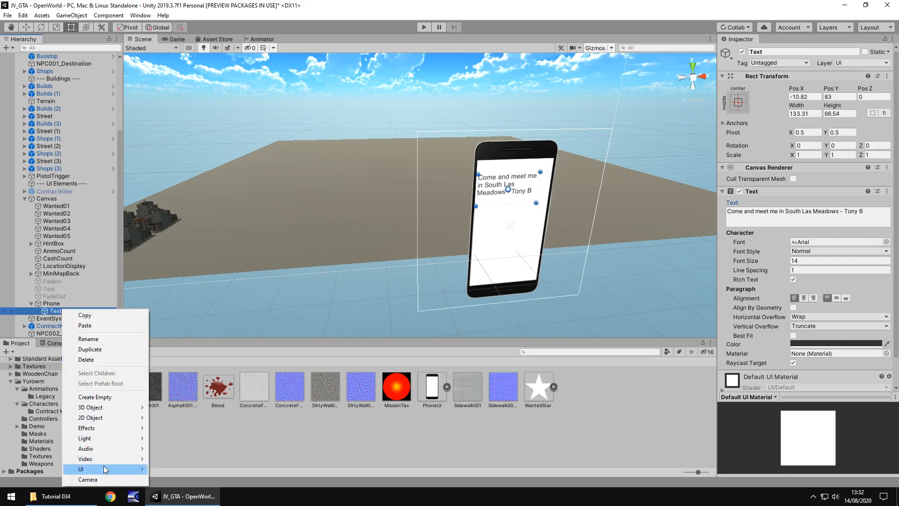
pyautogui.click(81, 469)
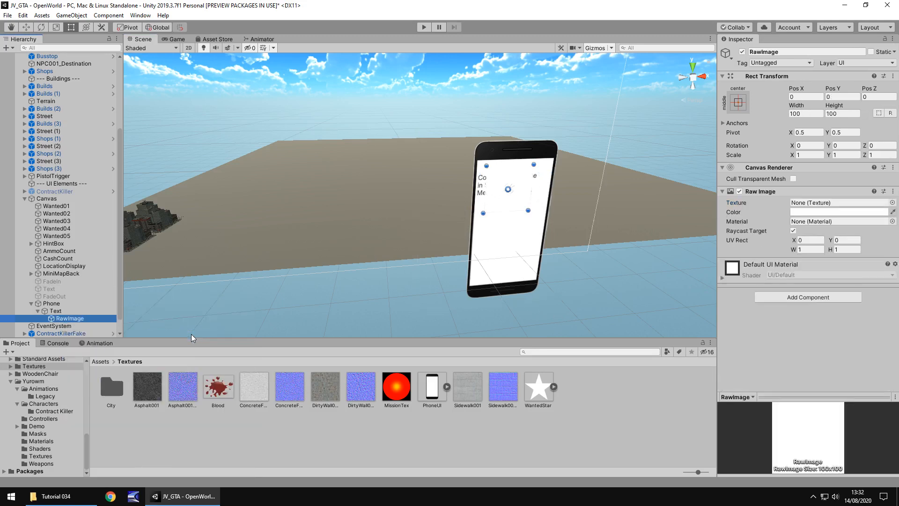
pyautogui.click(840, 211)
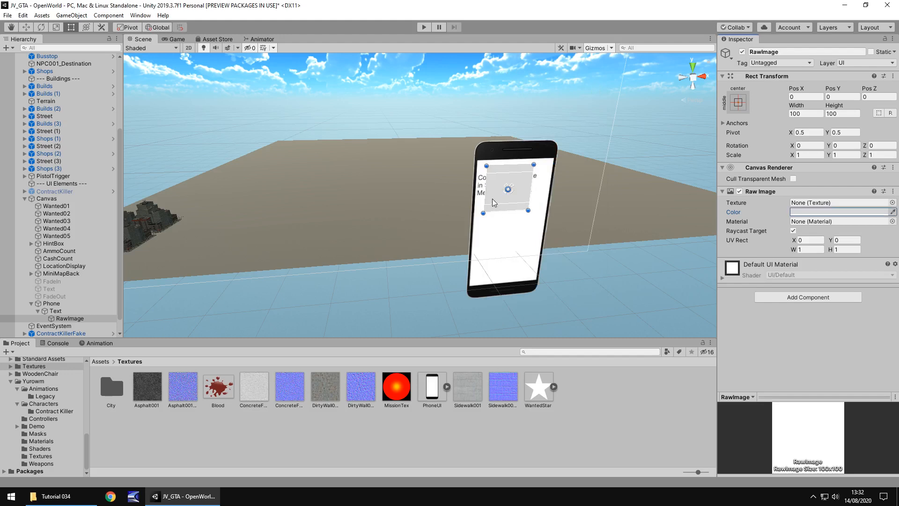
# Shape the Raw Image into a wide box over the message and nest the Text under it.
pyautogui.moveTo(507, 189); pyautogui.dragTo(499, 204)
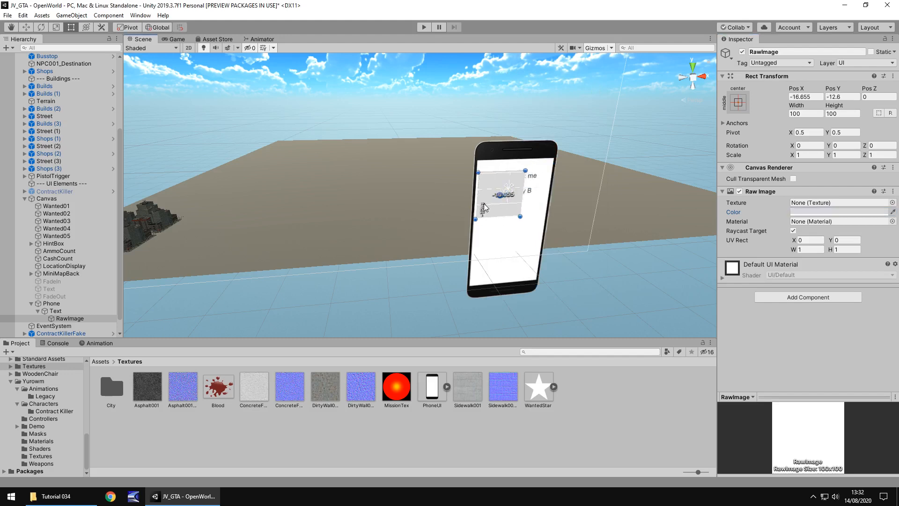
pyautogui.moveTo(521, 216); pyautogui.dragTo(528, 206)
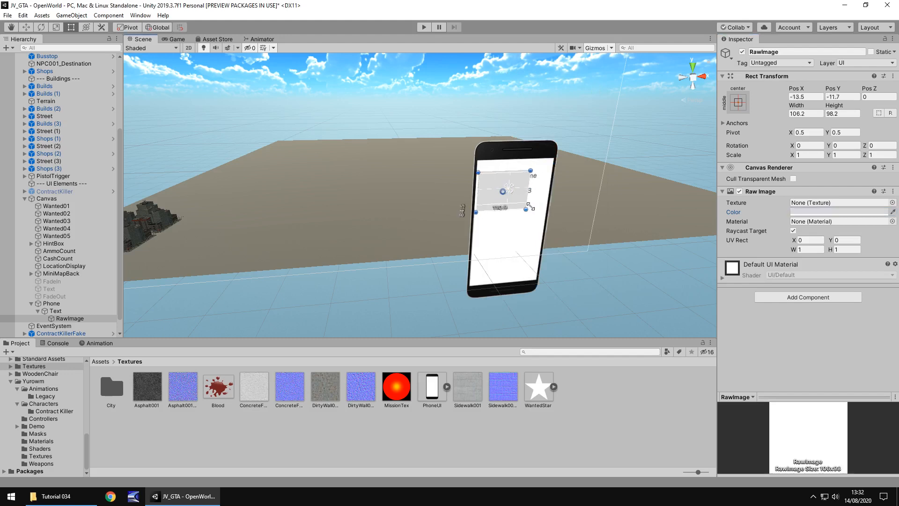
pyautogui.moveTo(531, 206); pyautogui.dragTo(508, 200)
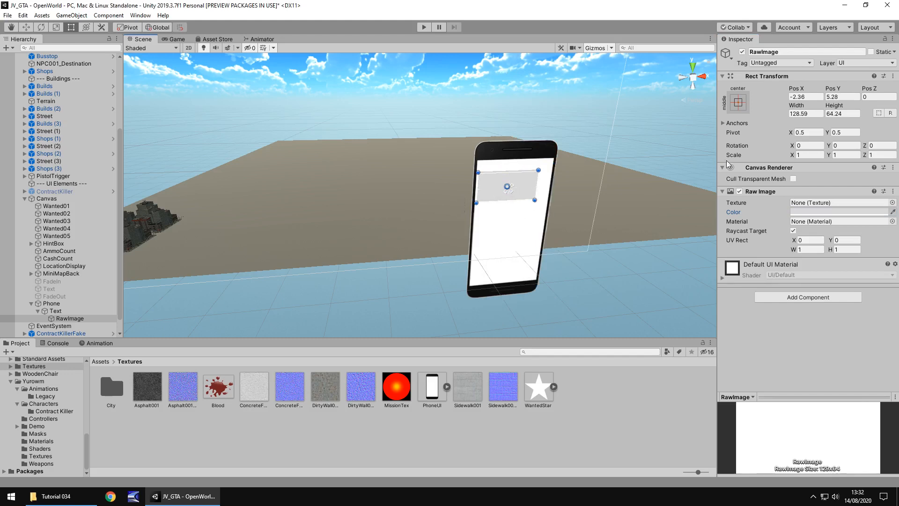
pyautogui.click(69, 318)
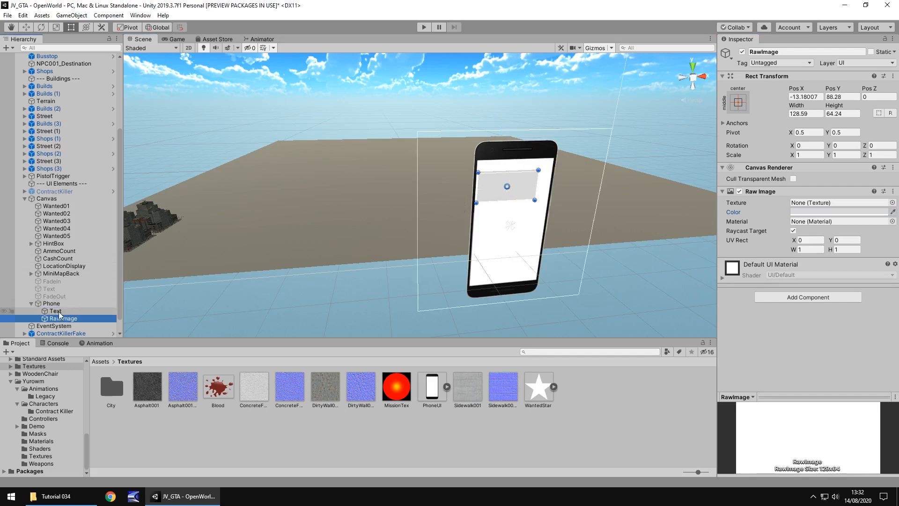
pyautogui.click(56, 310)
pyautogui.write('MessageA')
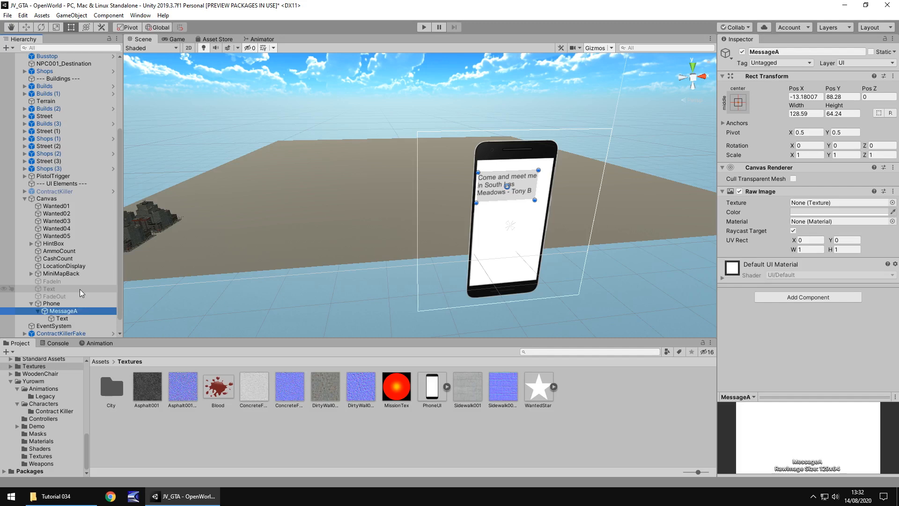
# Fit the message Text rect inside the MessageA box and check it in the Game view.
pyautogui.click(62, 318)
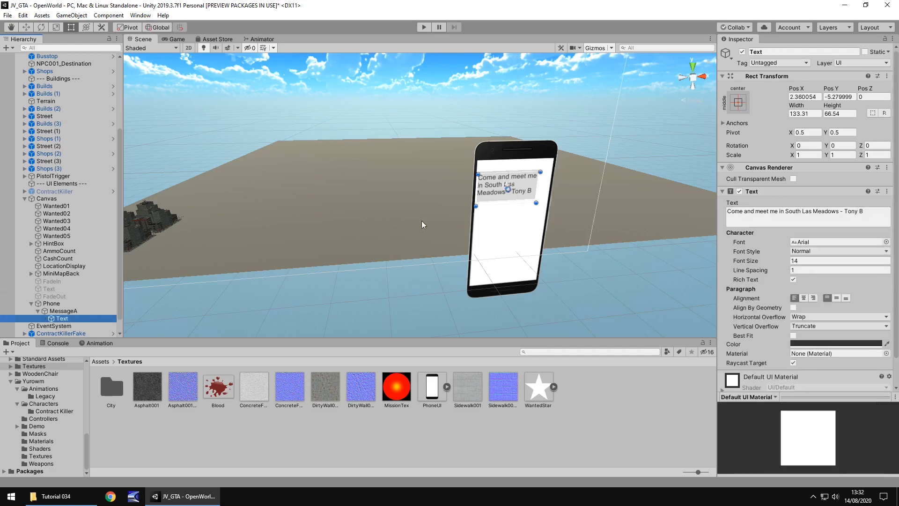
pyautogui.click(174, 38)
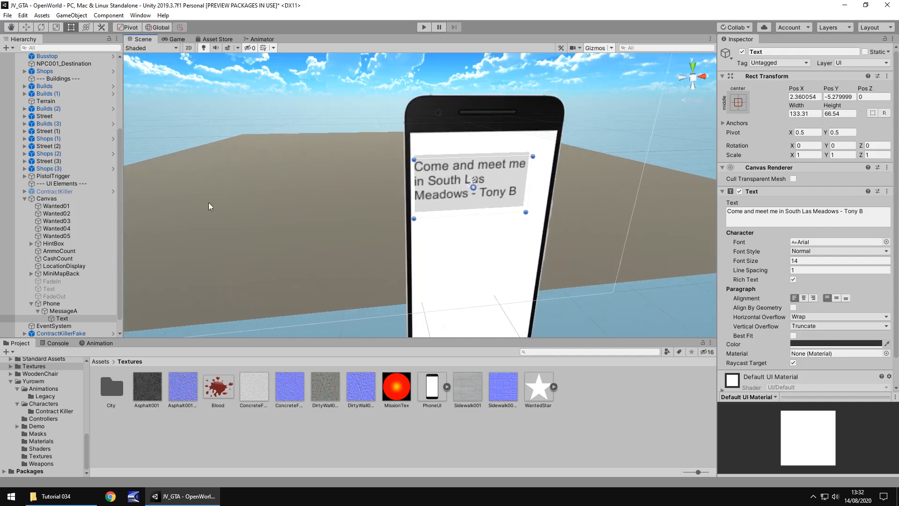
pyautogui.click(61, 318)
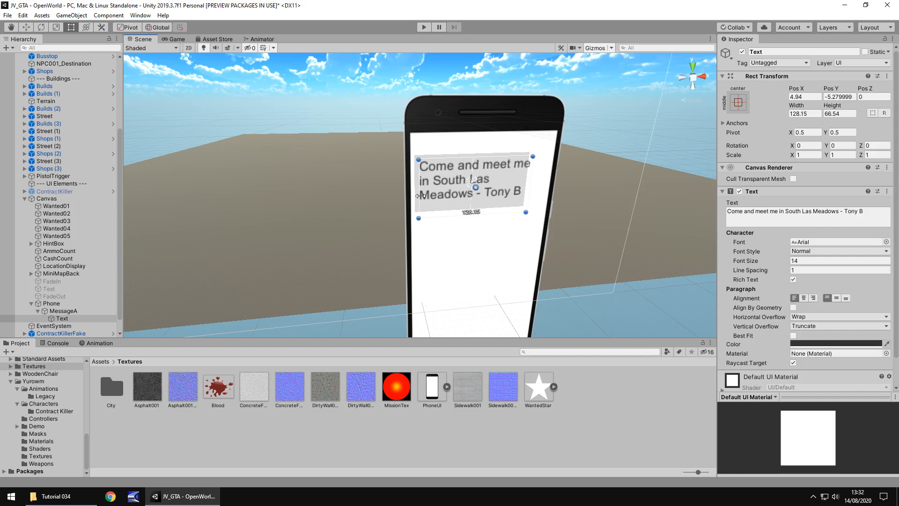
pyautogui.moveTo(532, 193)
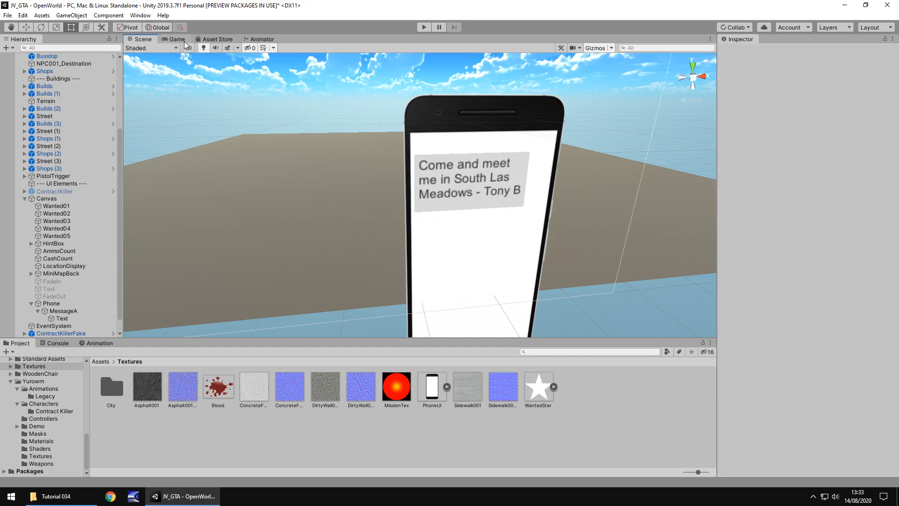
pyautogui.click(176, 38)
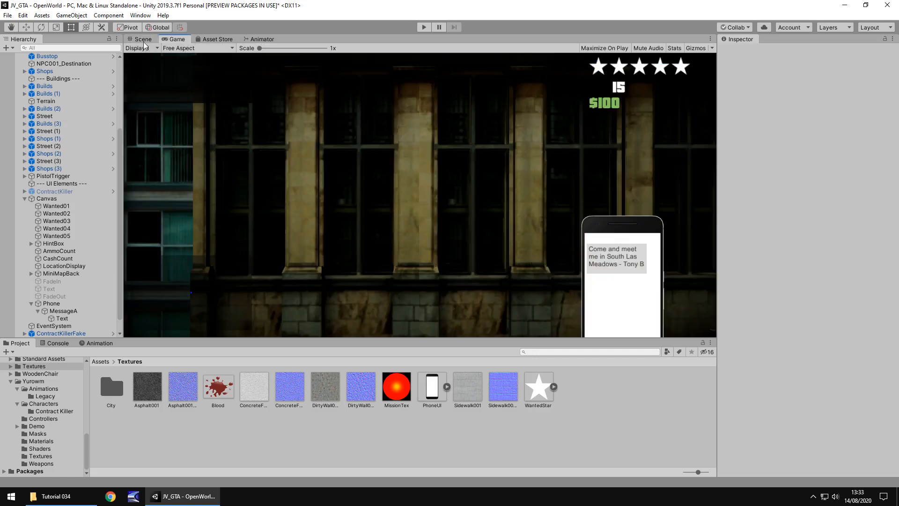
pyautogui.click(142, 39)
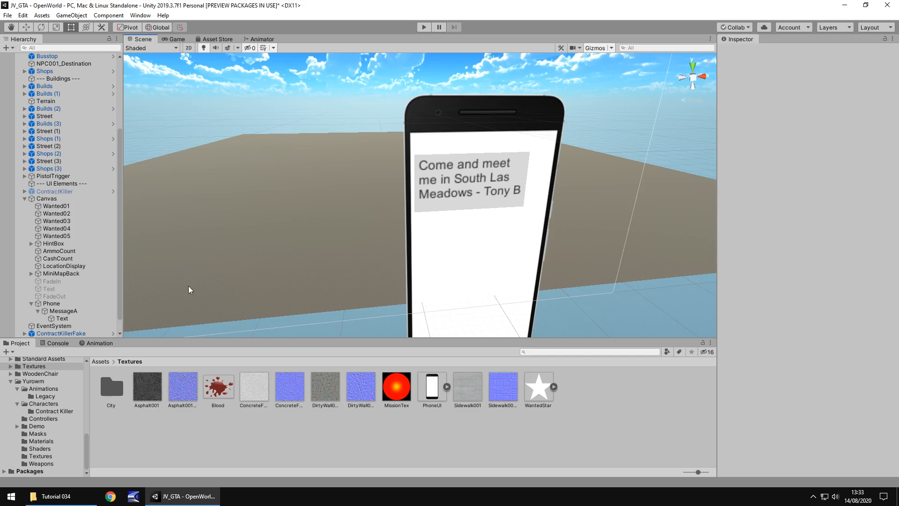
# Duplicate MessageA and move the copy lower right on the phone.
pyautogui.click(62, 311)
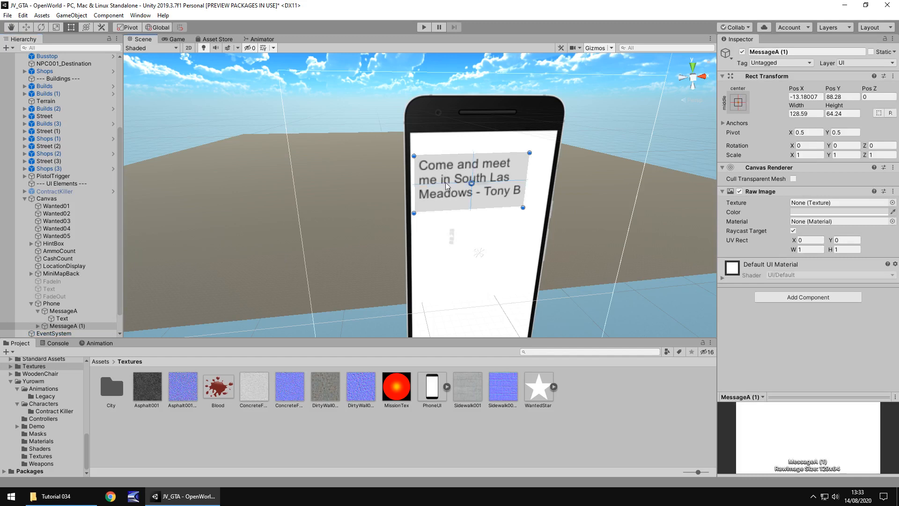
pyautogui.moveTo(469, 181); pyautogui.dragTo(481, 232)
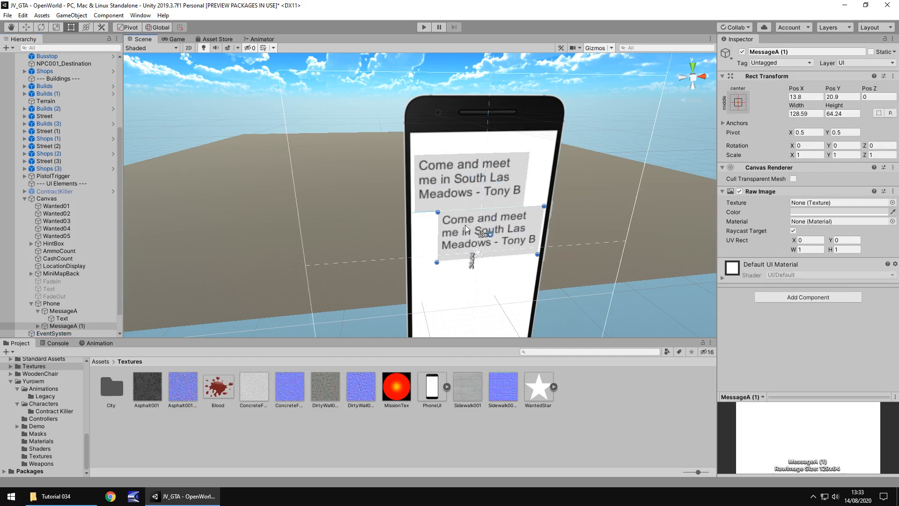
pyautogui.moveTo(485, 238); pyautogui.dragTo(484, 235)
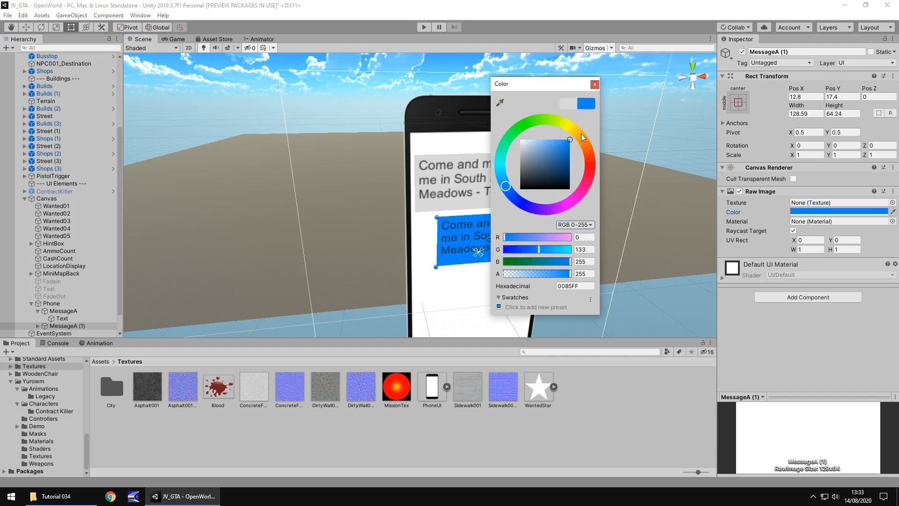
# Colour the copy's box blue and its text white, then preview in the Game view.
pyautogui.click(594, 83)
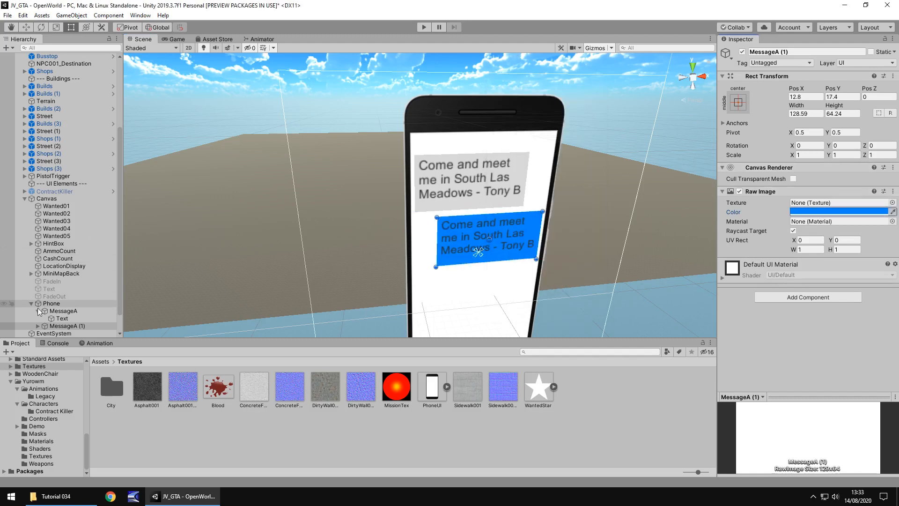
pyautogui.click(61, 318)
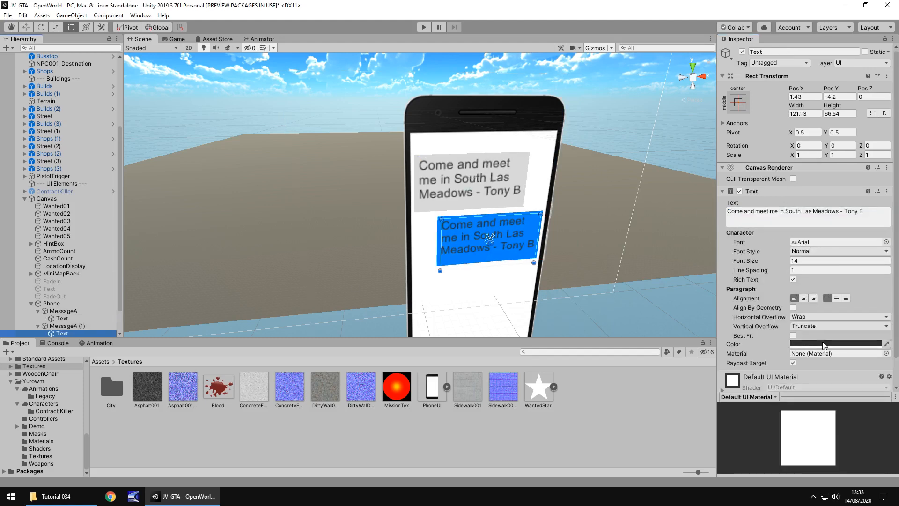
pyautogui.click(838, 342)
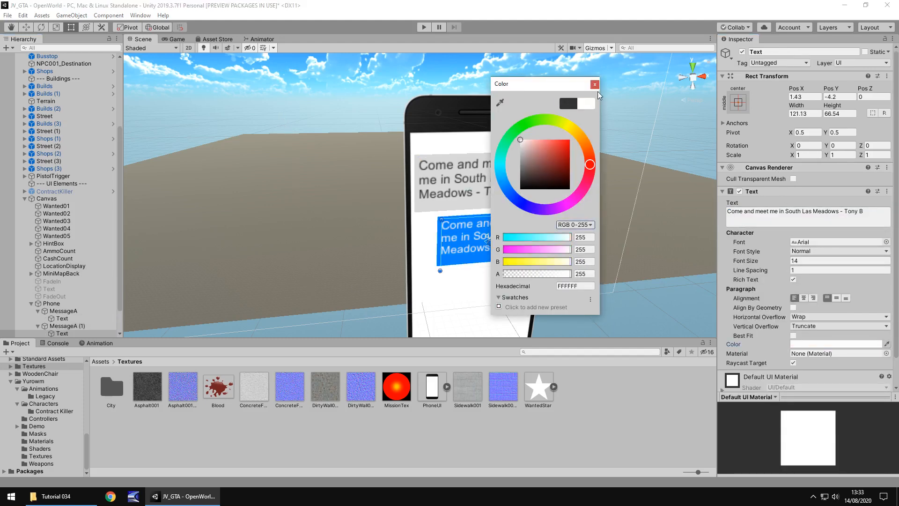
pyautogui.click(594, 84)
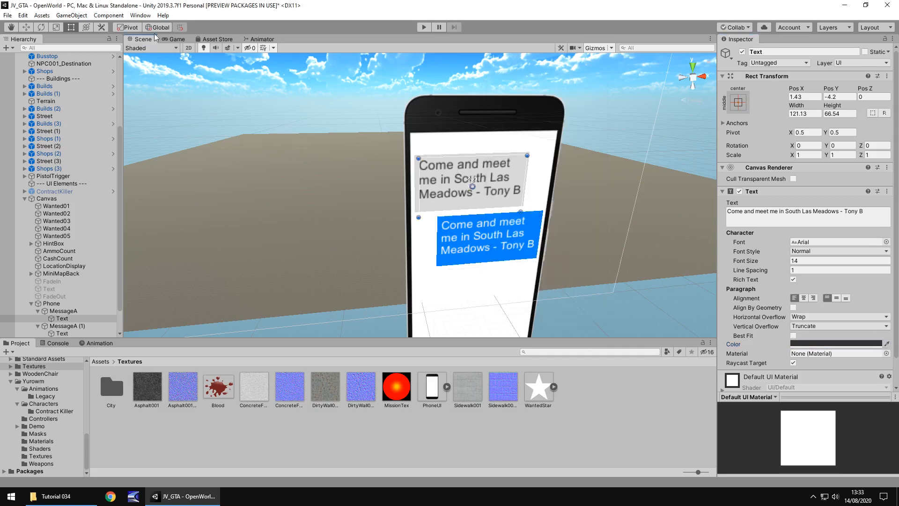
pyautogui.click(176, 39)
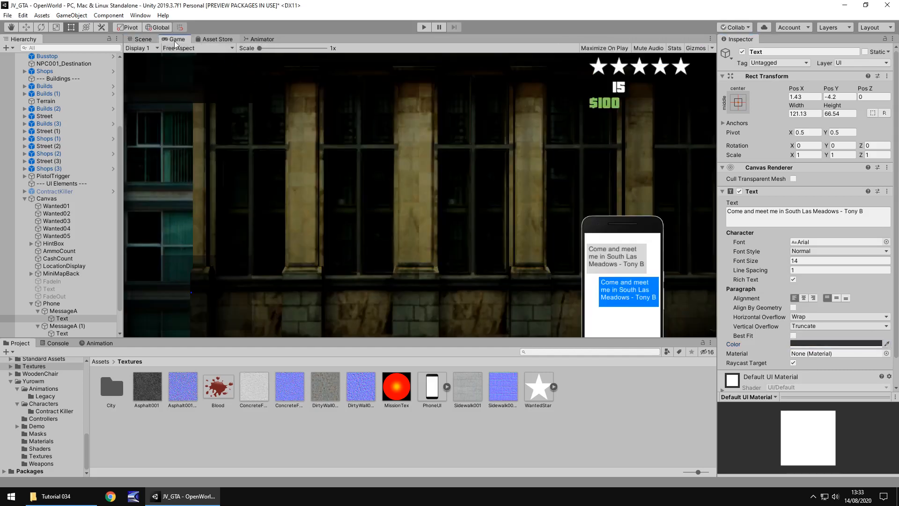
pyautogui.click(142, 39)
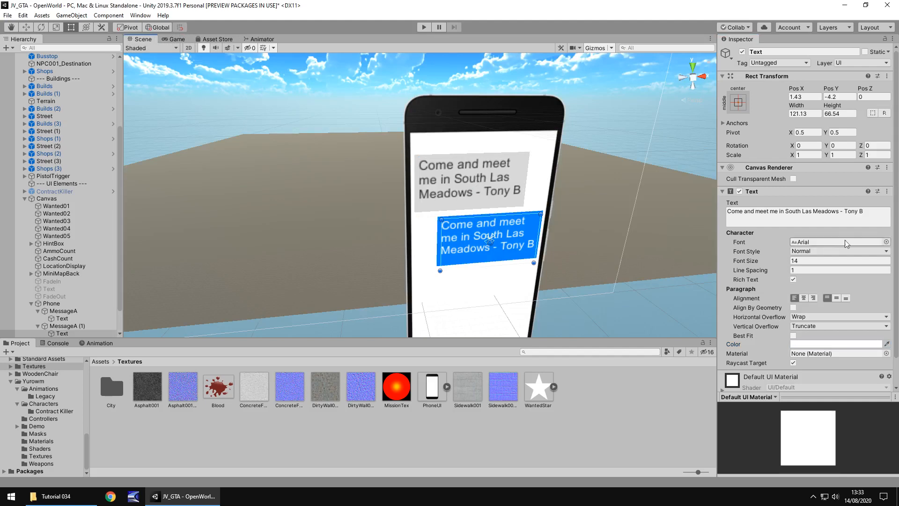
# Change the copy's text to 'On my way!!!!' and rename it MessageB.
pyautogui.write('0')
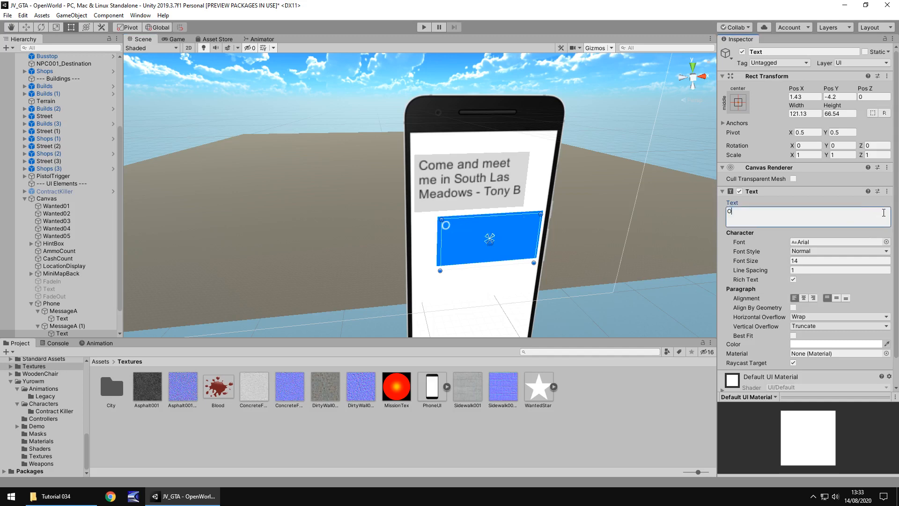
pyautogui.write('n my way!!')
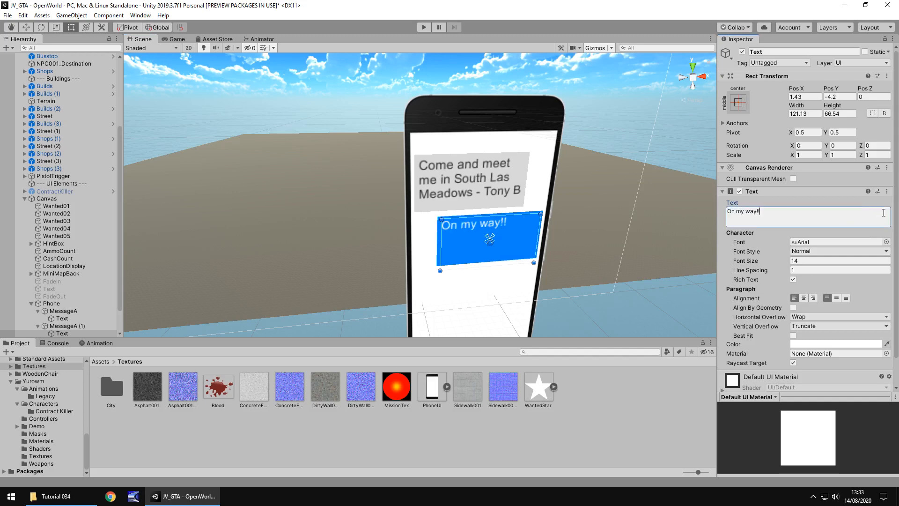
pyautogui.write('!!')
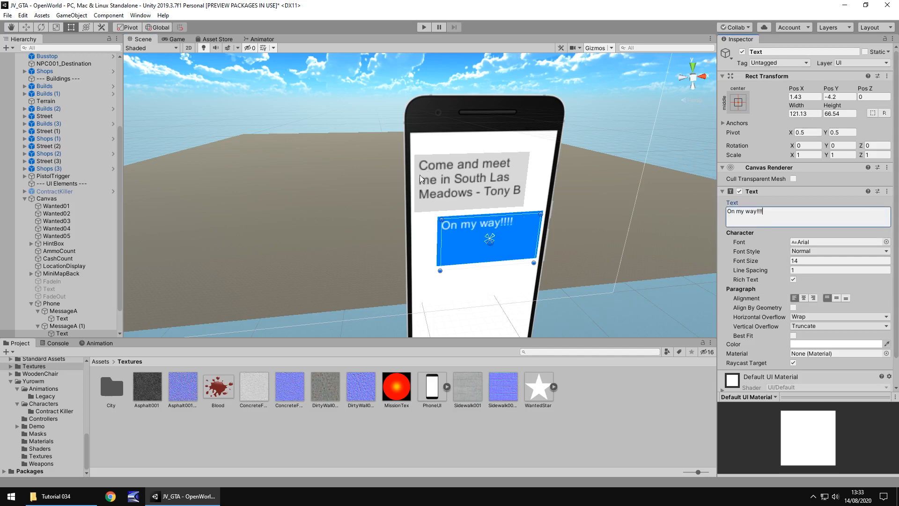
pyautogui.click(67, 326)
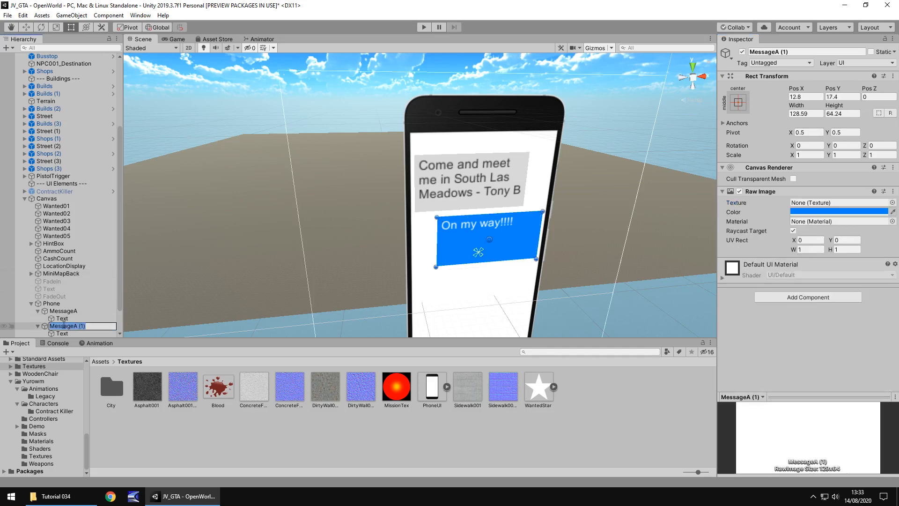
pyautogui.write('MessageB')
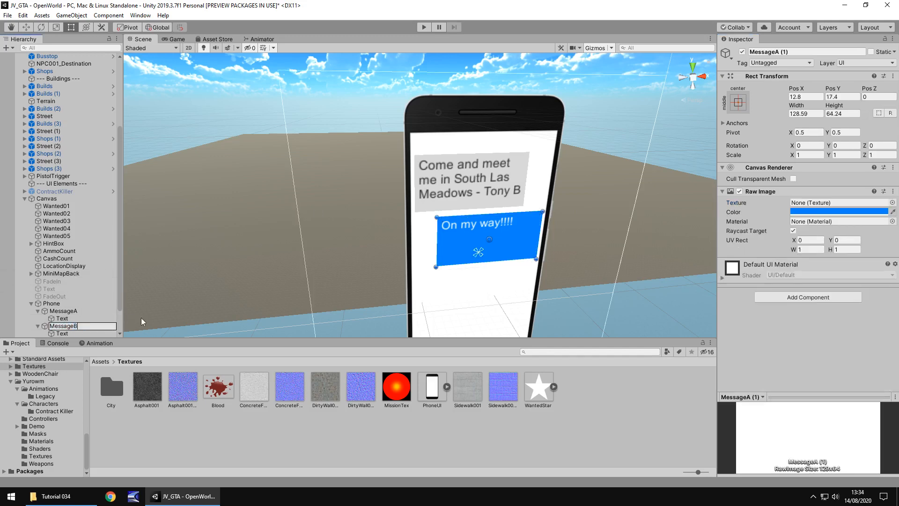
pyautogui.moveTo(424, 283)
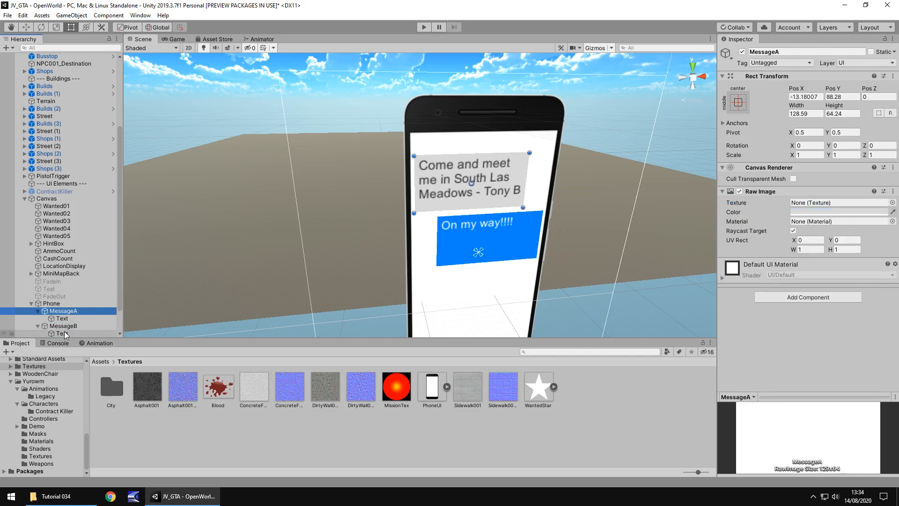
# Shrink MessageB to a slim bar around the reply and test it in the Game view.
pyautogui.click(61, 334)
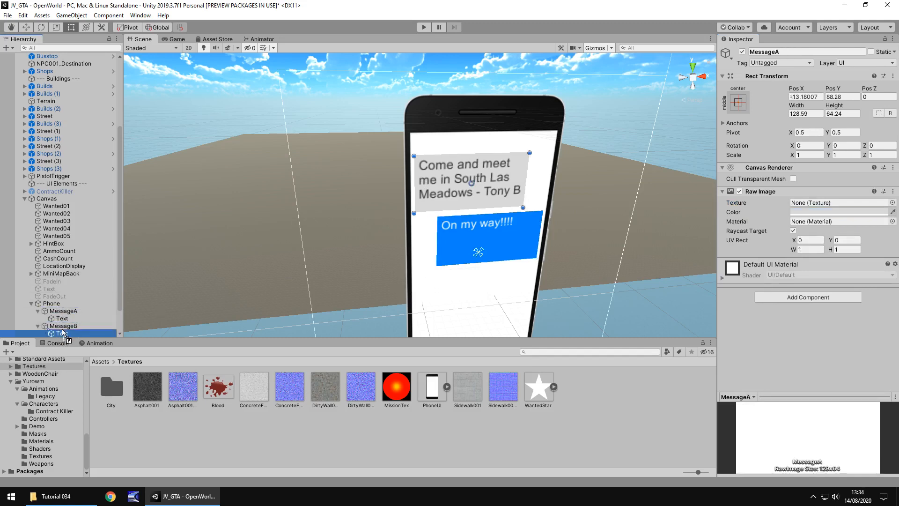
pyautogui.click(62, 303)
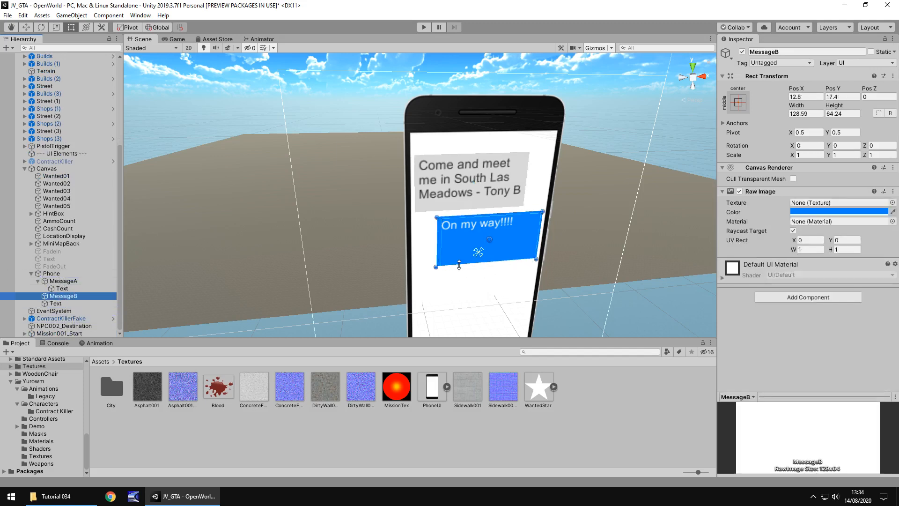
pyautogui.moveTo(458, 265); pyautogui.dragTo(458, 237)
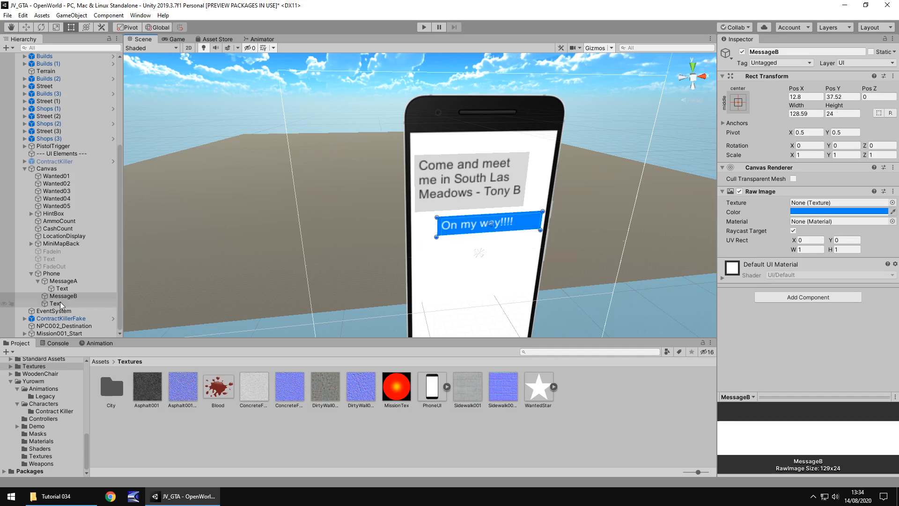
pyautogui.click(61, 303)
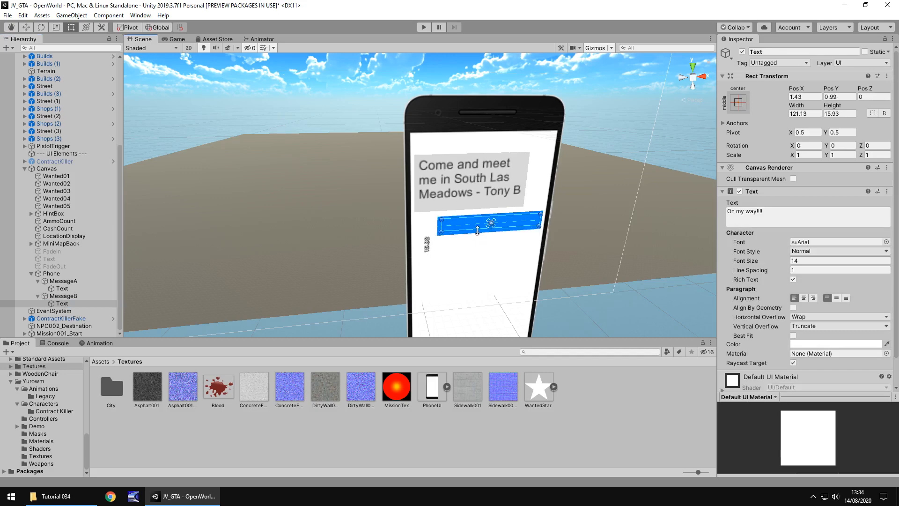
pyautogui.click(175, 38)
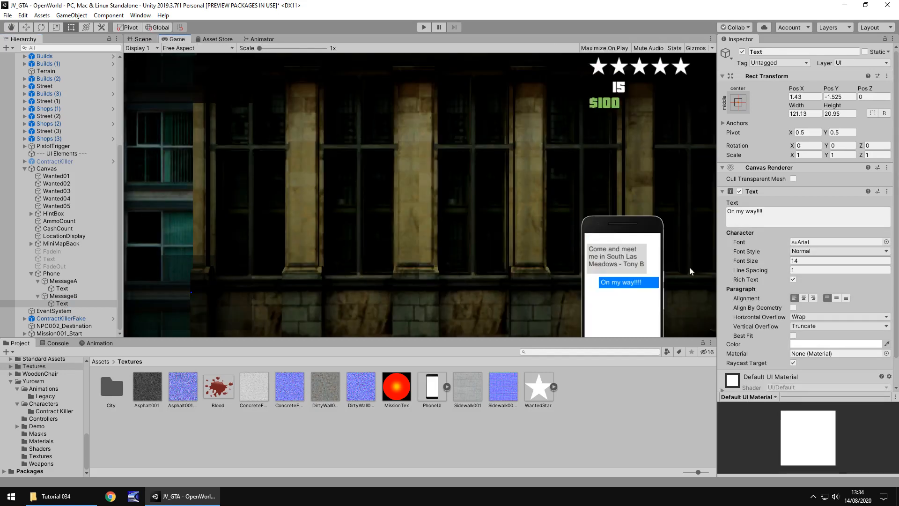
pyautogui.moveTo(431, 161)
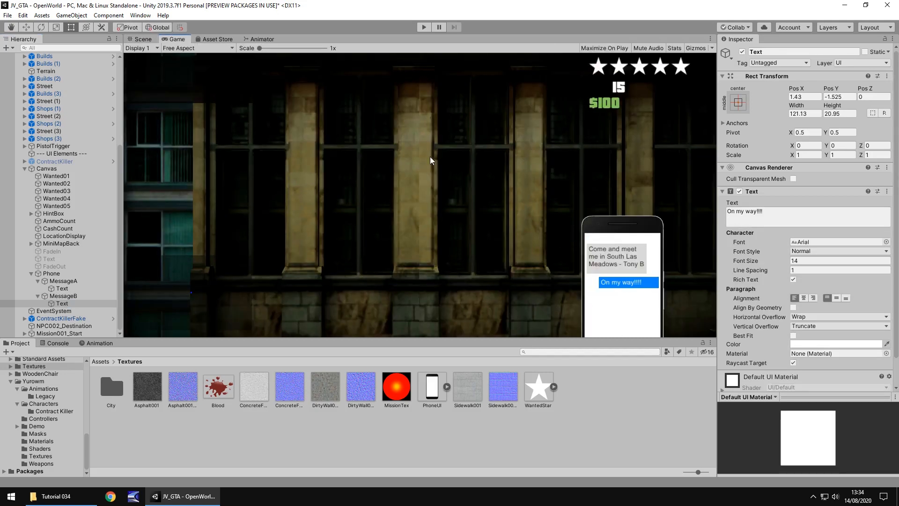
pyautogui.click(138, 39)
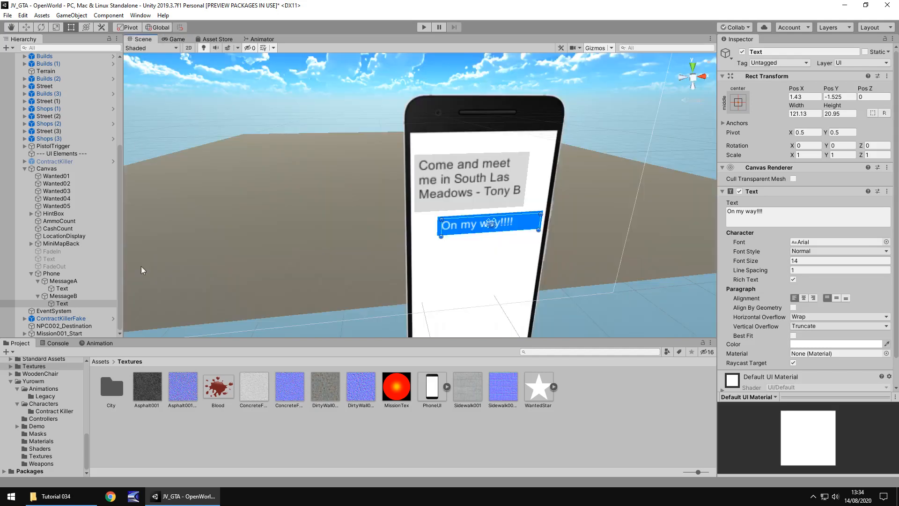
# Select MessageB, then the Phone object, to switch the phone off.
pyautogui.click(59, 296)
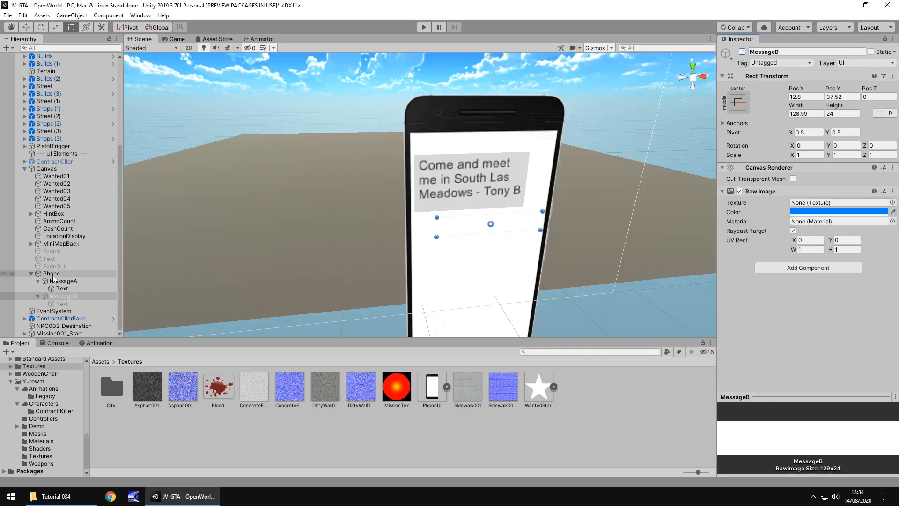
pyautogui.click(51, 273)
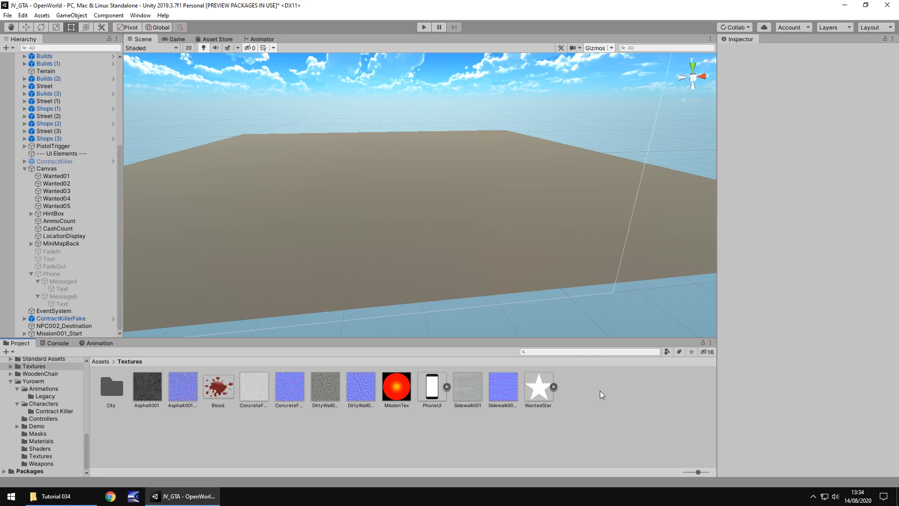
pyautogui.moveTo(400, 288)
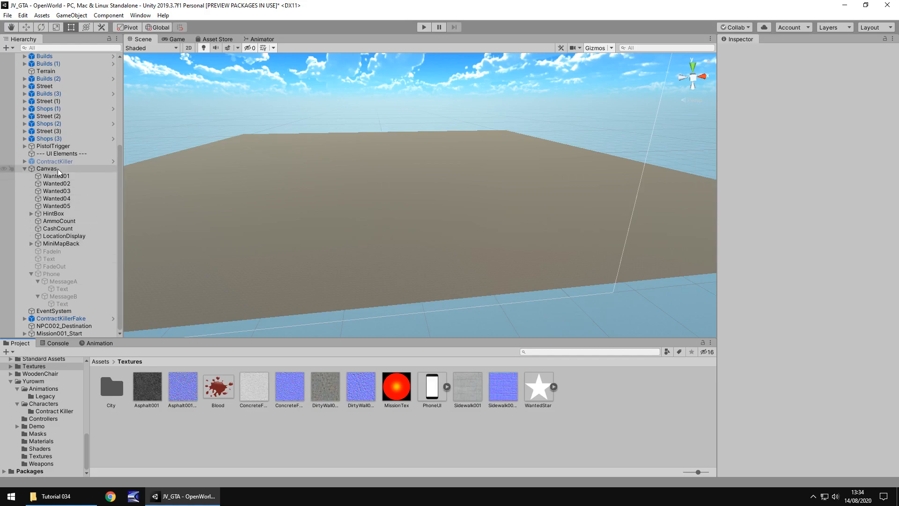
# Frame the ContractKiller player, select the glowing mission marker, and expand Mission001_Start to reveal MiniMapLoc.
pyautogui.click(53, 161)
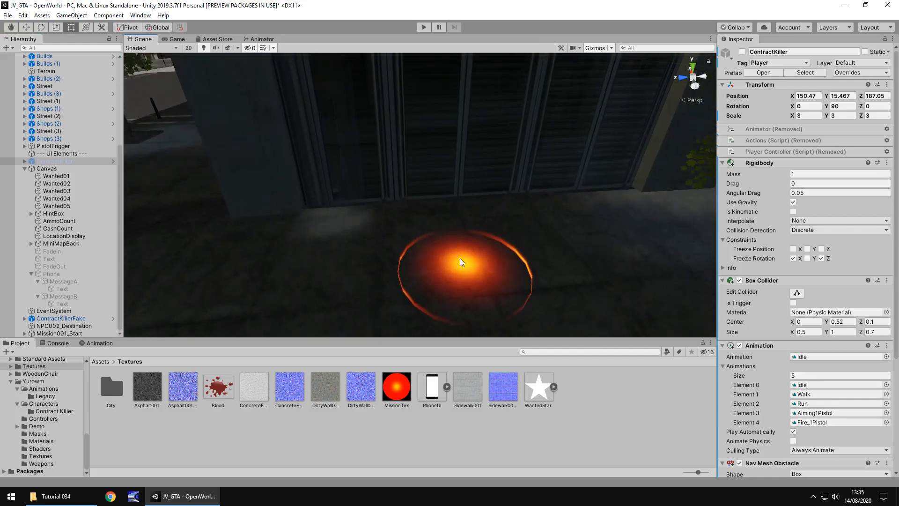
pyautogui.click(60, 333)
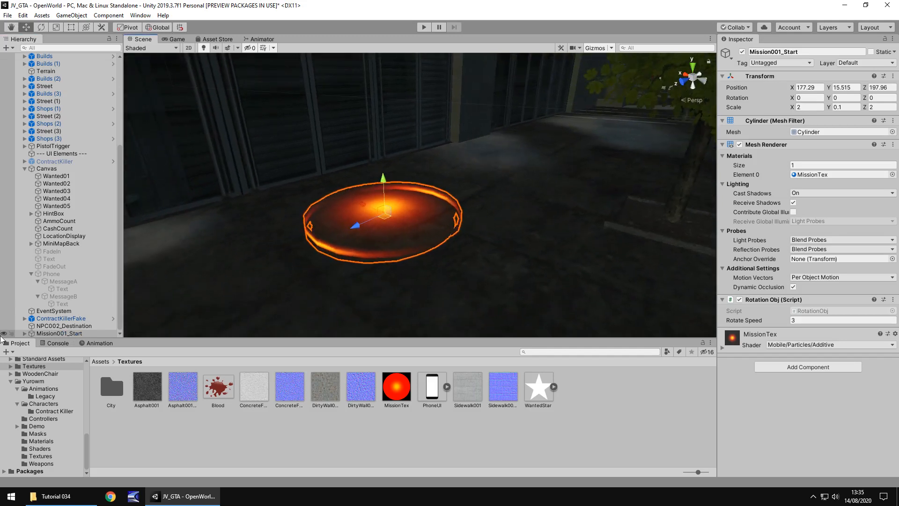
pyautogui.click(60, 325)
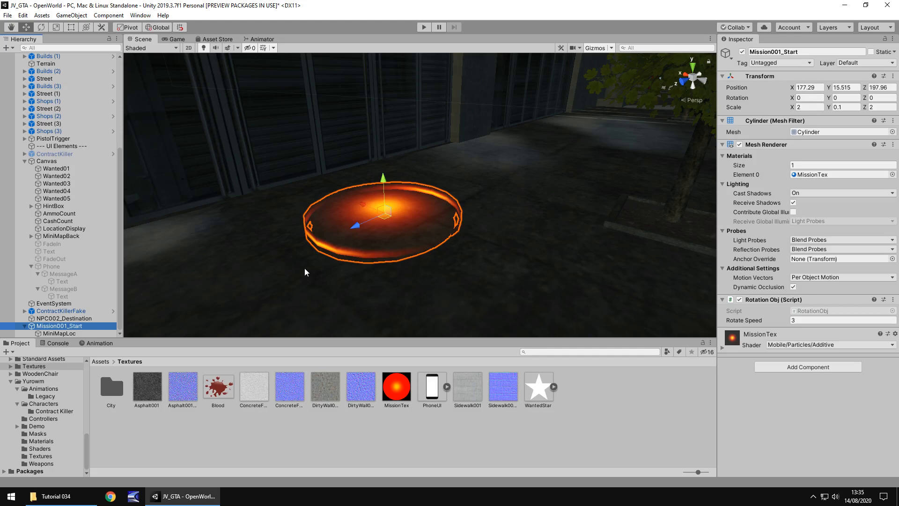
pyautogui.moveTo(168, 322)
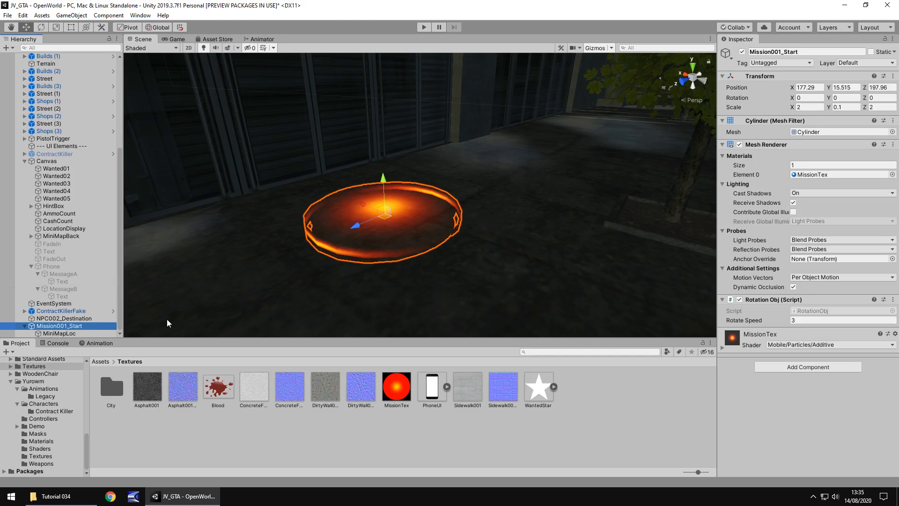
pyautogui.moveTo(303, 270)
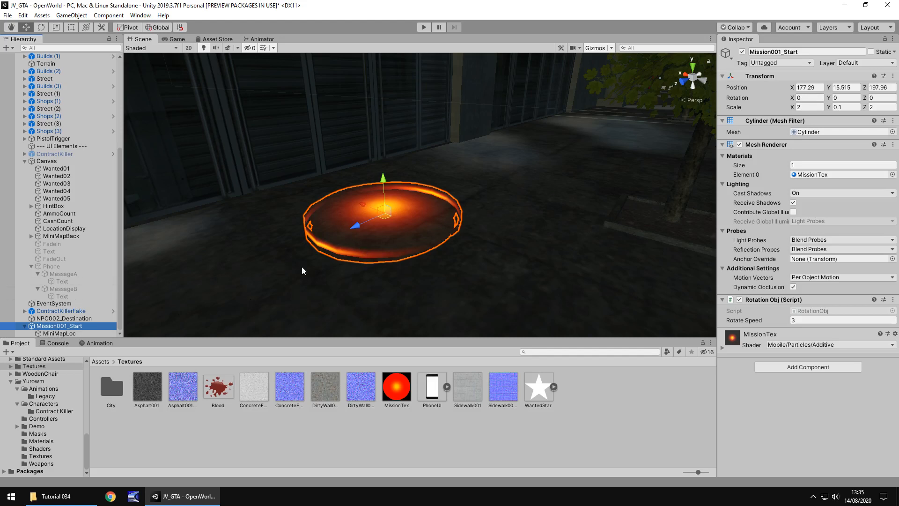
pyautogui.moveTo(250, 262)
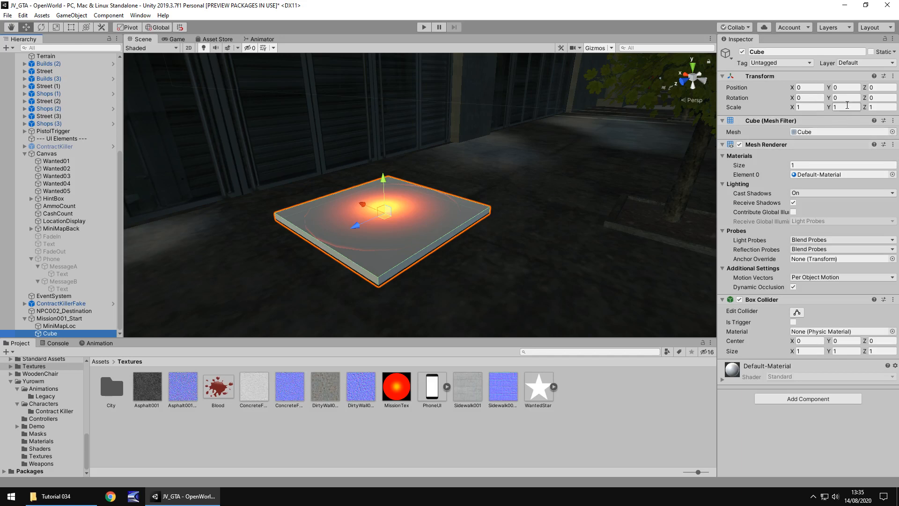
# Stretch the child Cube under Mission001_Start to Y scale 20 and turn off its Mesh Renderer.
pyautogui.click(849, 107)
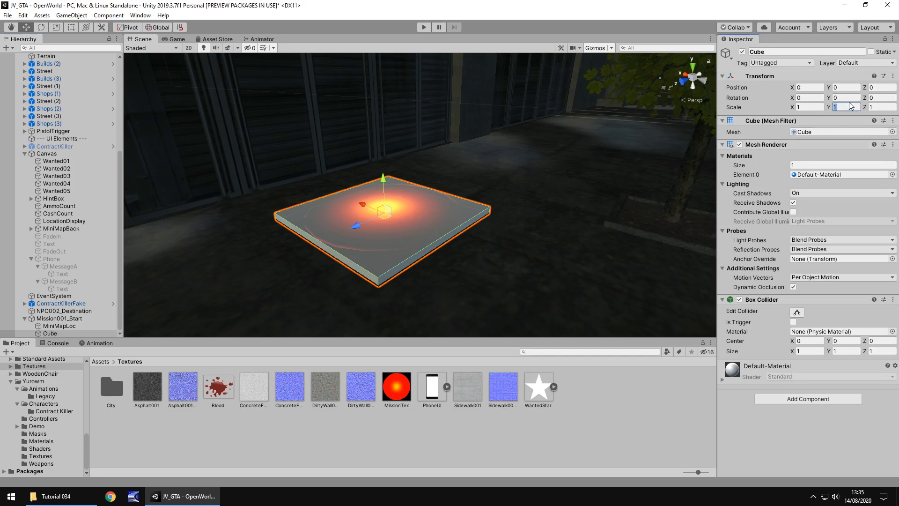
pyautogui.write('3')
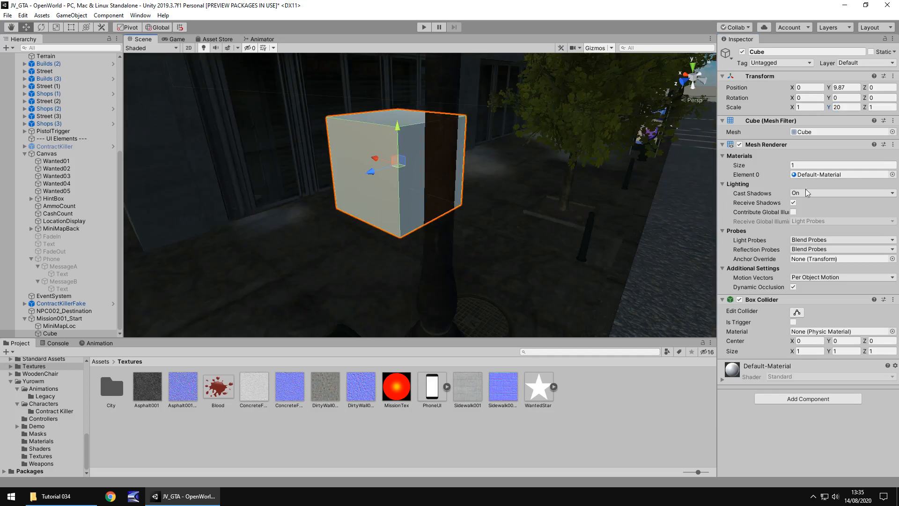
pyautogui.click(728, 144)
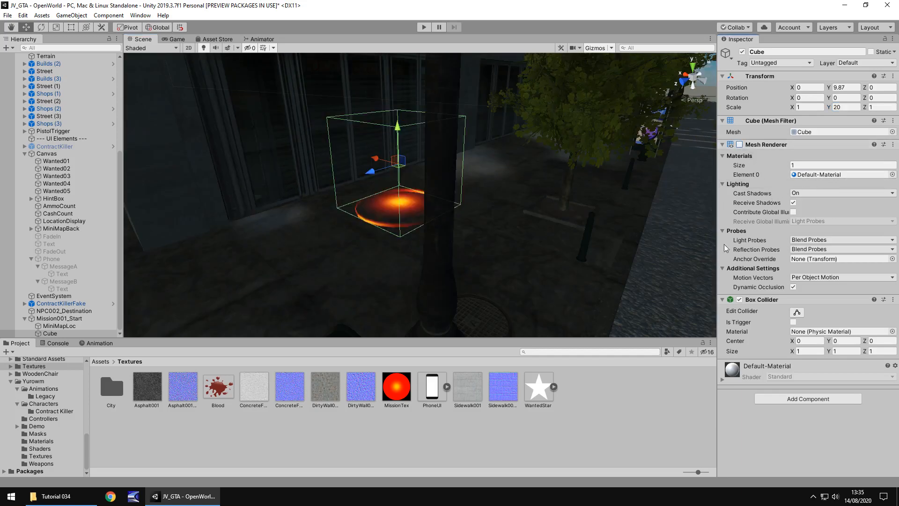
pyautogui.click(792, 322)
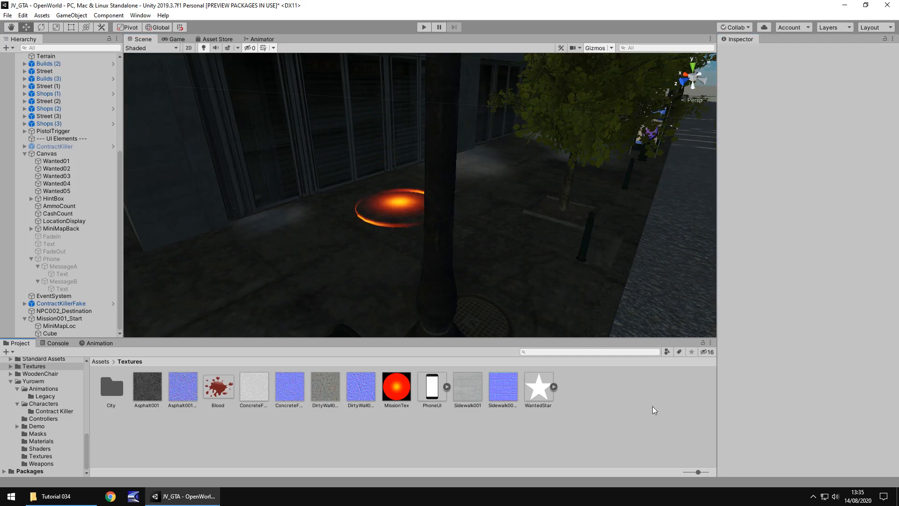
pyautogui.moveTo(473, 293)
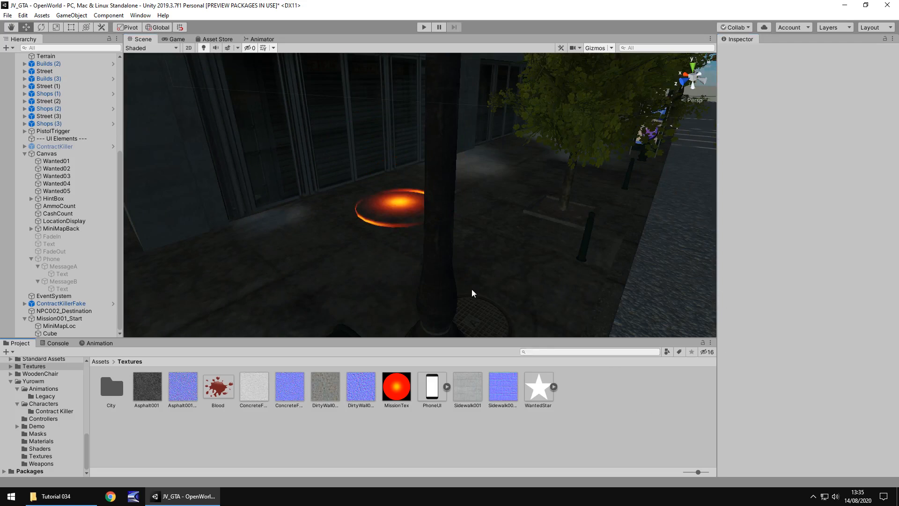
# Create a Missions folder in Assets/Scripts holding a new C# script named M001.
pyautogui.scroll(-3)
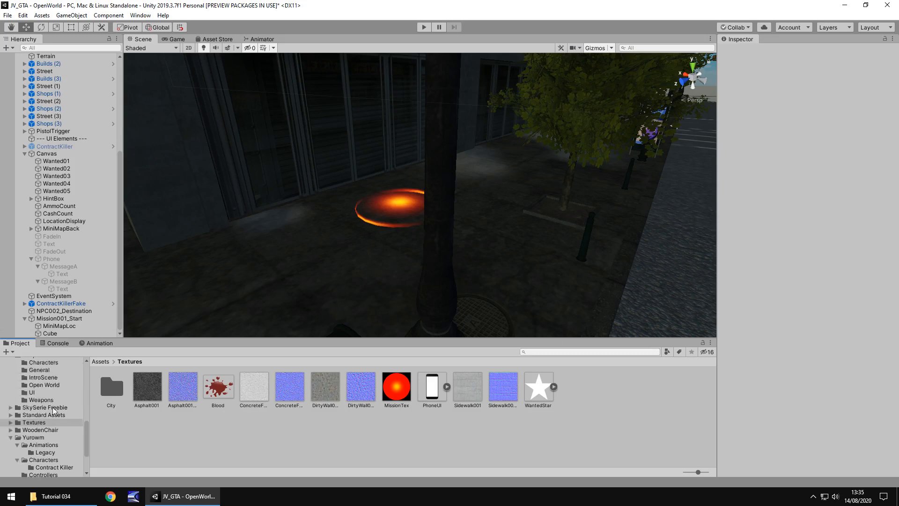
pyautogui.click(31, 439)
pyautogui.write('Mission')
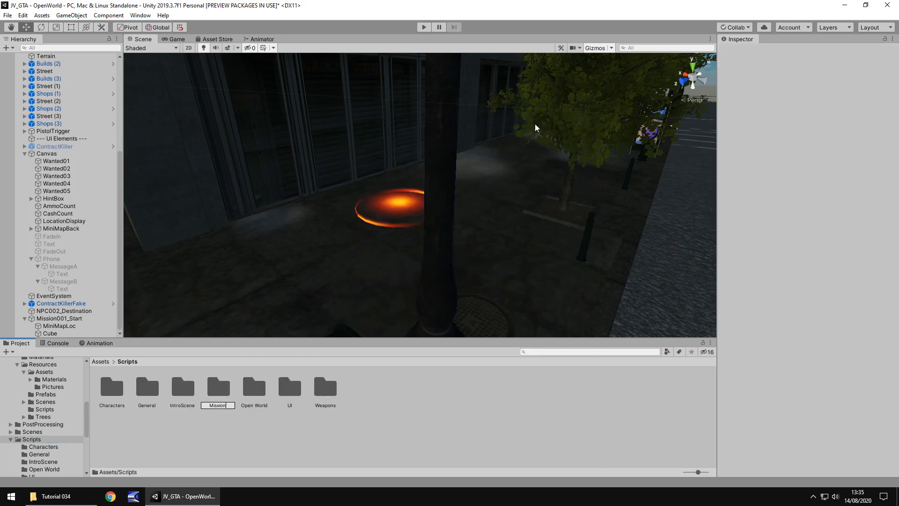
pyautogui.doubleClick(218, 386)
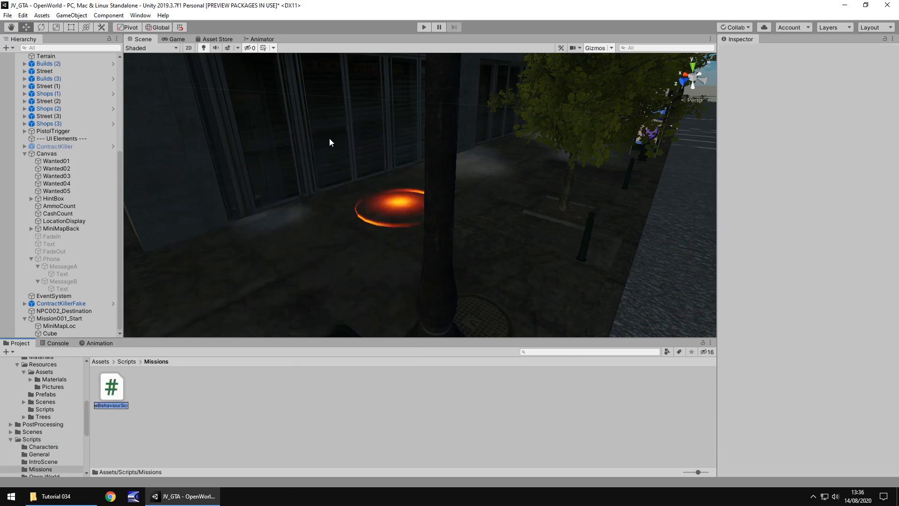
pyautogui.write('MD')
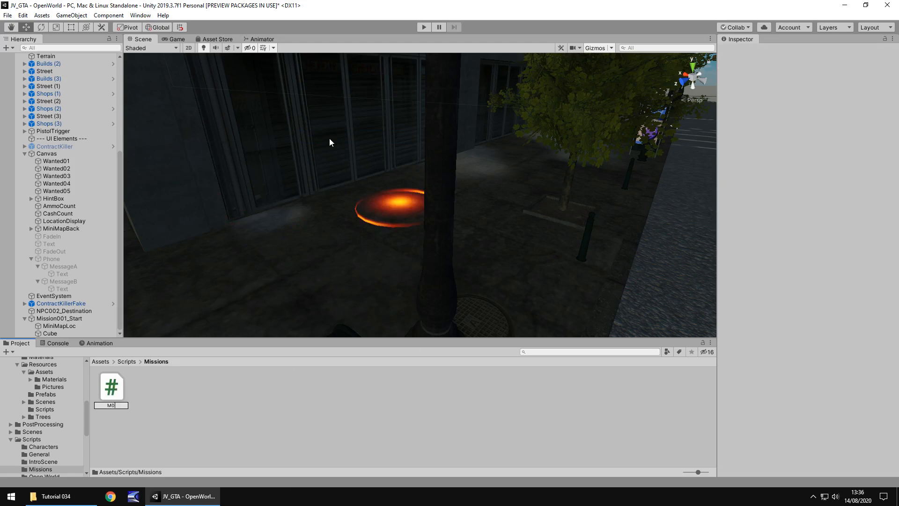
pyautogui.write('001')
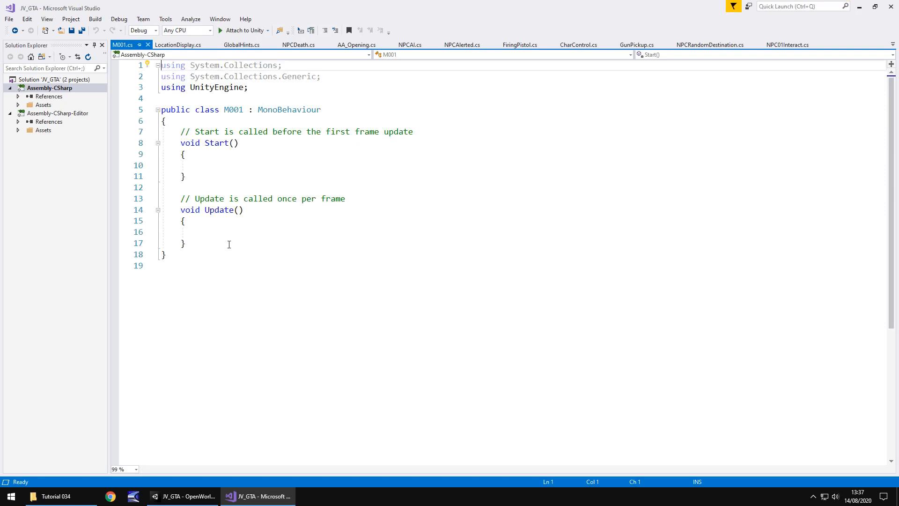
pyautogui.moveTo(235, 241)
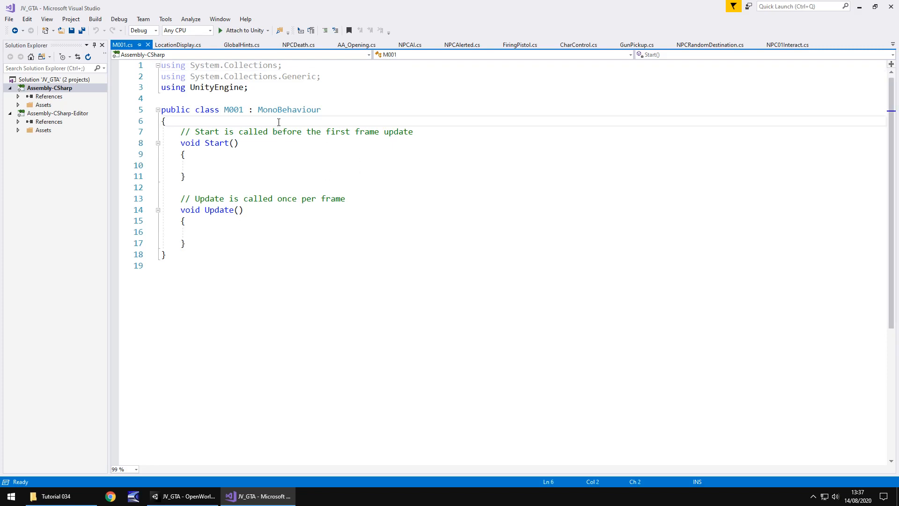
# Return to Unity to check M001's import, still showing the default Start and Update template.
pyautogui.press('enter')
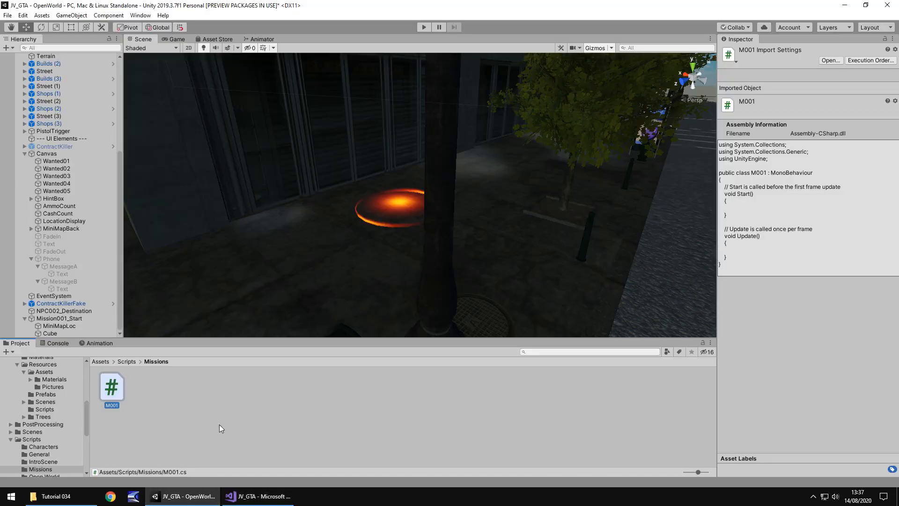
pyautogui.moveTo(141, 247)
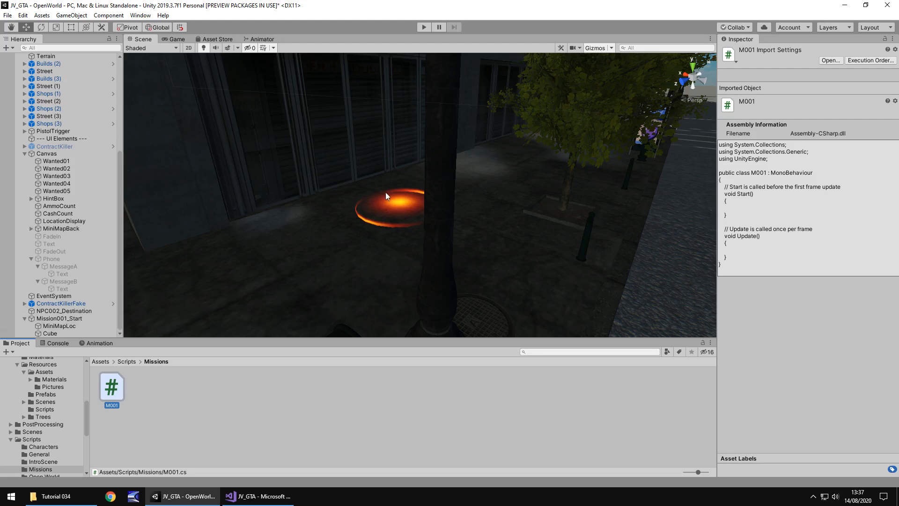
pyautogui.moveTo(406, 207)
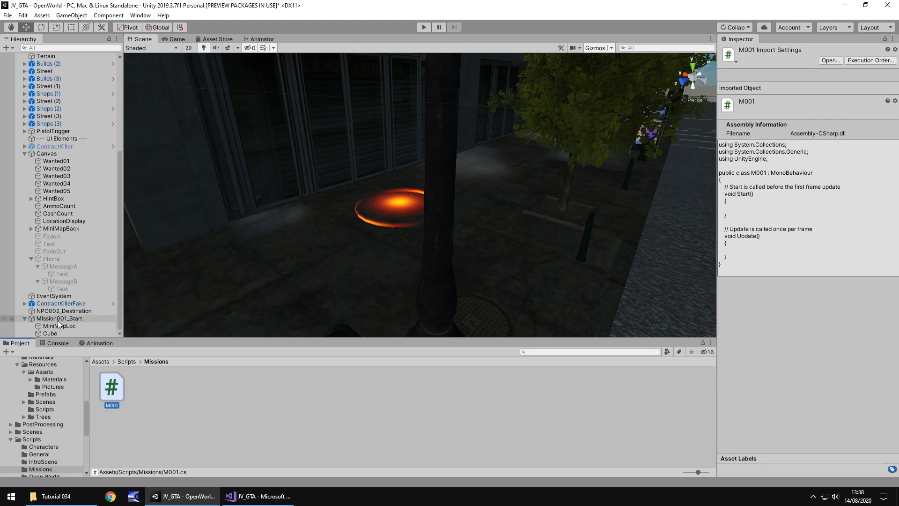
pyautogui.moveTo(63, 323)
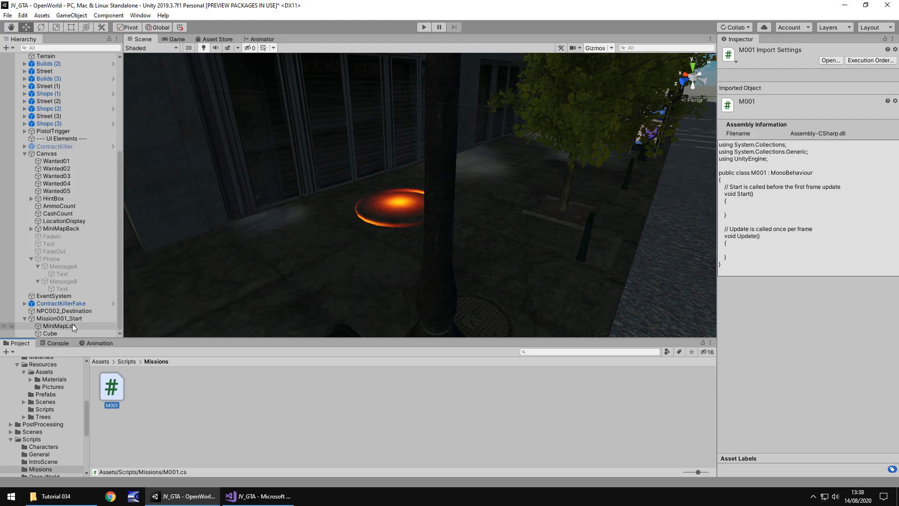
pyautogui.moveTo(75, 327)
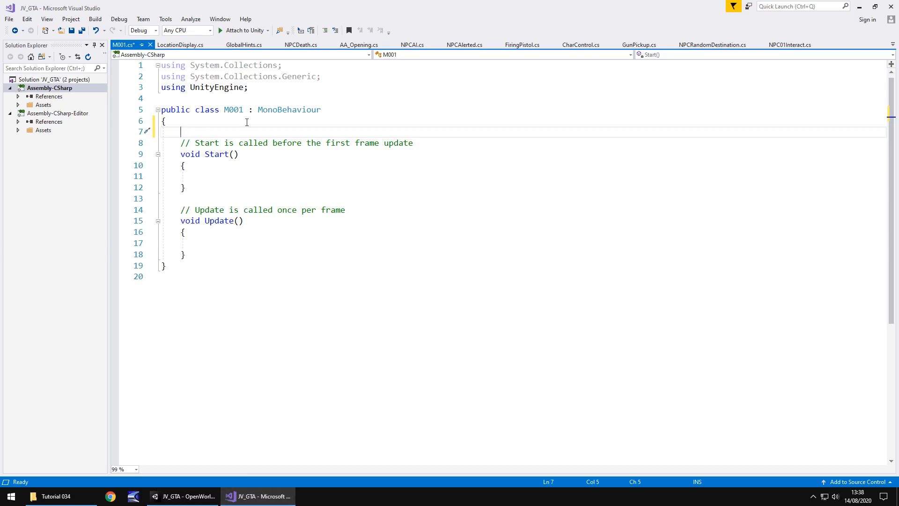
# Declare public GameObject fields miniMapLoc and missionStartPoint in M001.
pyautogui.write('public GameObject')
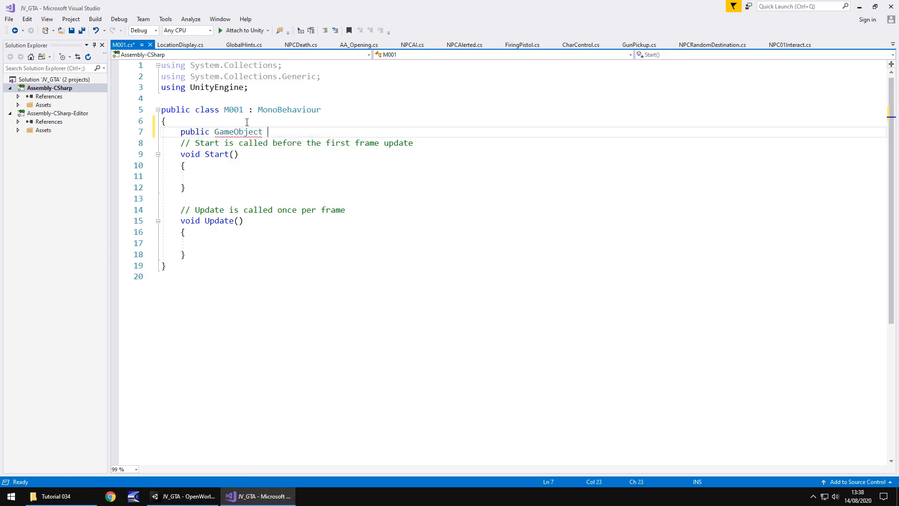
pyautogui.write('miniMa')
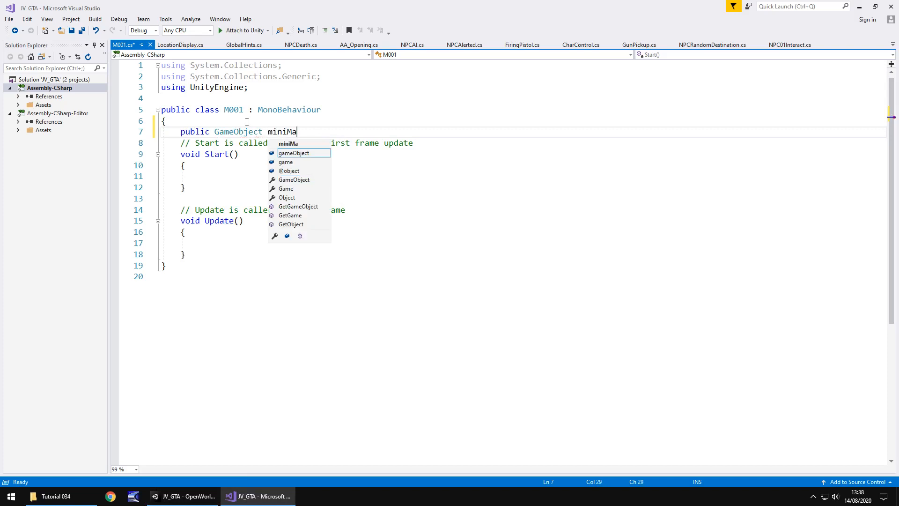
pyautogui.write('pLoc;')
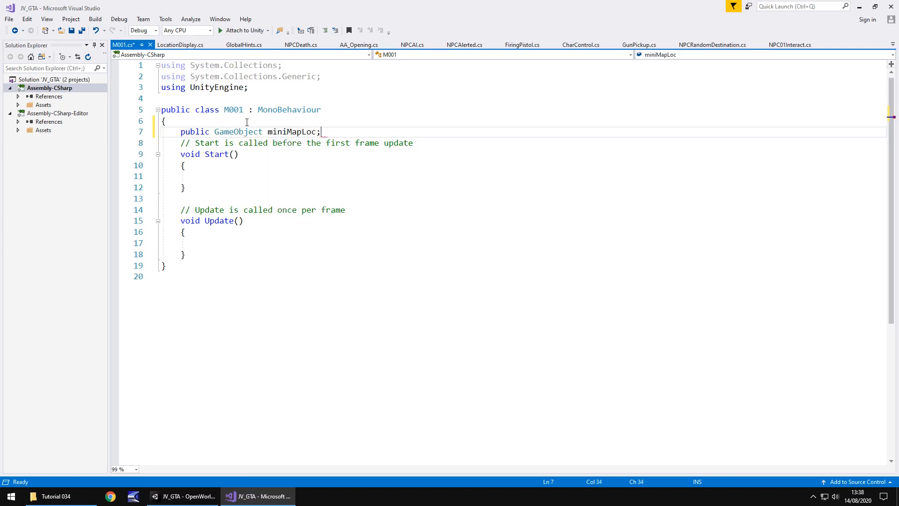
pyautogui.write('public')
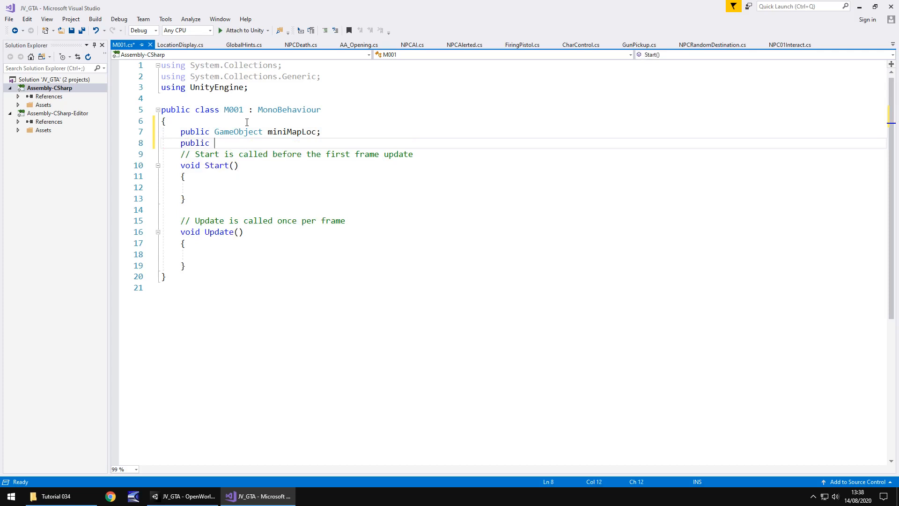
pyautogui.write('GameObject')
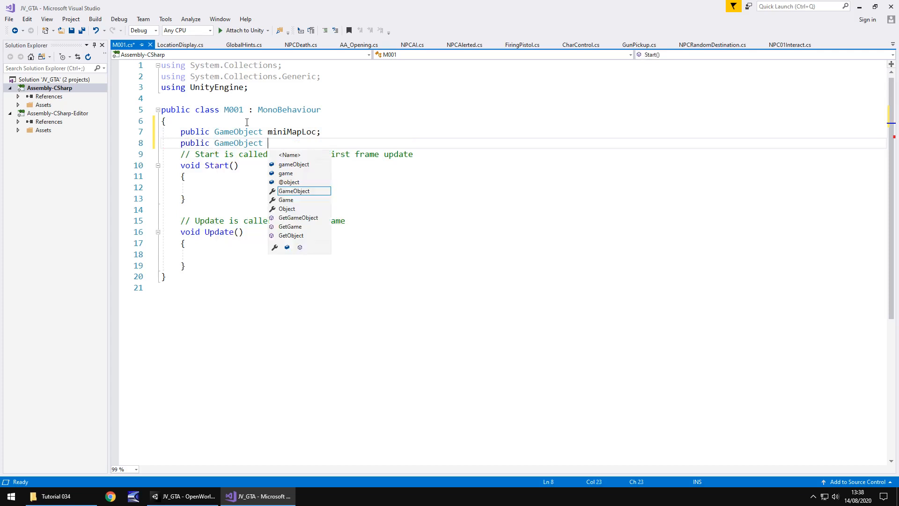
pyautogui.write('mis')
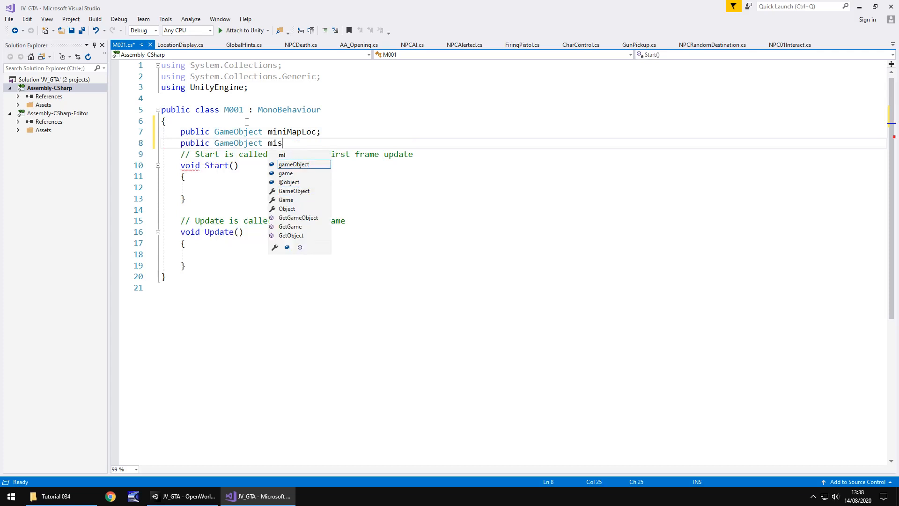
pyautogui.write('sionStart')
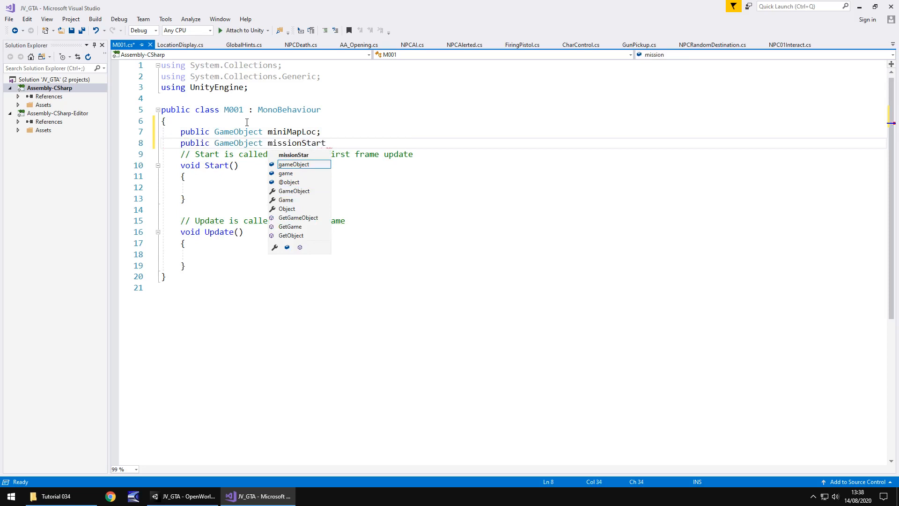
pyautogui.write('Point;')
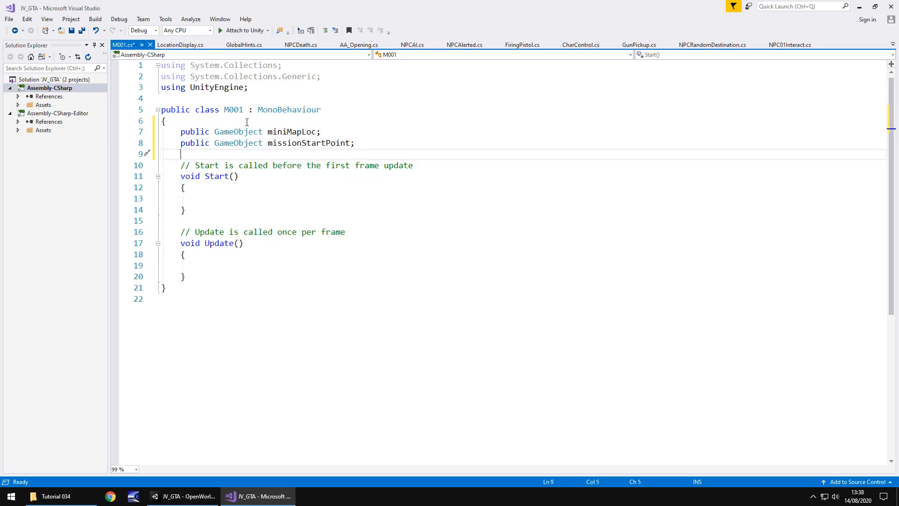
# Add public GameObject fields ourPhone and sentMessage plus a public AudioSource phoneFX.
pyautogui.write('public')
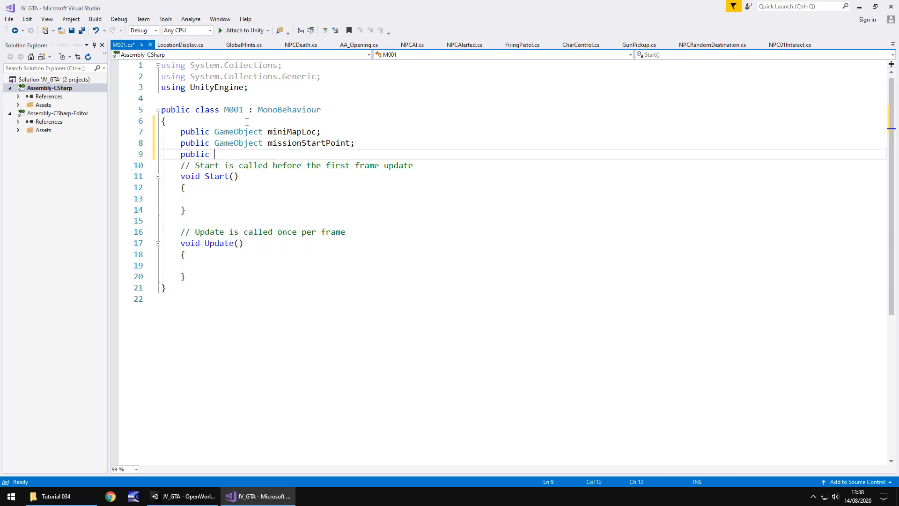
pyautogui.write('GameObject')
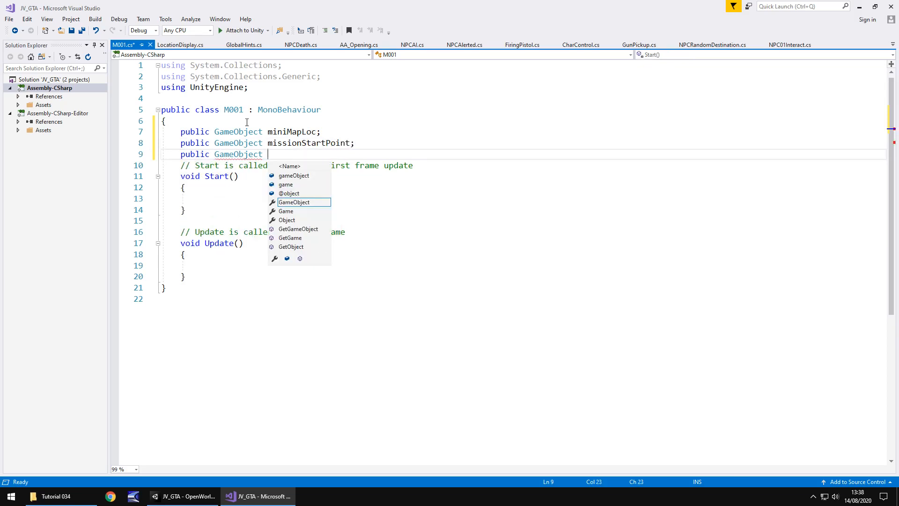
pyautogui.write('ourPg')
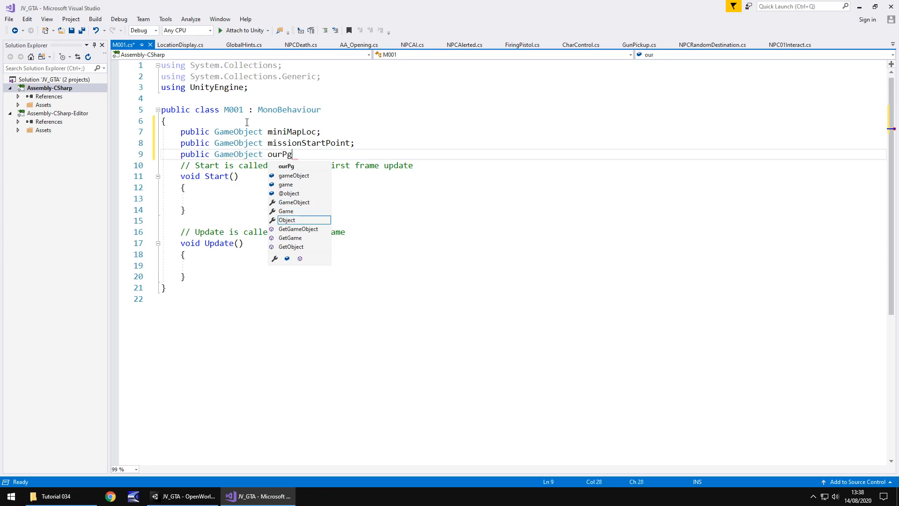
pyautogui.write('hone;')
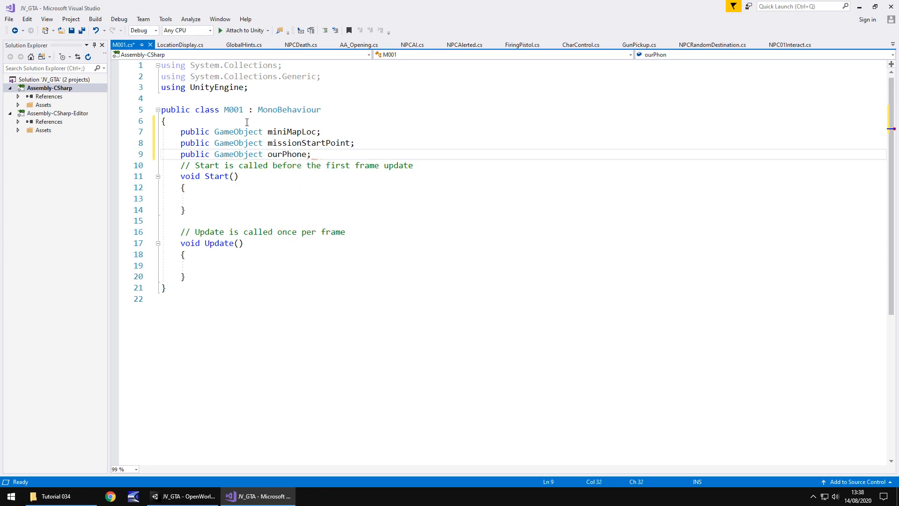
pyautogui.write('public GameObject')
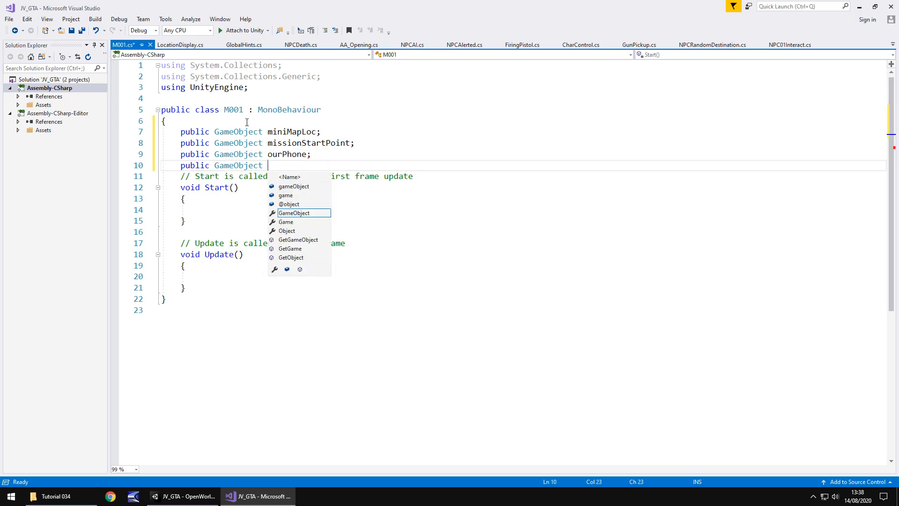
pyautogui.write('sent')
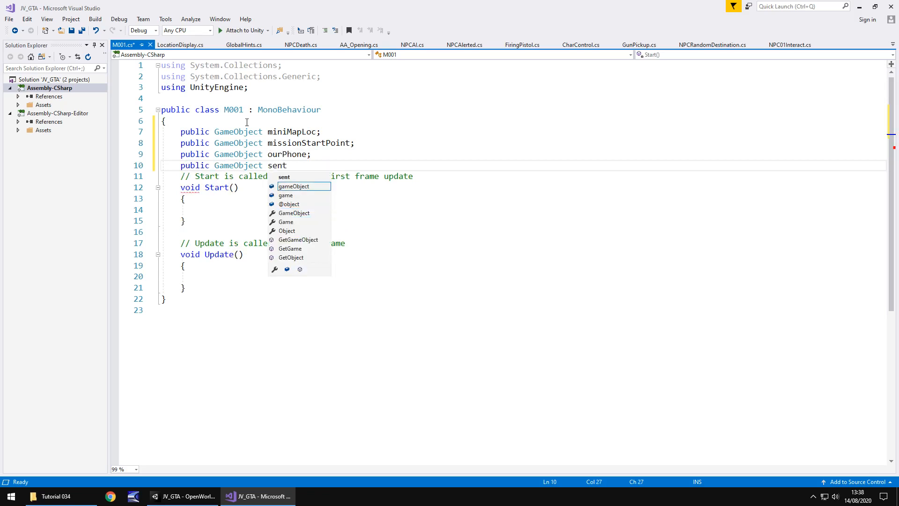
pyautogui.write('Message;')
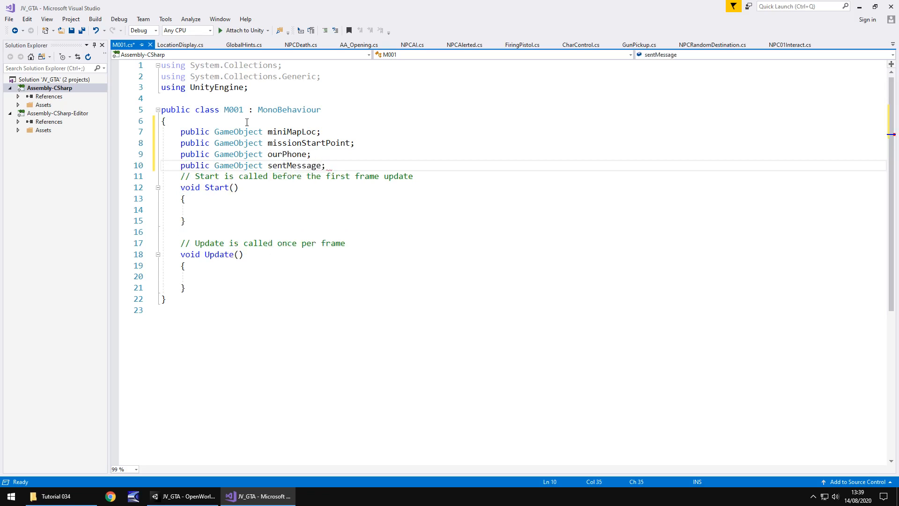
pyautogui.write('public Au')
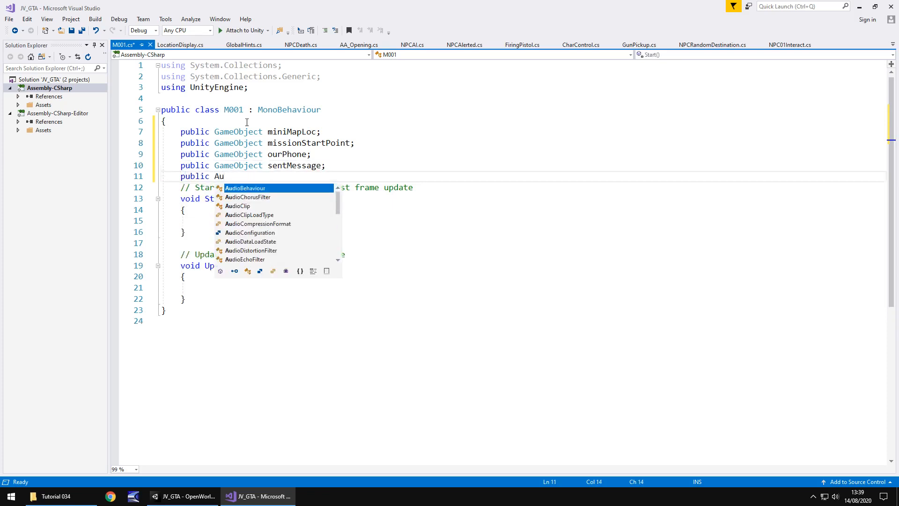
pyautogui.write('dioSource')
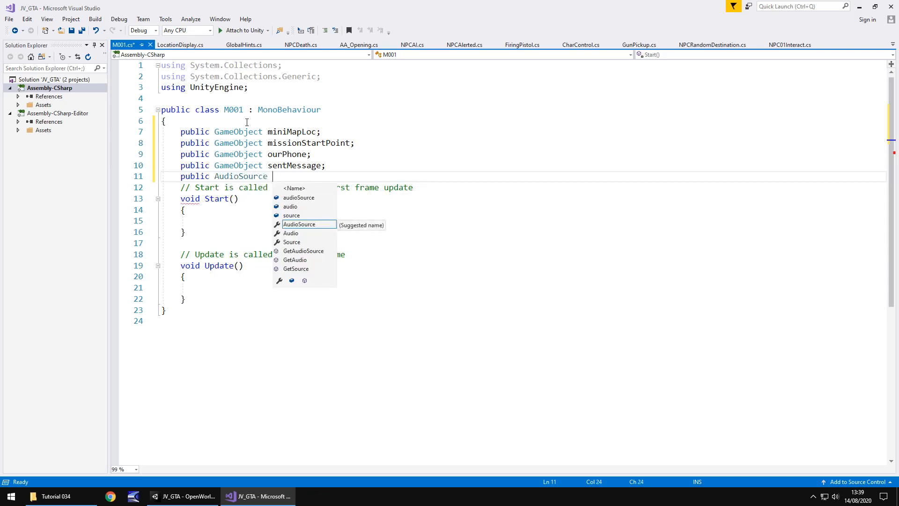
pyautogui.write('phone')
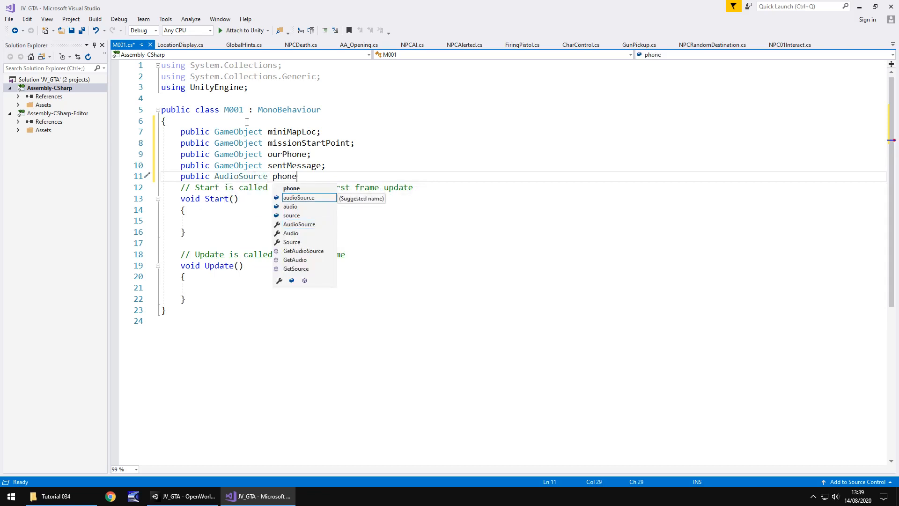
pyautogui.write('FX;')
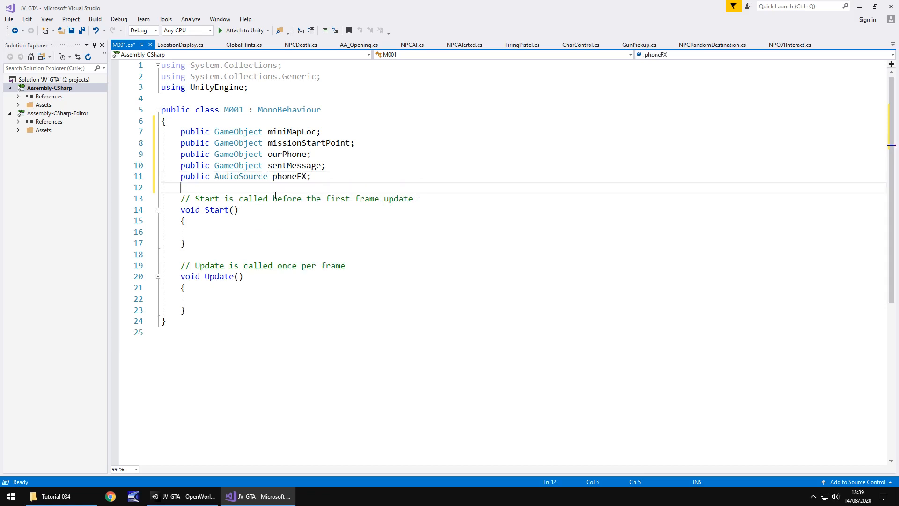
pyautogui.moveTo(219, 275)
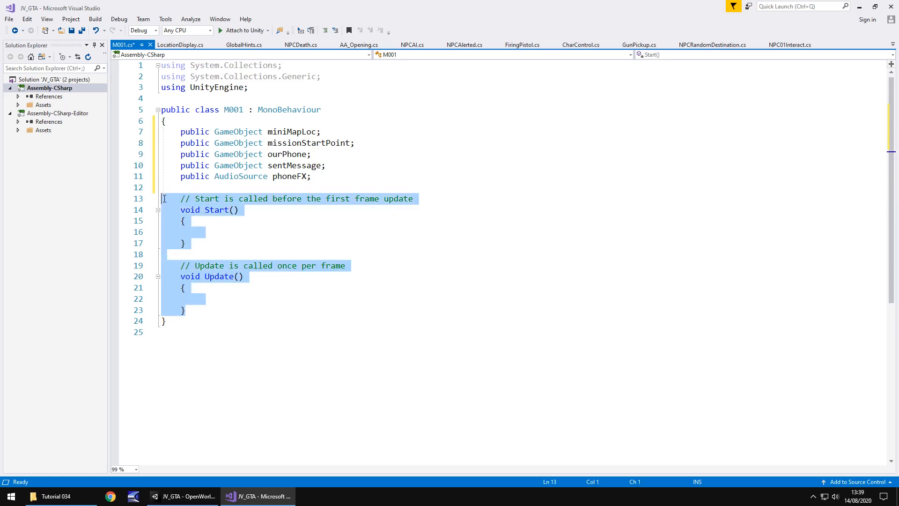
# Replace the default methods with a MissionBegin coroutine that disables the box collider.
pyautogui.press('Delete')
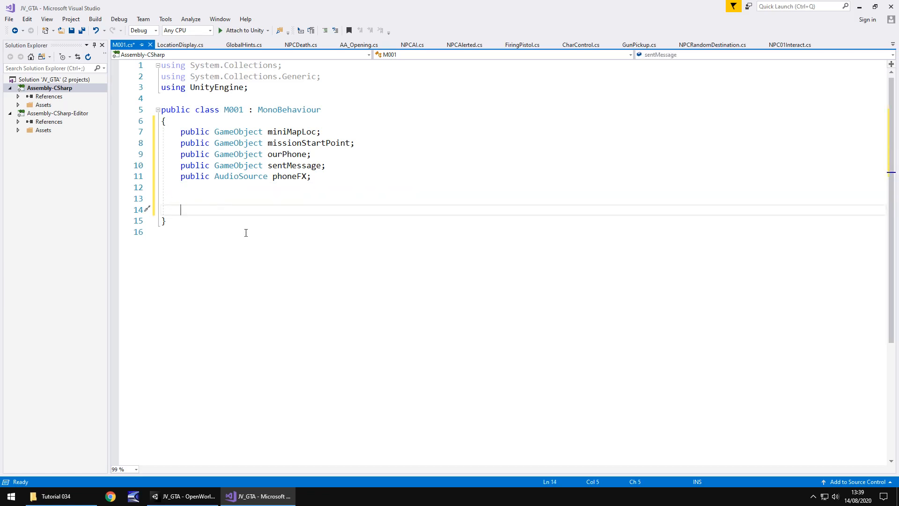
pyautogui.write('IEnumerator')
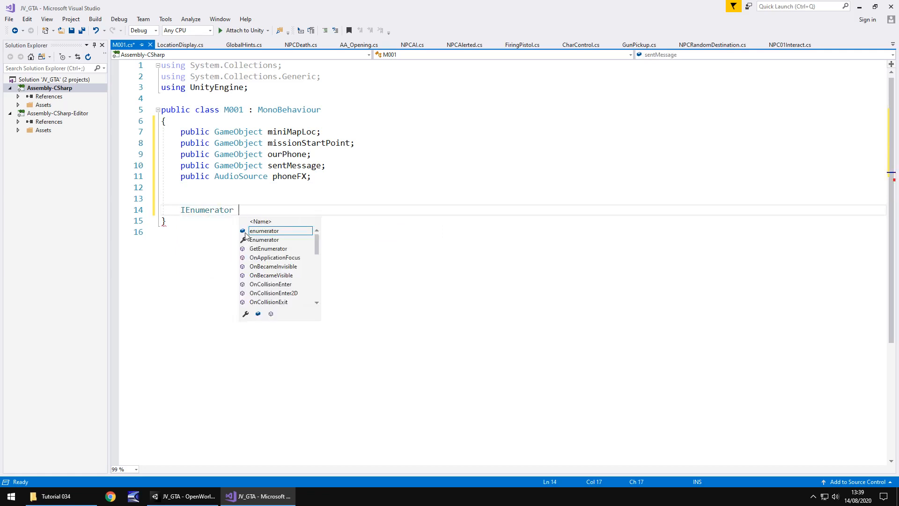
pyautogui.write('MissionBegin(')
pyautogui.write('{')
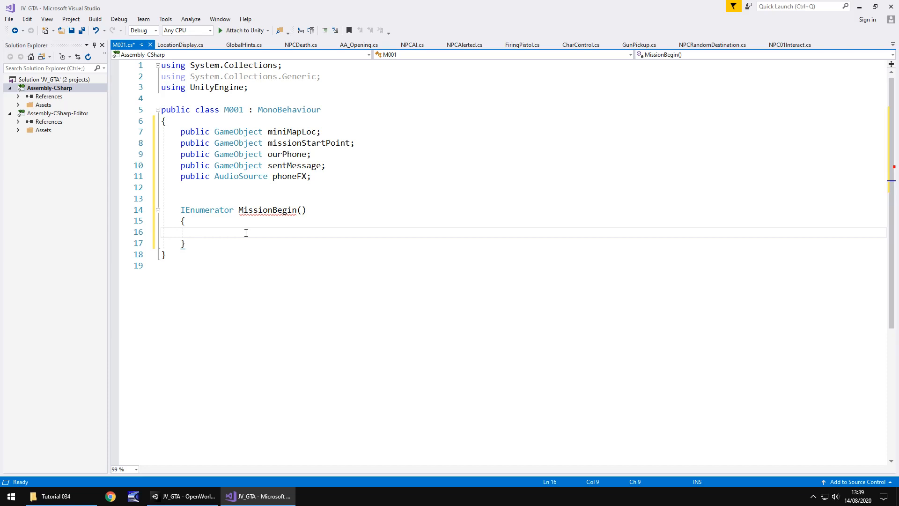
pyautogui.write('this.gameObject.GetComponent')
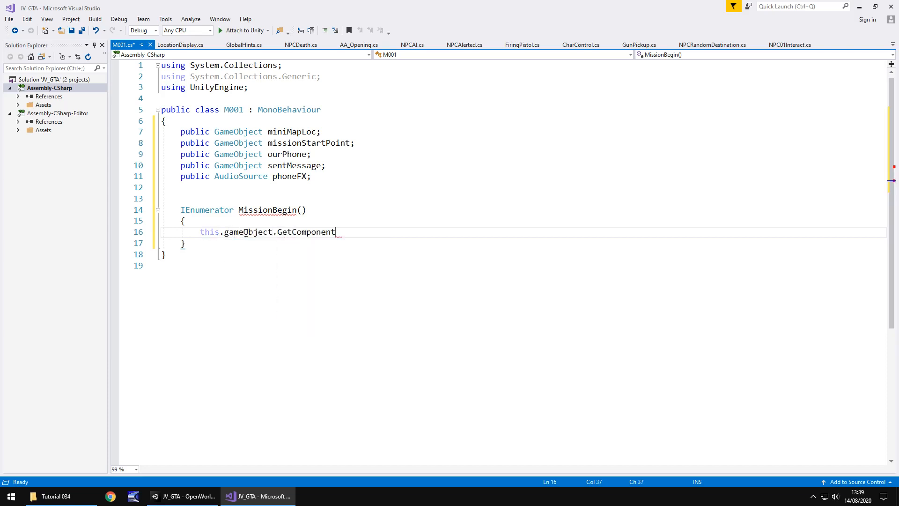
pyautogui.write('<Box>')
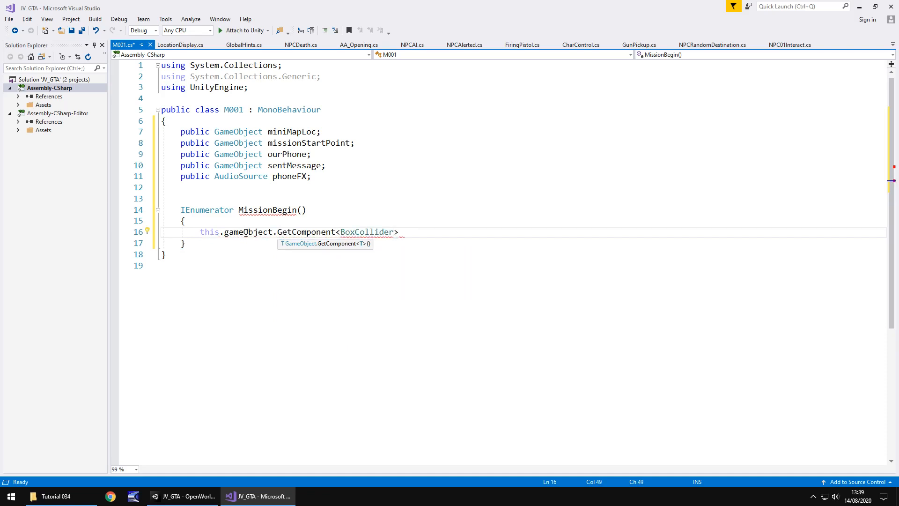
pyautogui.write('().enabled = false;')
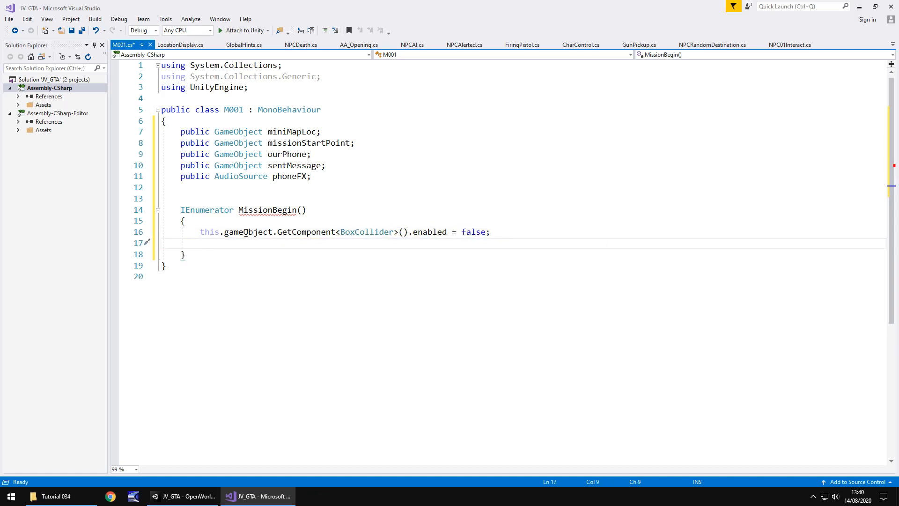
# Make MissionBegin hide miniMapLoc and show ourPhone.
pyautogui.write('miniMapLoc')
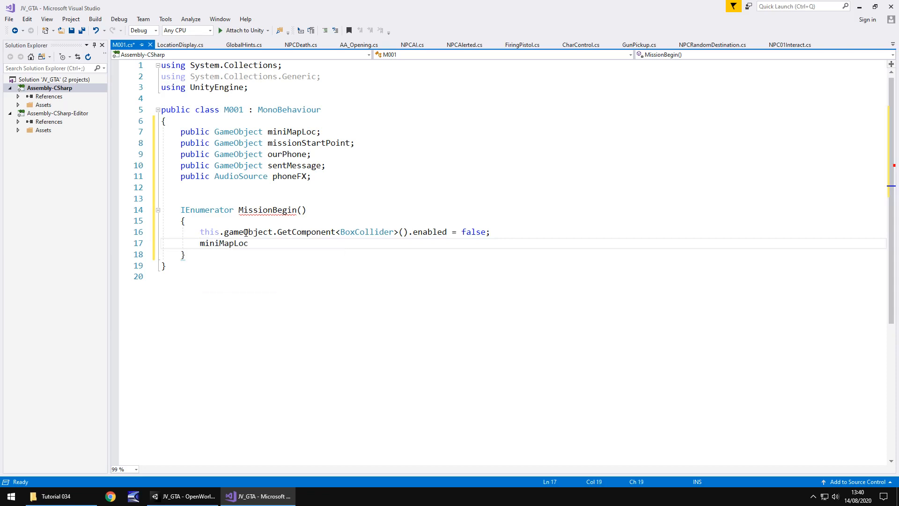
pyautogui.doubleClick(224, 243)
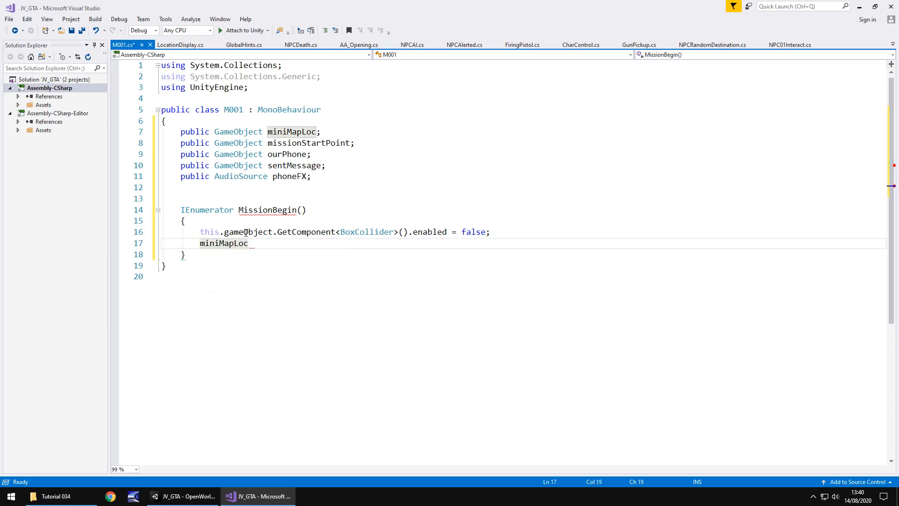
pyautogui.write('.SetActive')
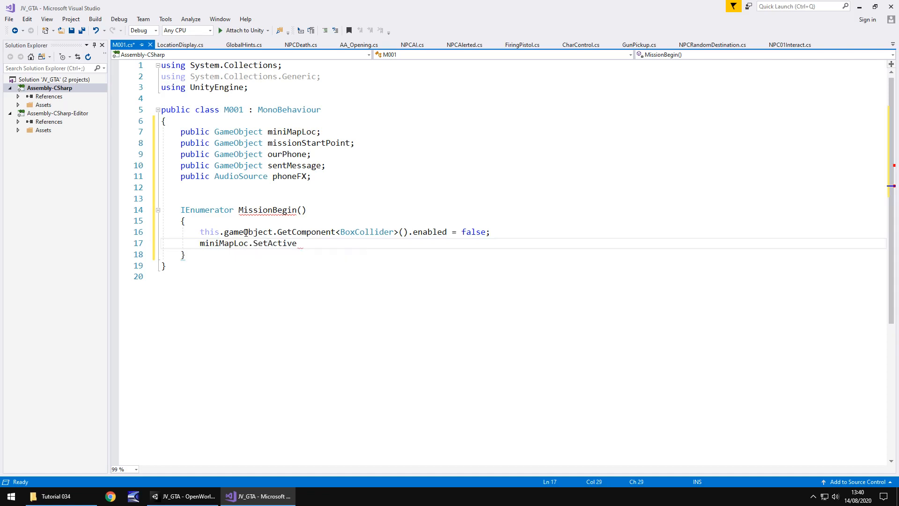
pyautogui.write('(false)')
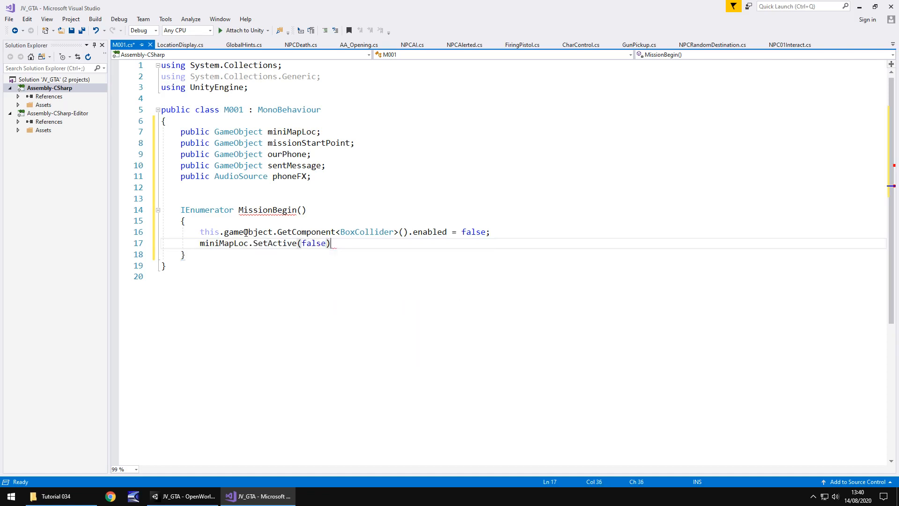
pyautogui.write(';')
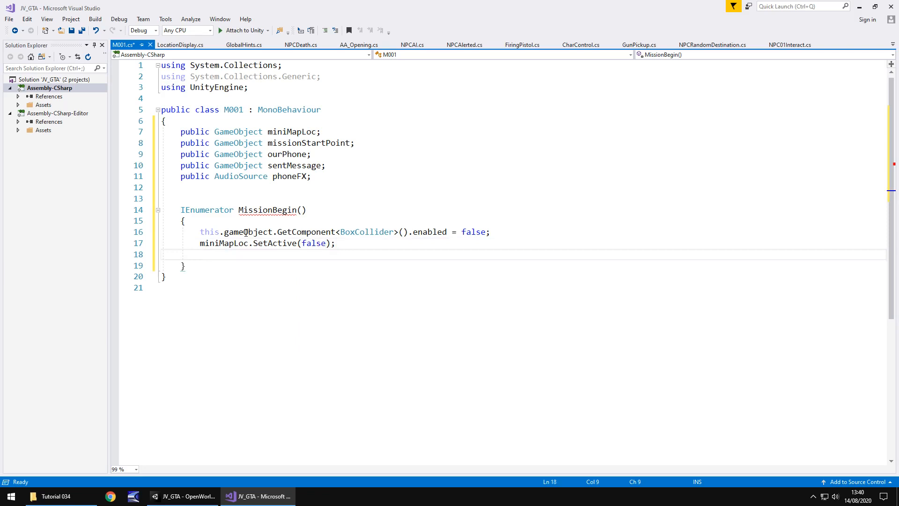
pyautogui.write('our')
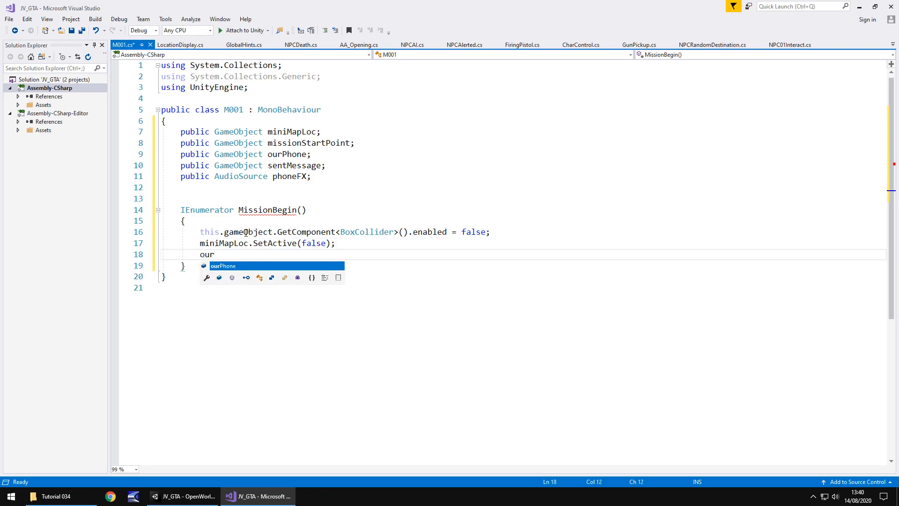
pyautogui.write('Phone.SetActive')
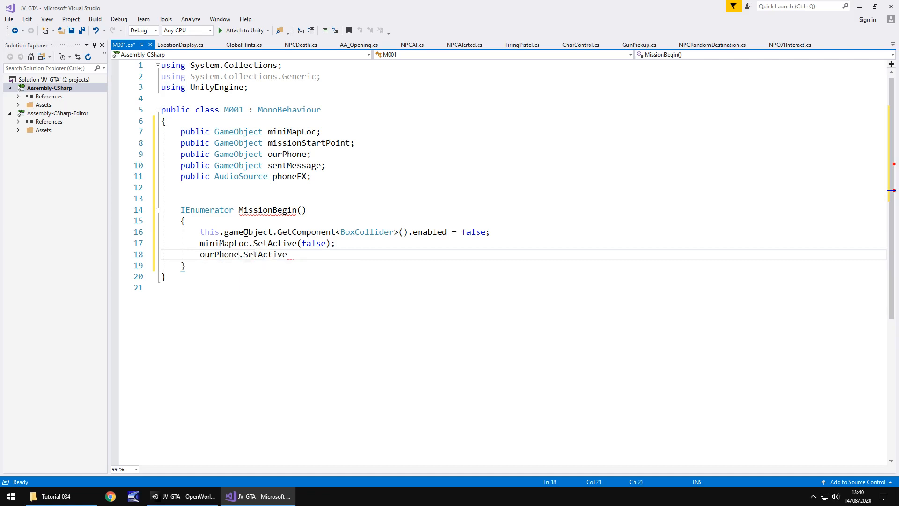
pyautogui.write('(true);')
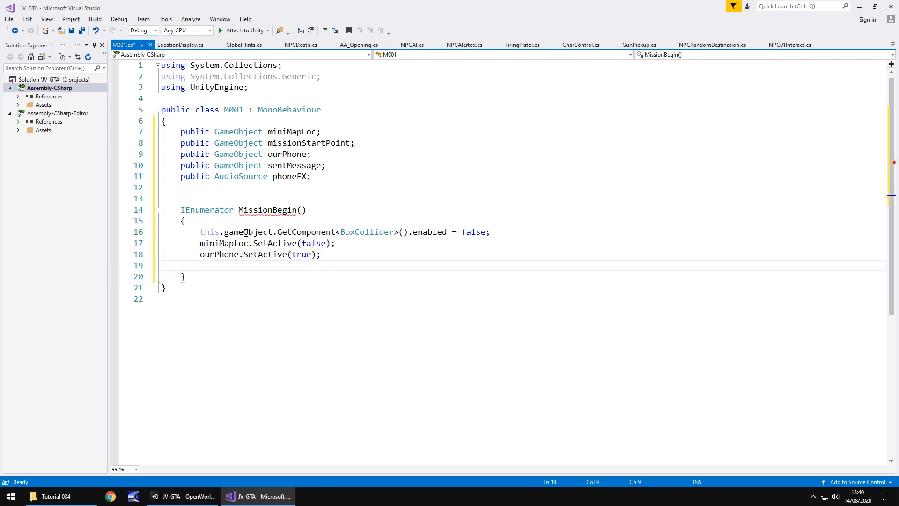
# Play phoneFX and wait three seconds in MissionBegin.
pyautogui.write('phoneFX')
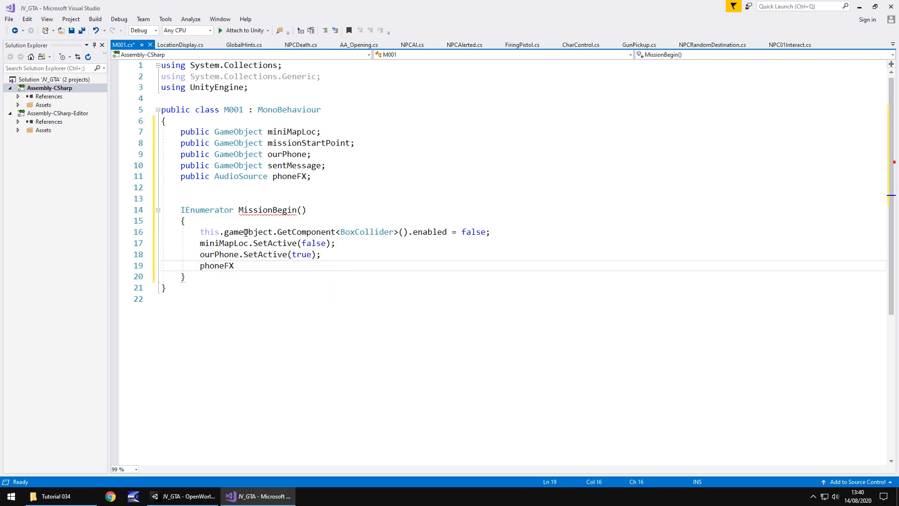
pyautogui.write('.')
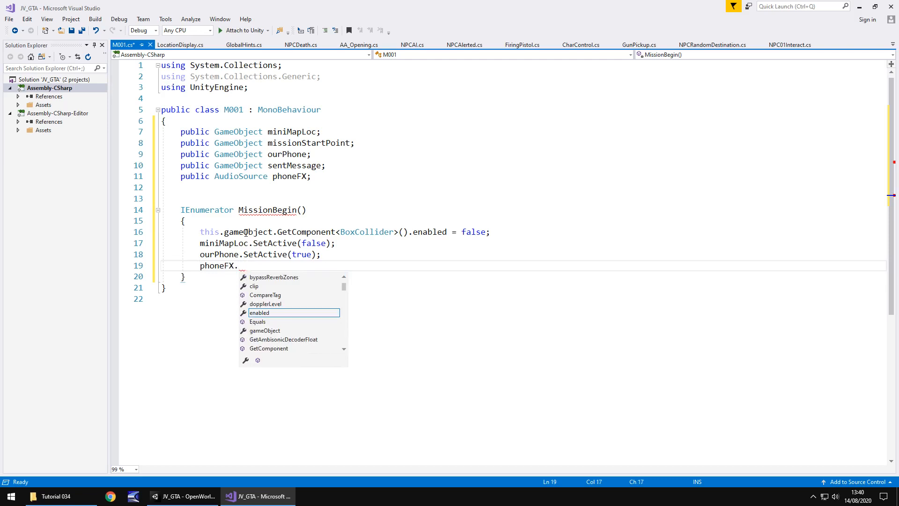
pyautogui.write('Play();')
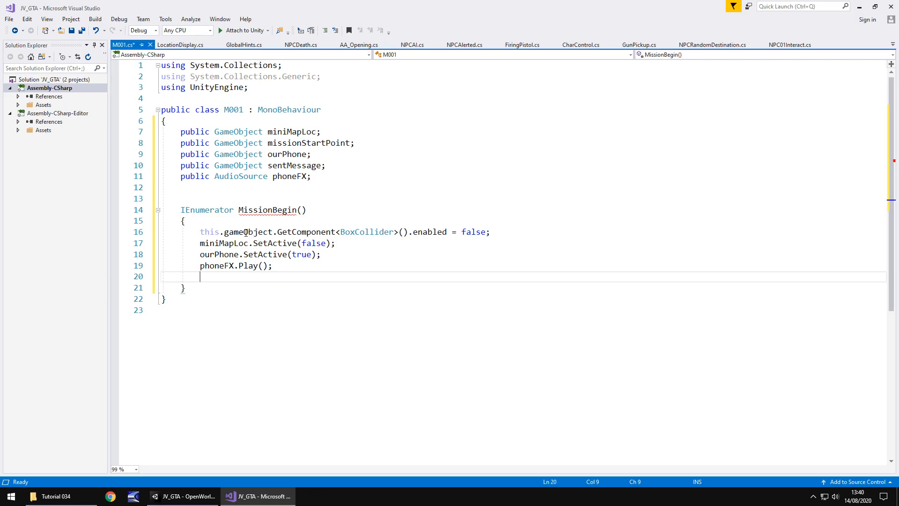
pyautogui.write('yi')
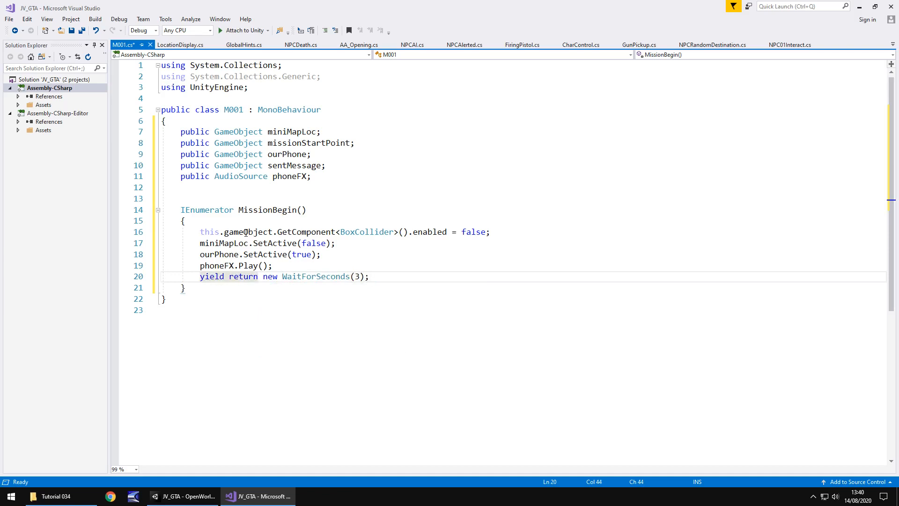
pyautogui.press('enter')
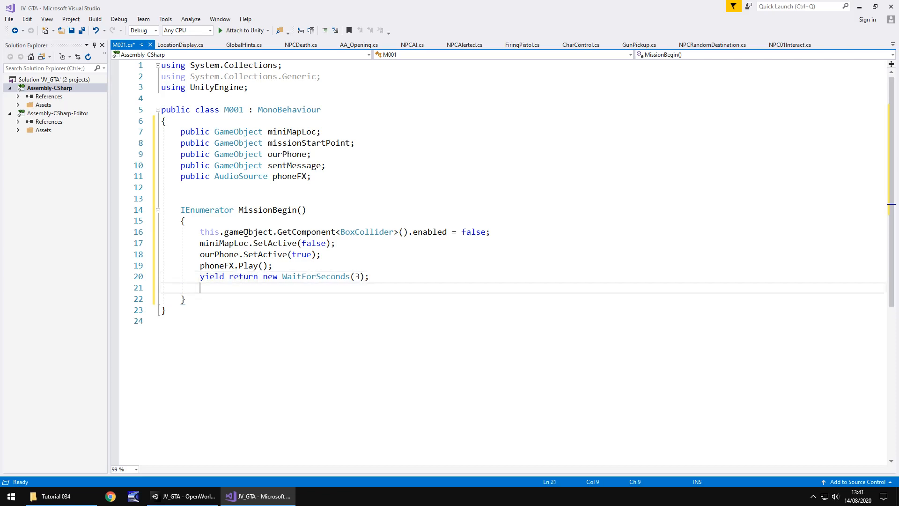
# Show sentMessage, then wait two seconds with WaitForSeconds(2).
pyautogui.write('sentMessage')
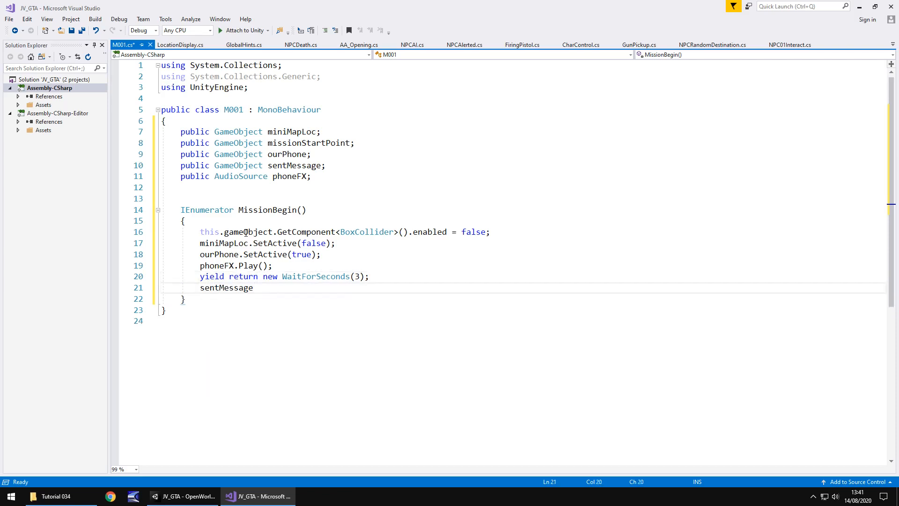
pyautogui.write('.SetActive')
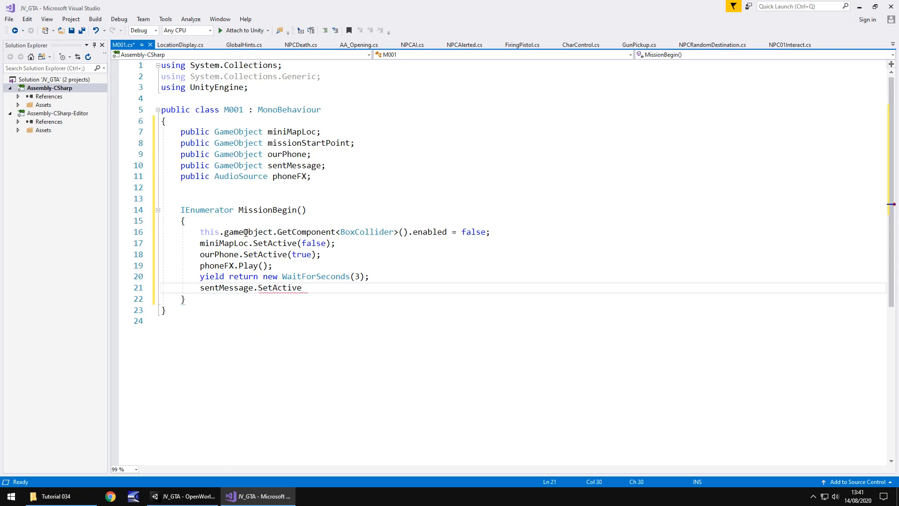
pyautogui.write('(true);')
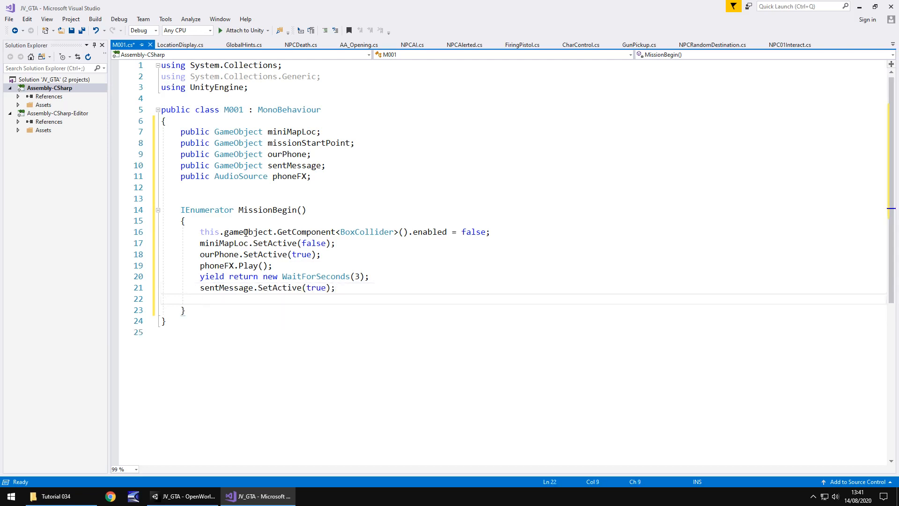
pyautogui.write('yield')
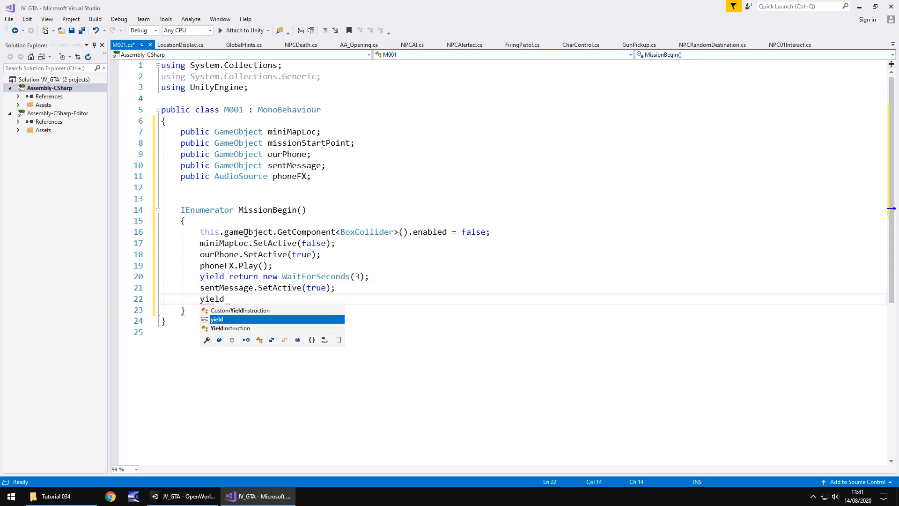
pyautogui.write('return new')
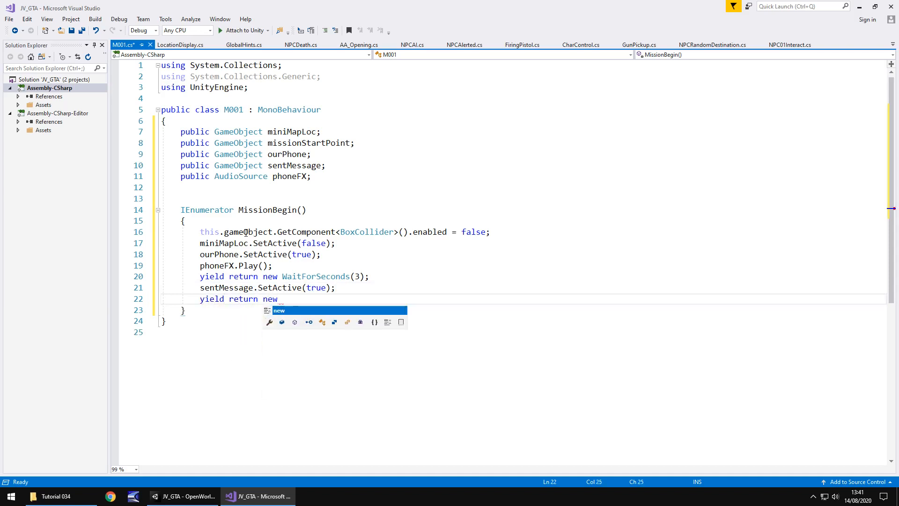
pyautogui.write('WaitForS')
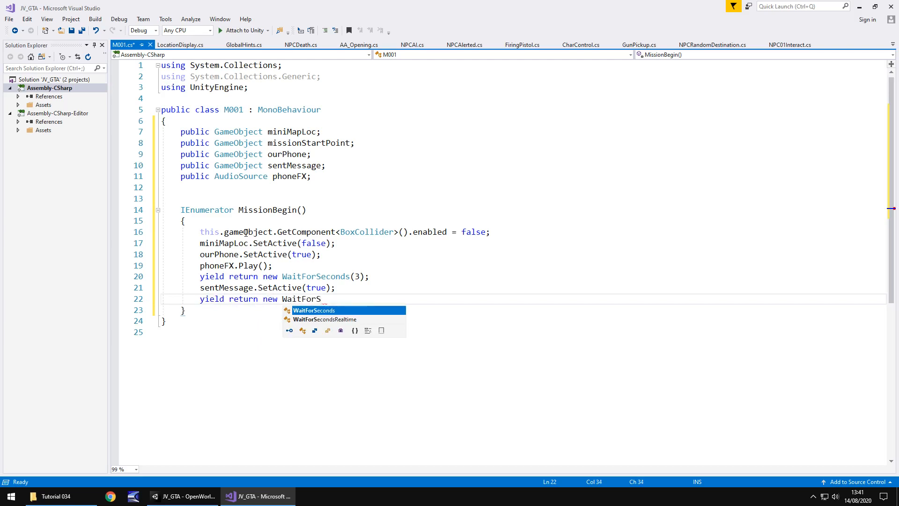
pyautogui.write('econds(2)')
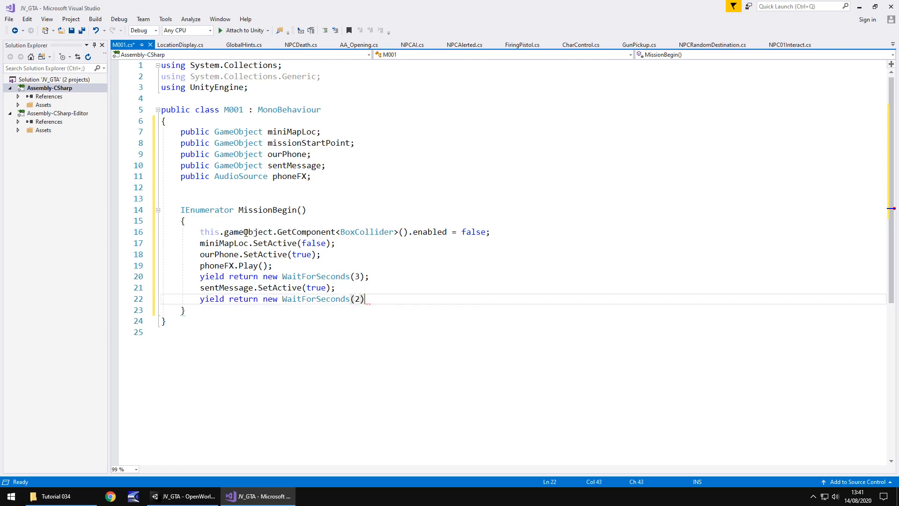
pyautogui.write(';')
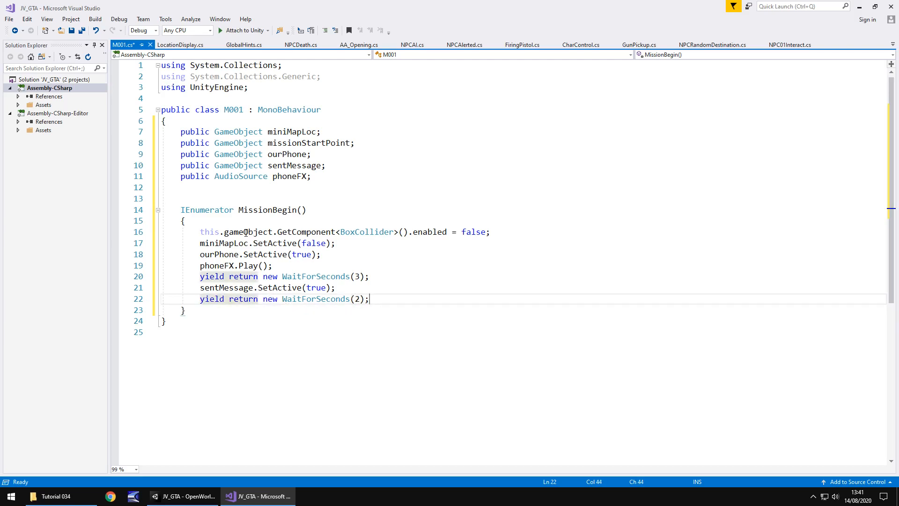
pyautogui.press('enter')
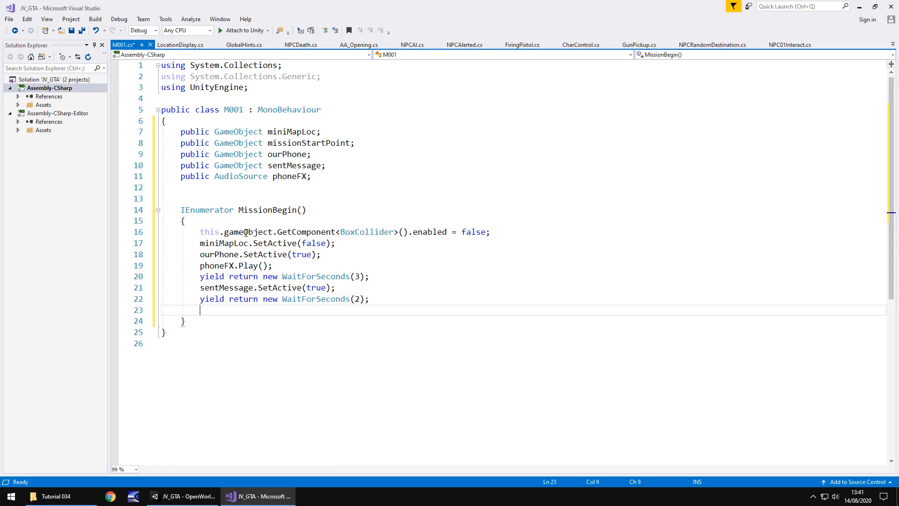
# Hide ourPhone and missionStartPoint with SetActive(false).
pyautogui.write('missionStartPoint')
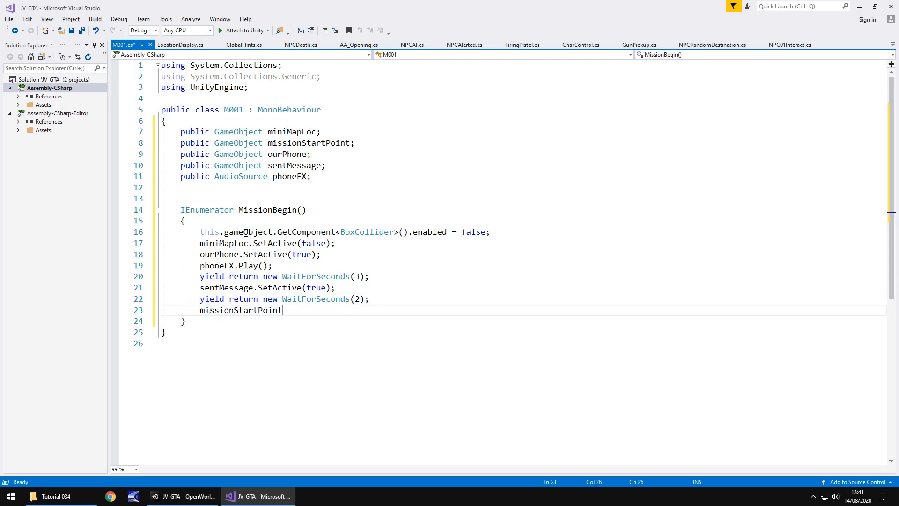
pyautogui.write('.SetActive')
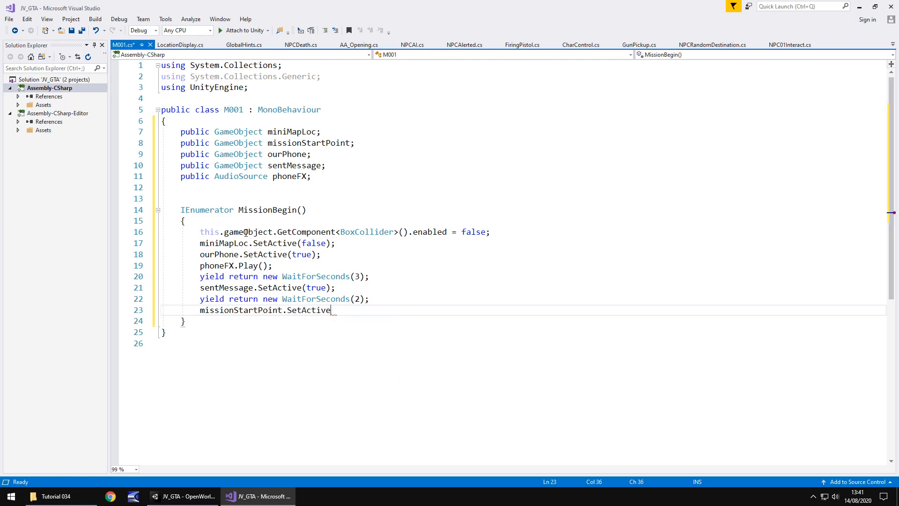
pyautogui.write('(false);')
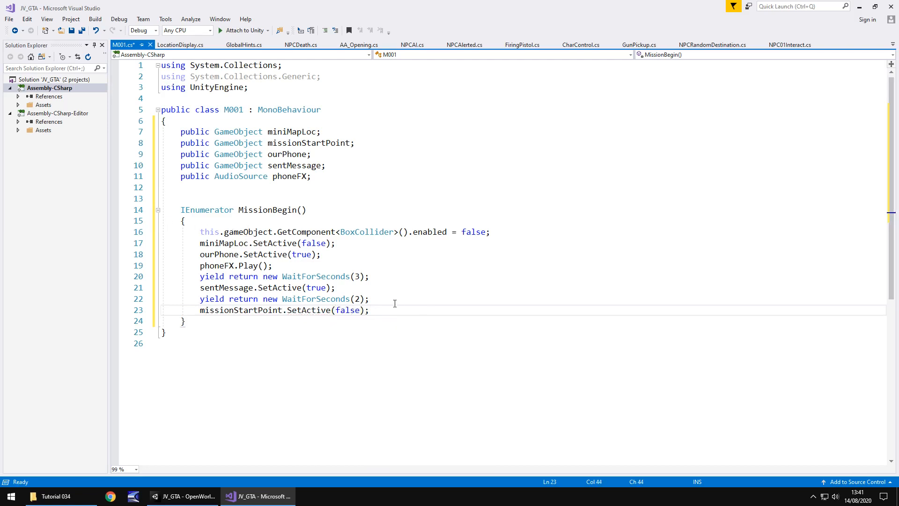
pyautogui.press('enter')
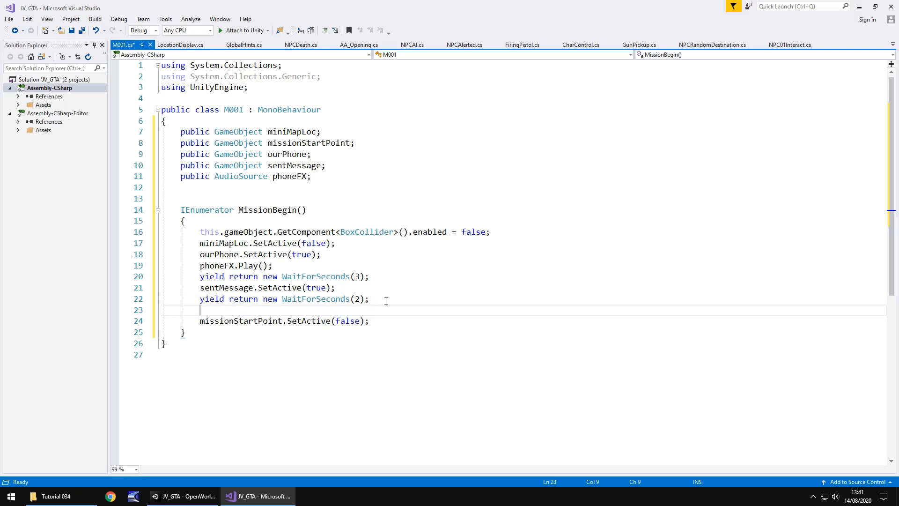
pyautogui.write('ourPhone')
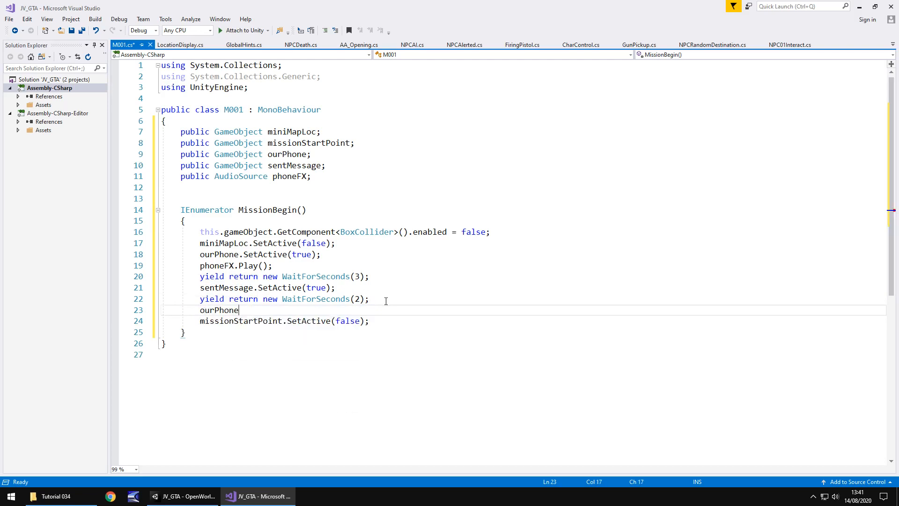
pyautogui.write('.SetActive')
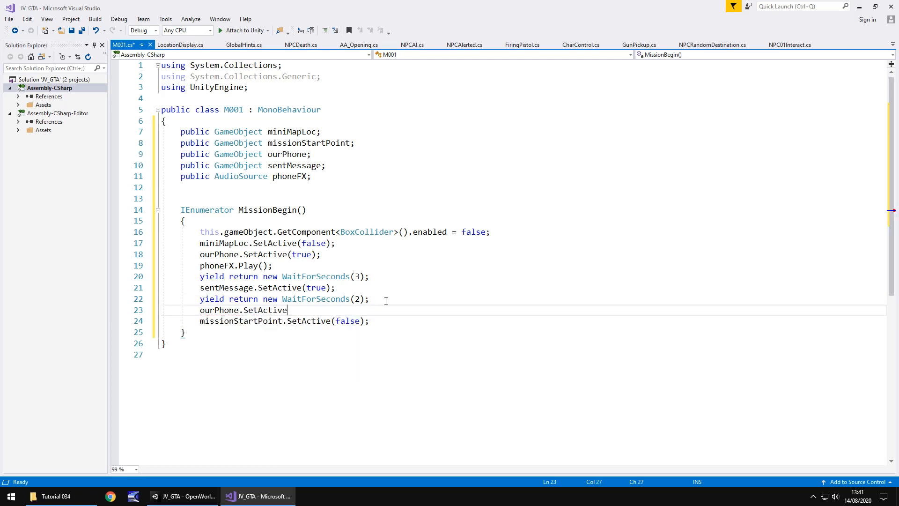
pyautogui.write('(false);')
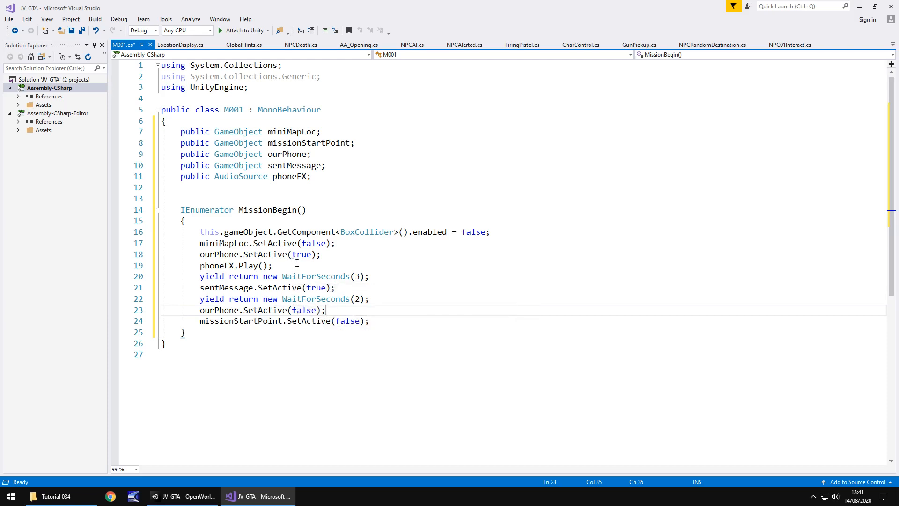
pyautogui.moveTo(342, 260)
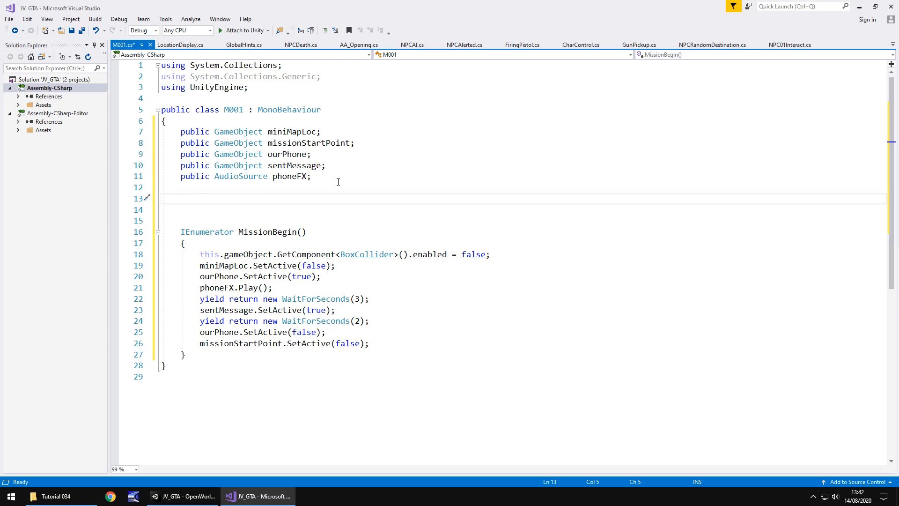
# Add an OnTriggerEnter method calling StartCoroutine(MissionBegin()) and save M001.
pyautogui.write('void On')
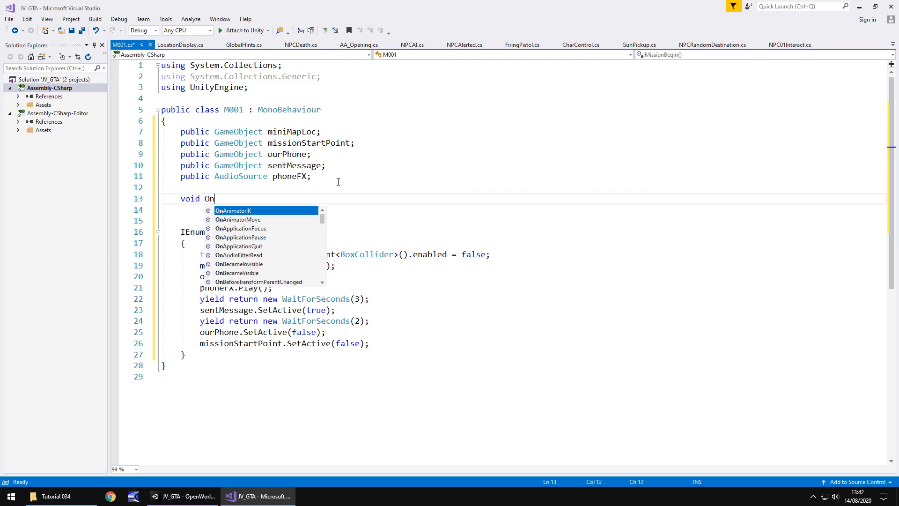
pyautogui.write('Tri')
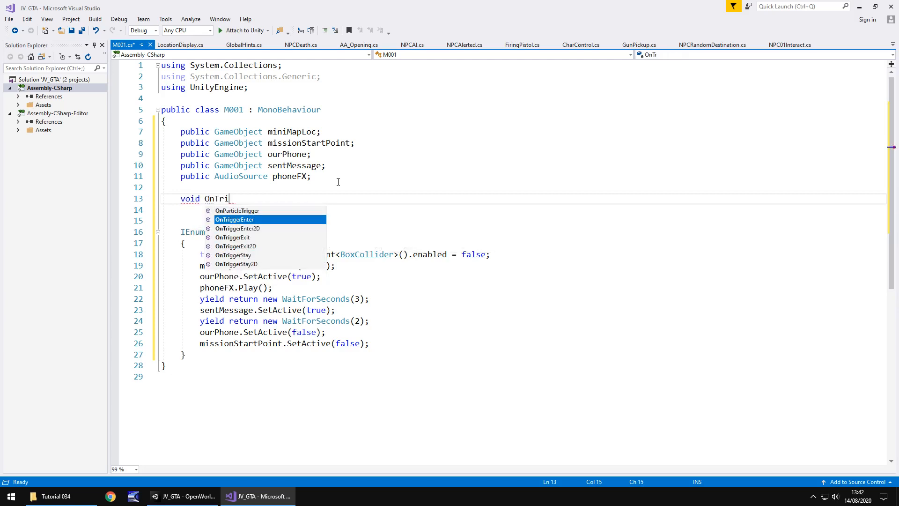
pyautogui.write('gget')
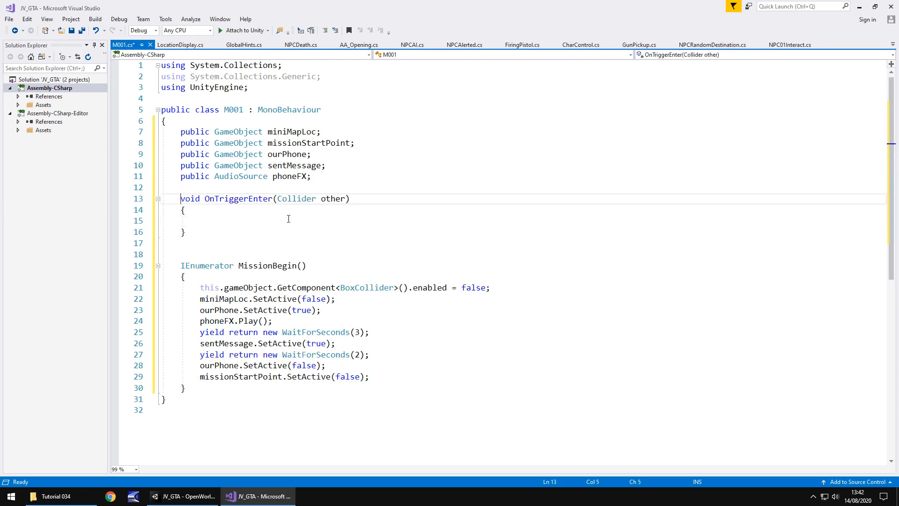
pyautogui.click(201, 221)
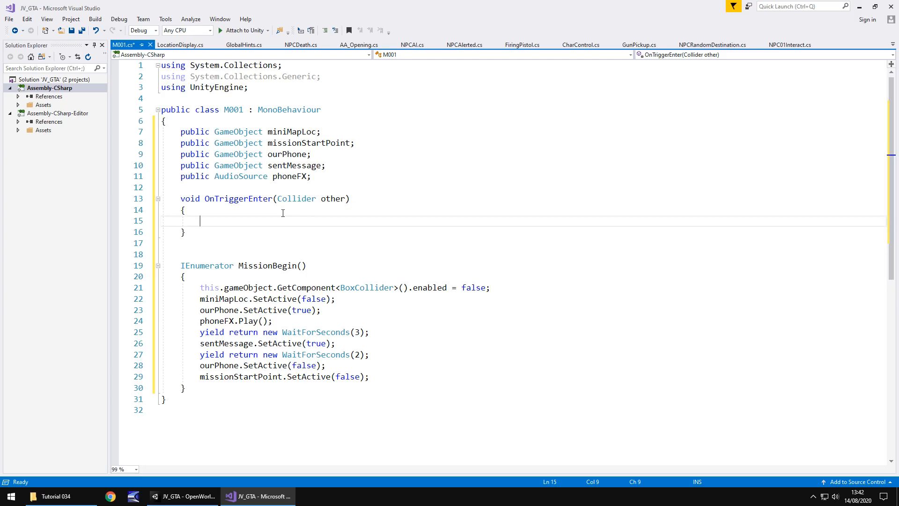
pyautogui.write('sta')
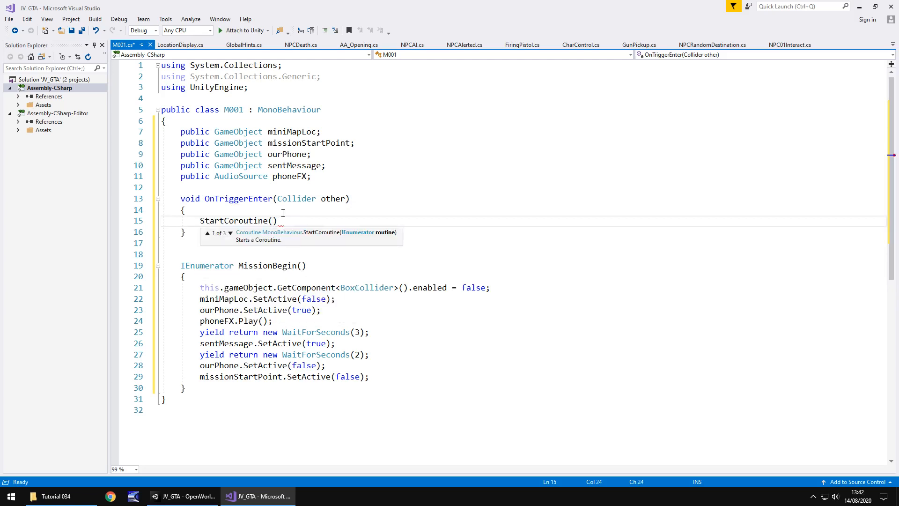
pyautogui.write('MissionBegin(')
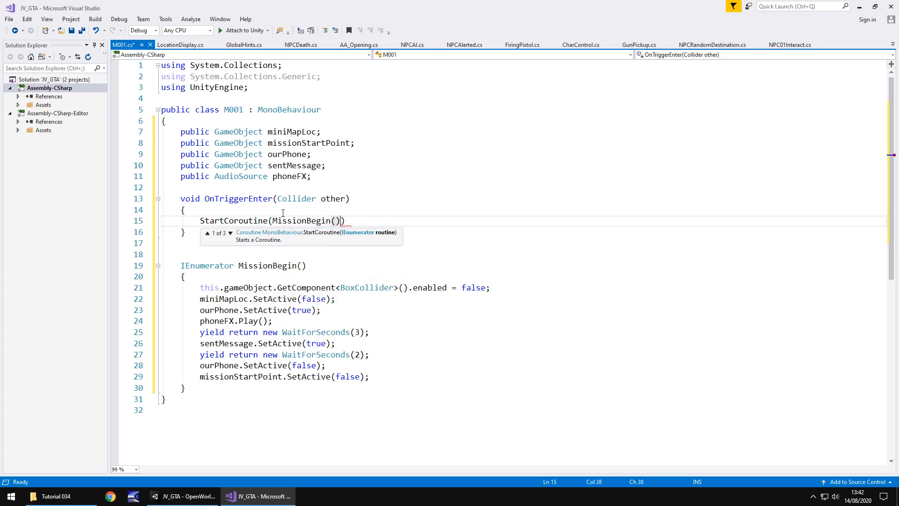
pyautogui.write(';')
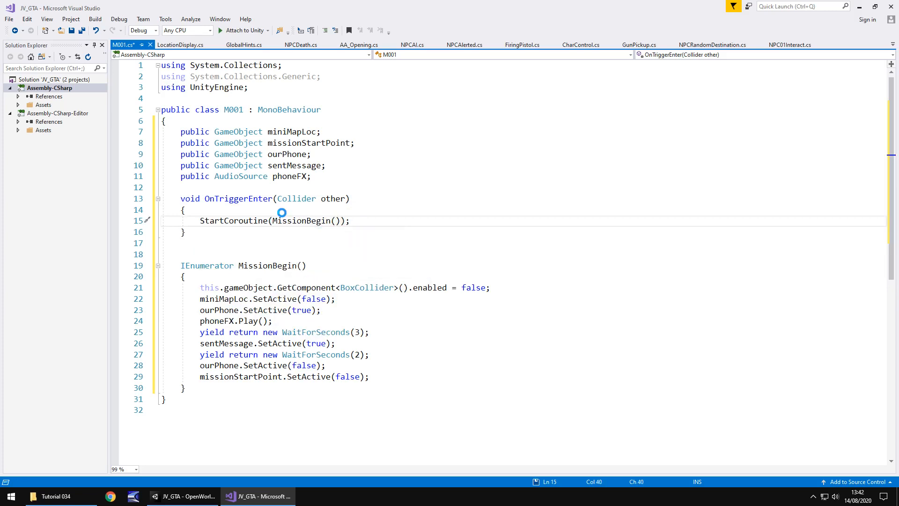
pyautogui.press('ctrl+s')
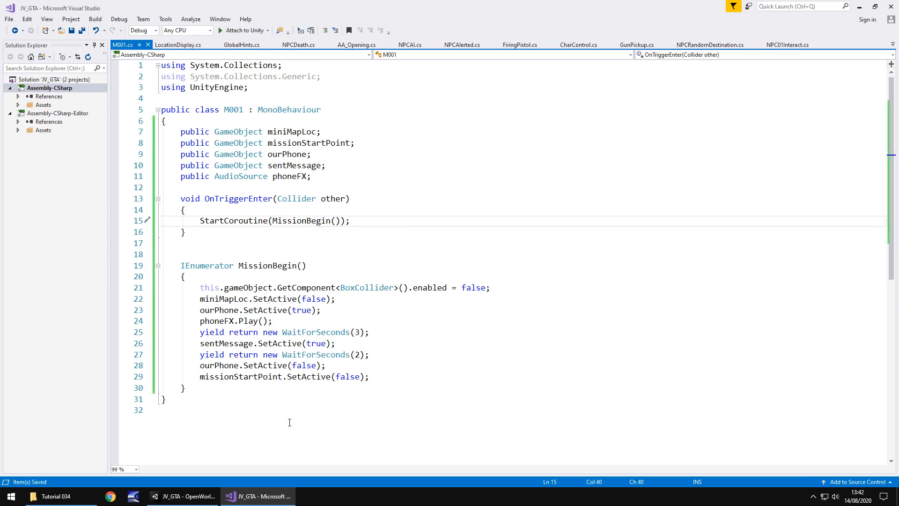
pyautogui.moveTo(294, 415)
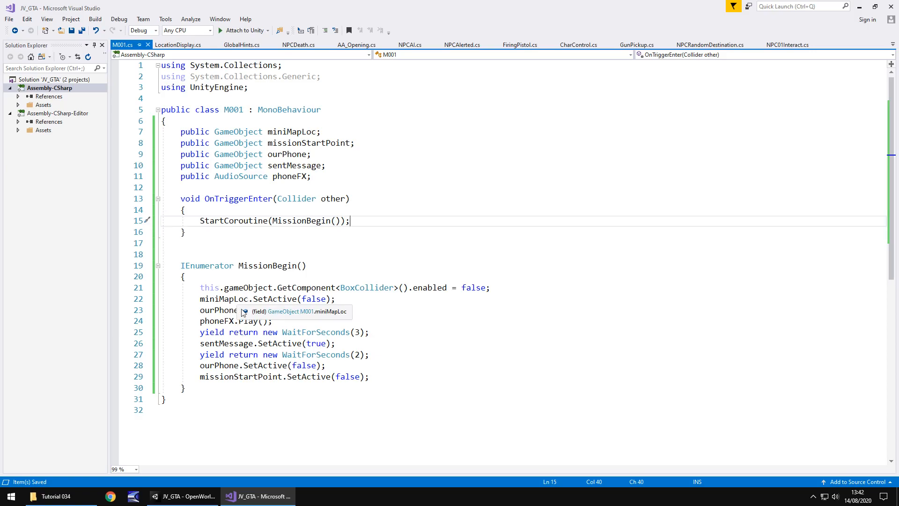
# Set FootStep2 (1) under Sound > FX to the MsgAlert clip and rename it MessageAlert.
pyautogui.click(185, 495)
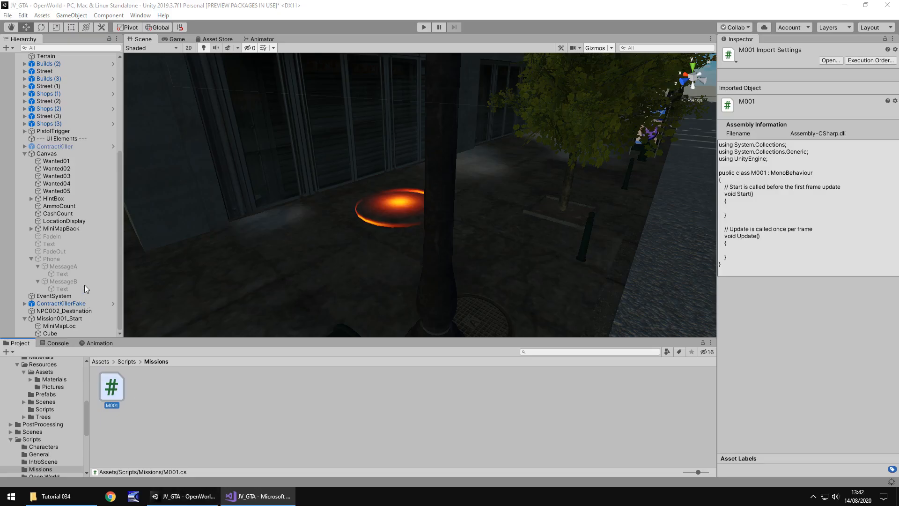
pyautogui.moveTo(111, 275)
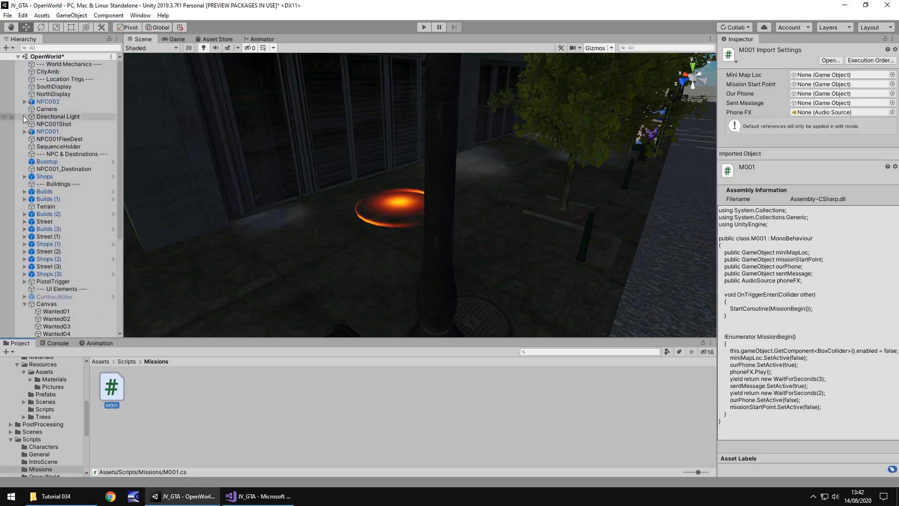
pyautogui.scroll(-3)
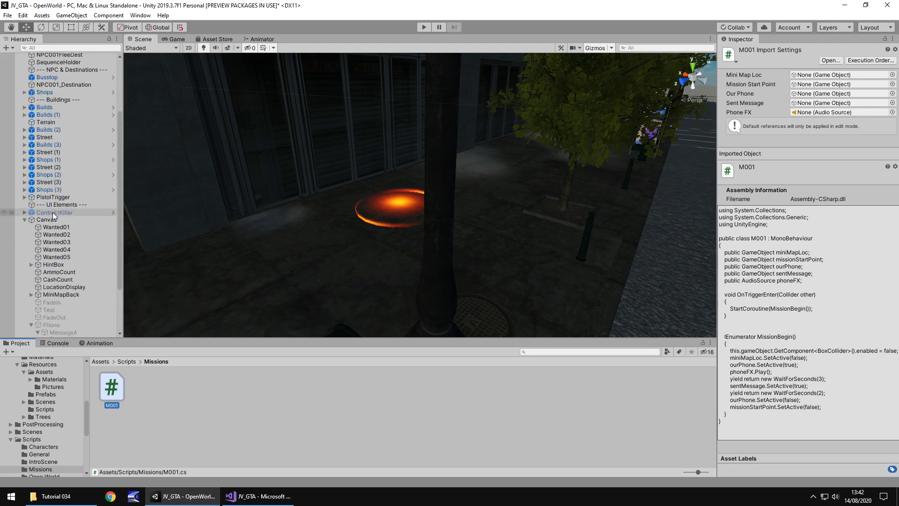
pyautogui.scroll(-3)
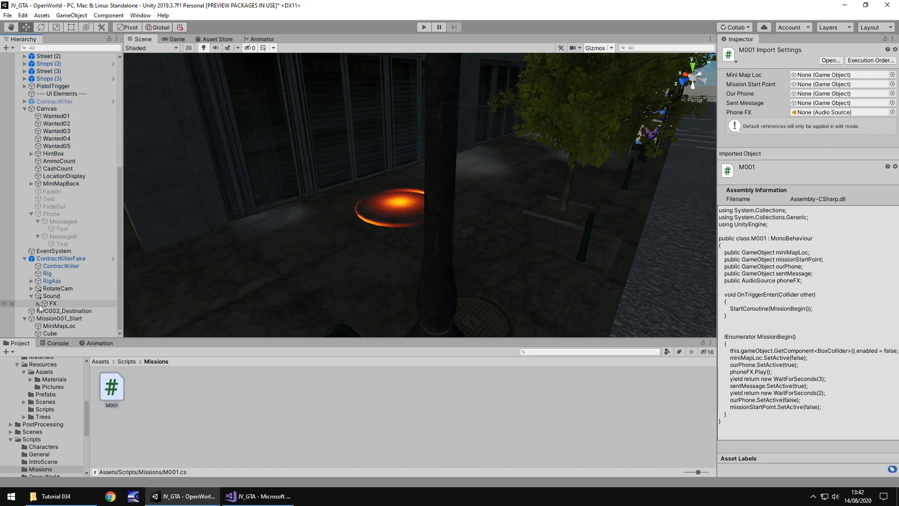
pyautogui.click(69, 303)
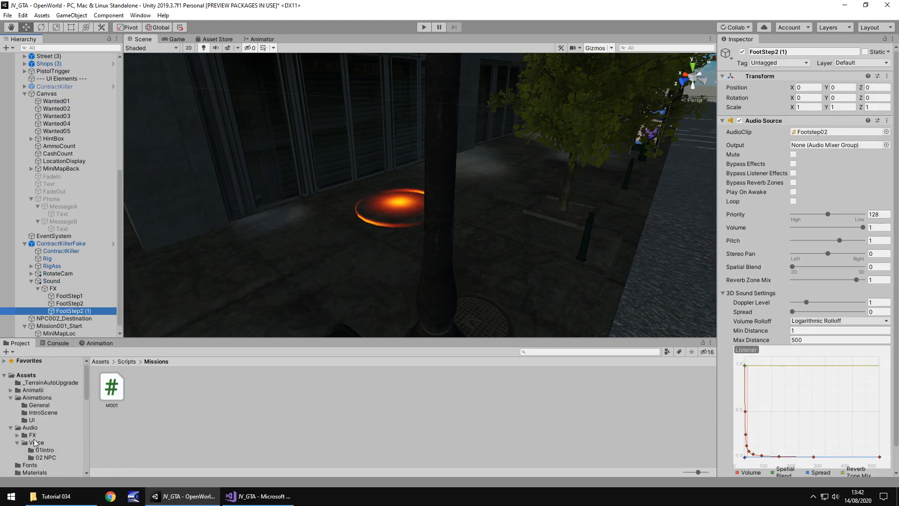
pyautogui.click(32, 435)
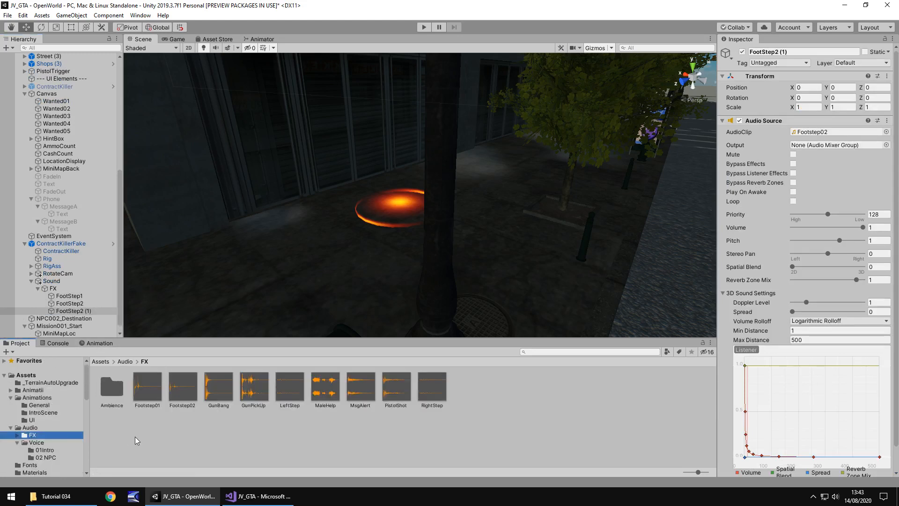
pyautogui.click(360, 385)
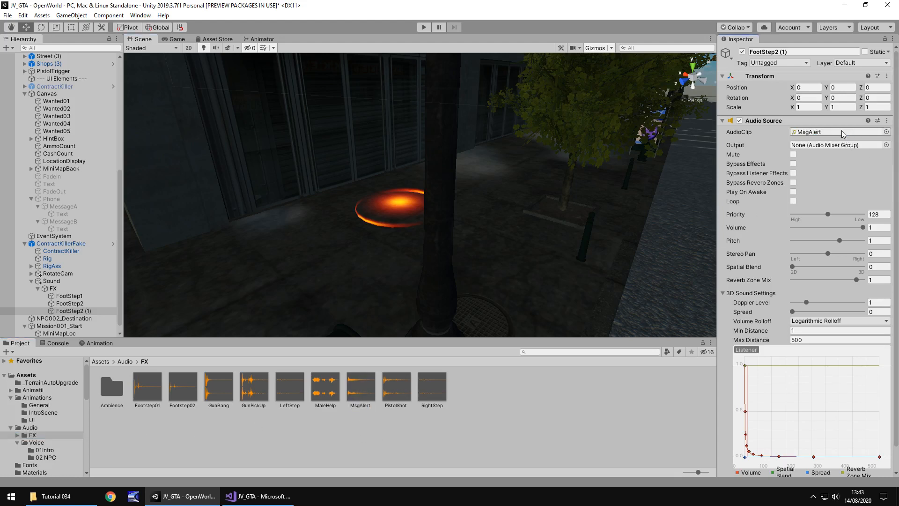
pyautogui.click(70, 310)
pyautogui.write('MessageAlert')
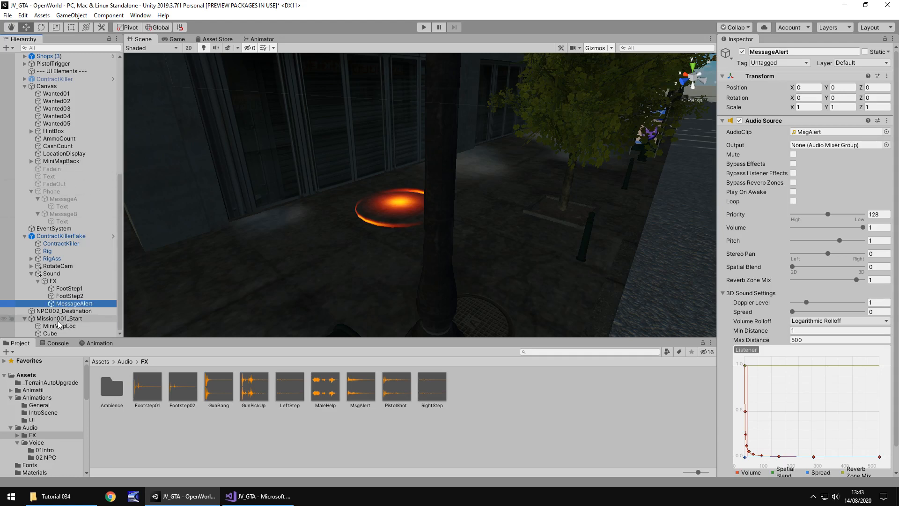
pyautogui.click(50, 333)
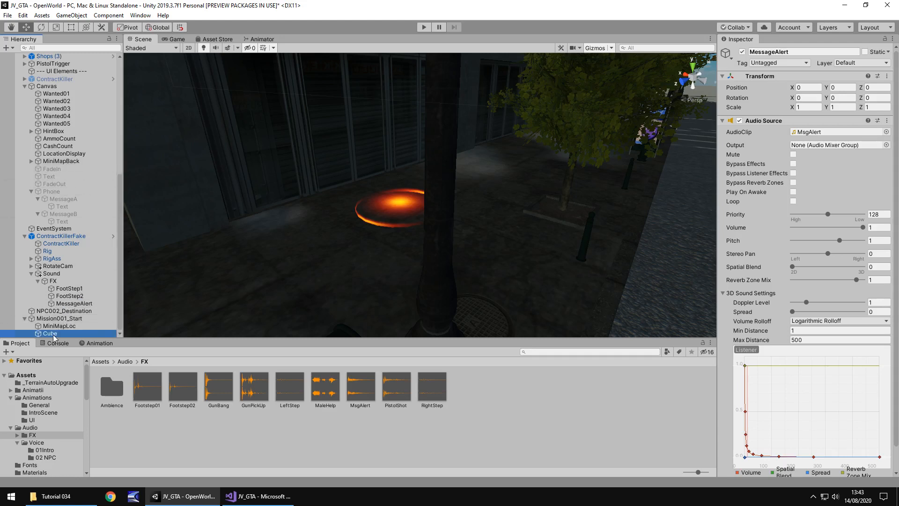
# Rename the Cube MissionTrigger, attach M001, and assign MessageAlert as its phoneFX sound.
pyautogui.click(49, 333)
pyautogui.write('MissionTrigger')
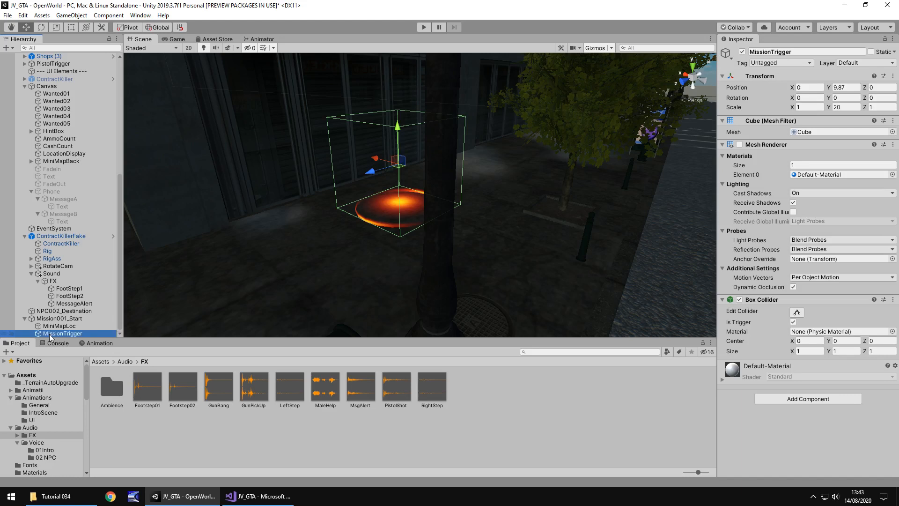
pyautogui.scroll(-3)
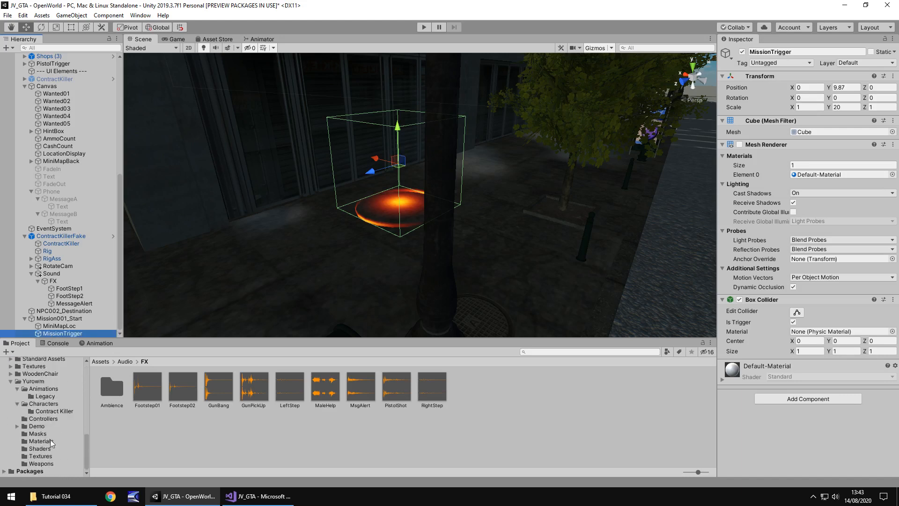
pyautogui.scroll(-3)
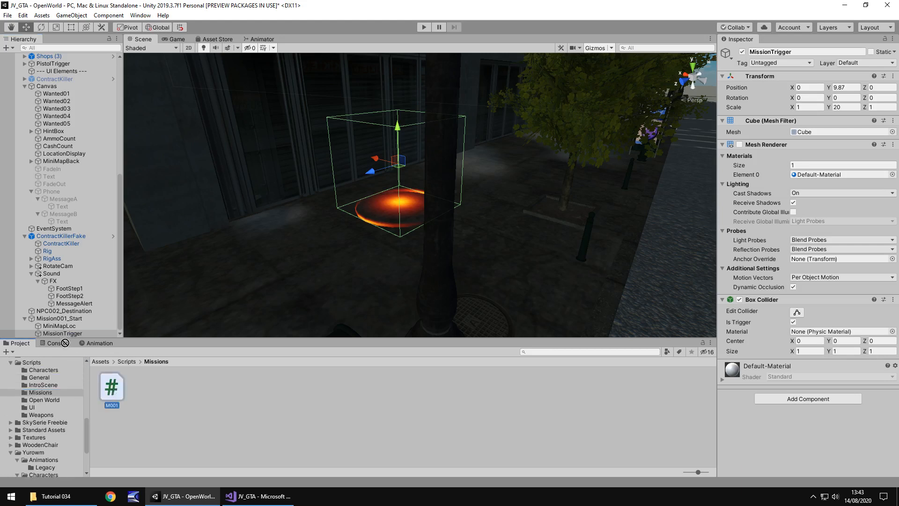
pyautogui.click(62, 333)
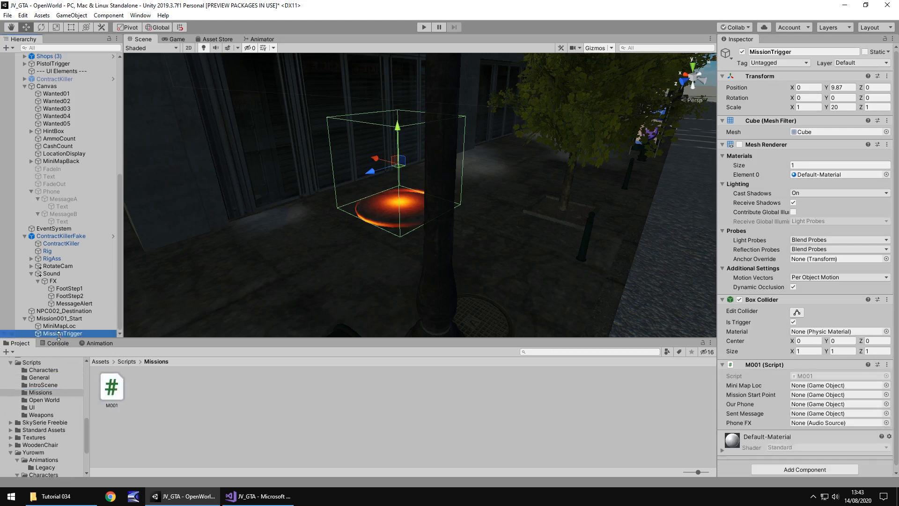
pyautogui.click(61, 236)
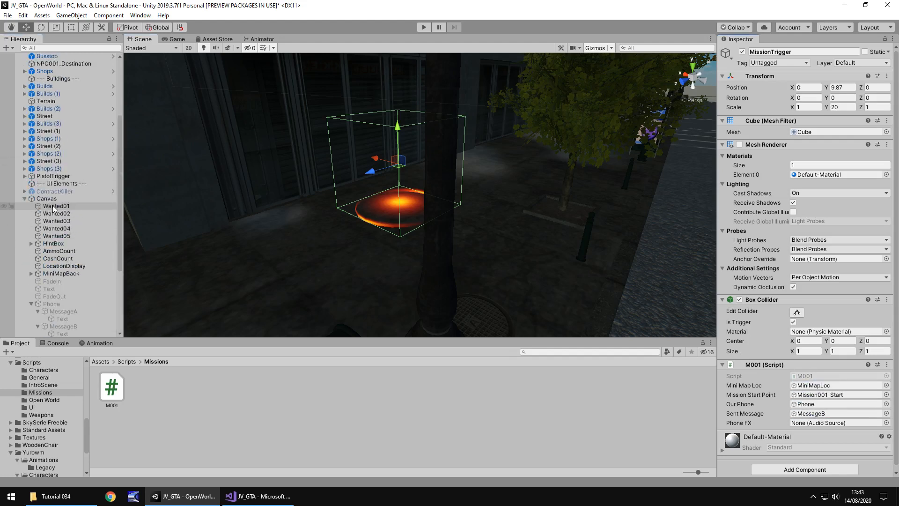
pyautogui.scroll(-3)
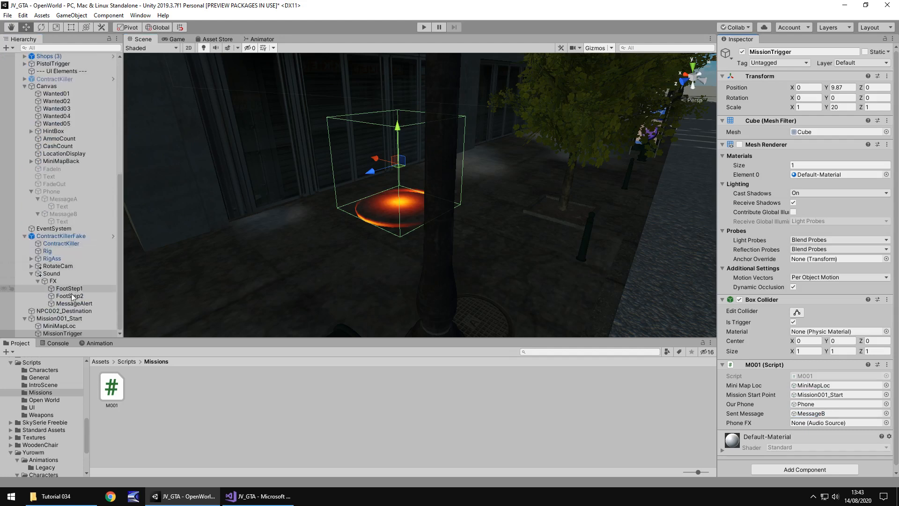
pyautogui.moveTo(73, 303); pyautogui.dragTo(837, 422)
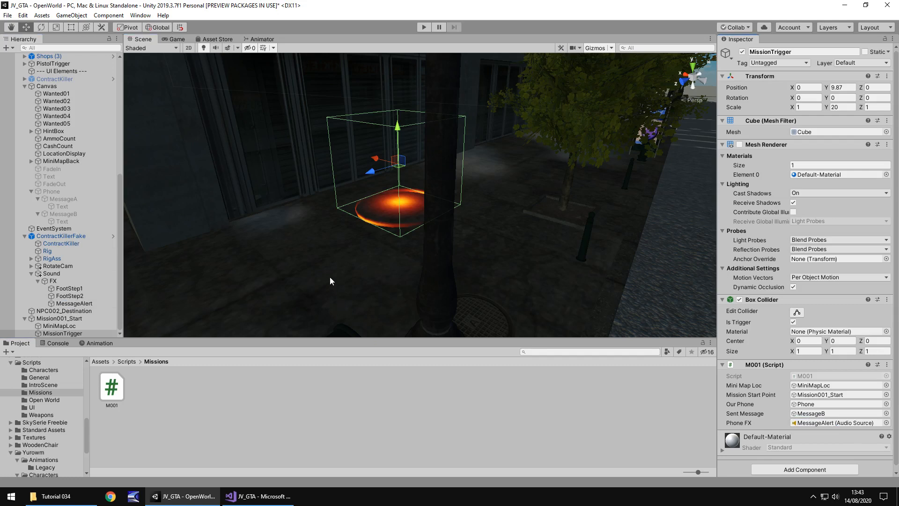
pyautogui.moveTo(345, 297)
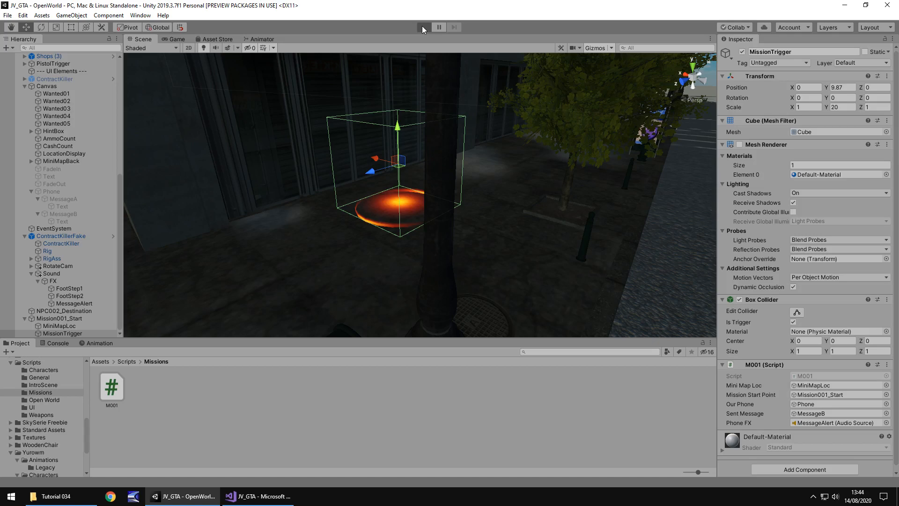
# Enable the FadeIn overlay, play-test the mission, then stop and select MessageAlert.
pyautogui.click(424, 28)
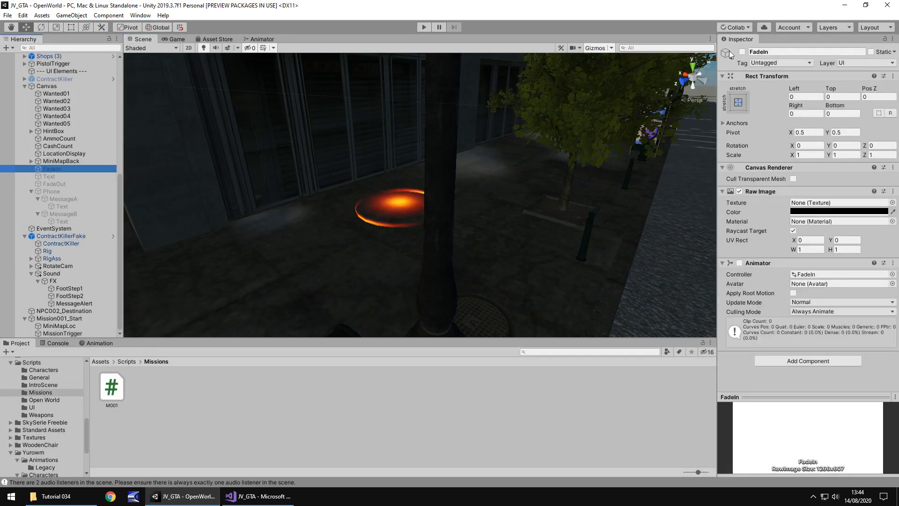
pyautogui.click(423, 27)
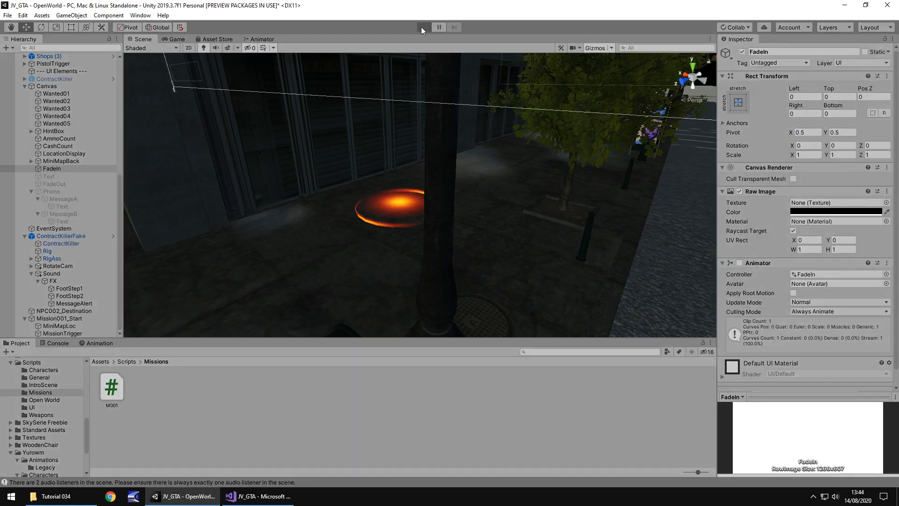
pyautogui.click(423, 27)
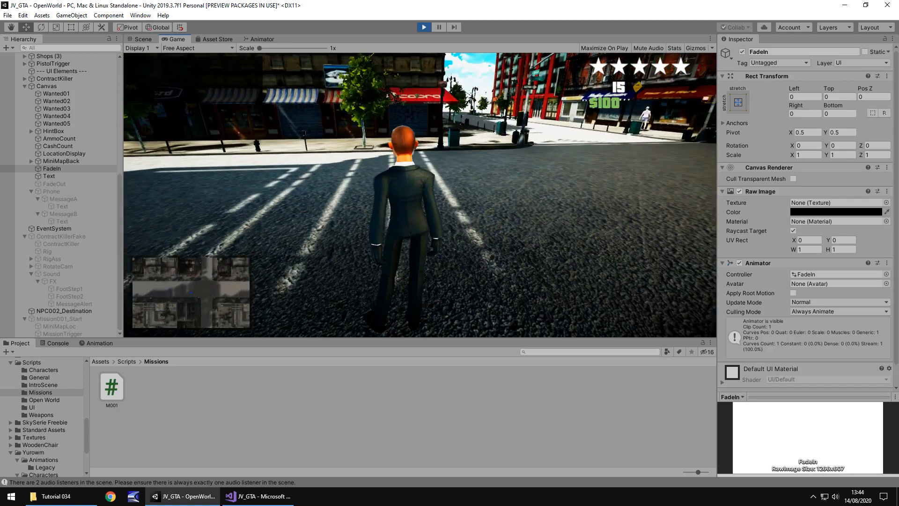
pyautogui.click(142, 39)
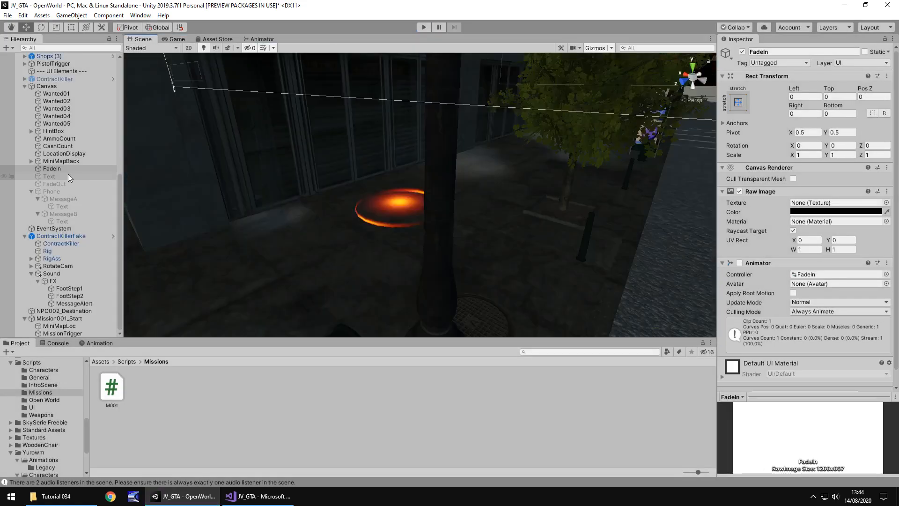
pyautogui.click(75, 303)
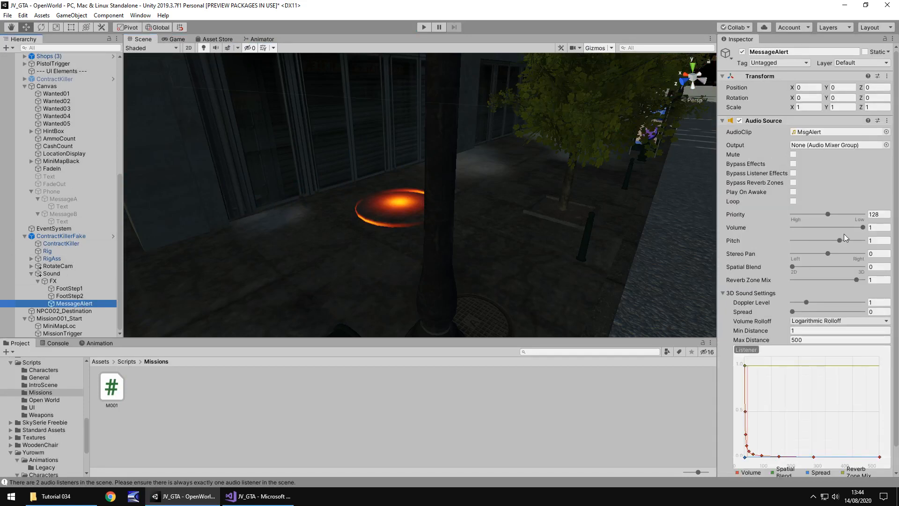
pyautogui.moveTo(184, 496)
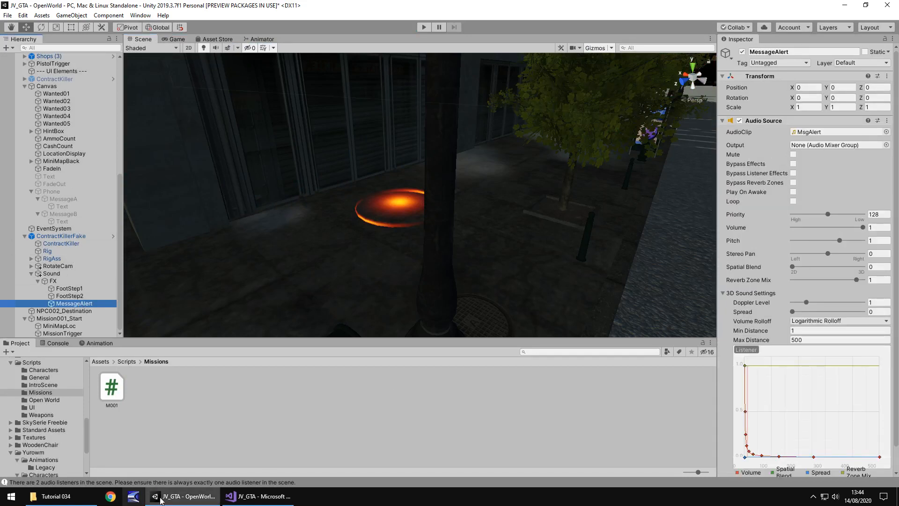
# Let the MsgAlert clip finish in Windows Media Player, then close the player.
pyautogui.click(257, 496)
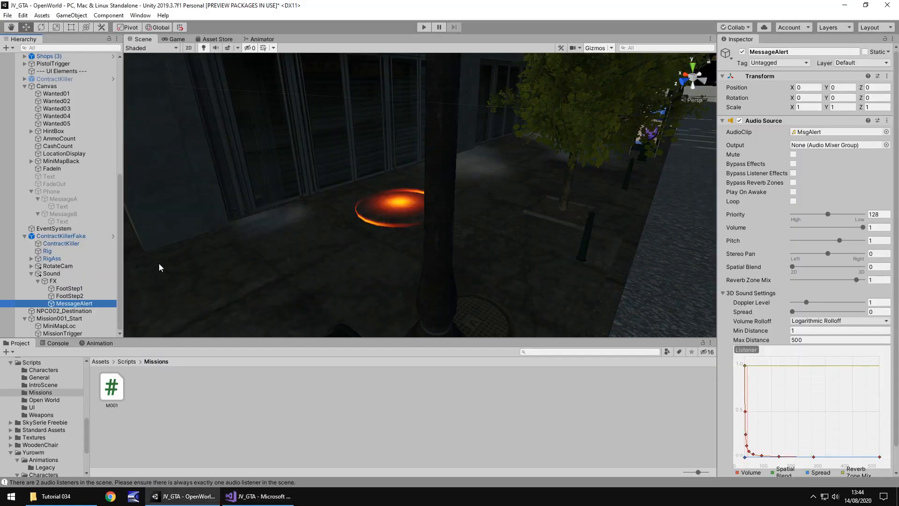
pyautogui.moveTo(78, 378)
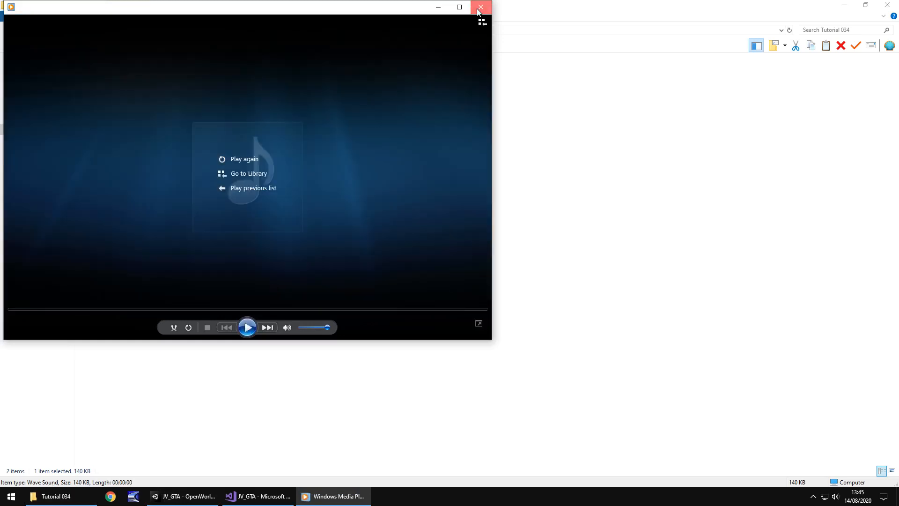
pyautogui.click(479, 7)
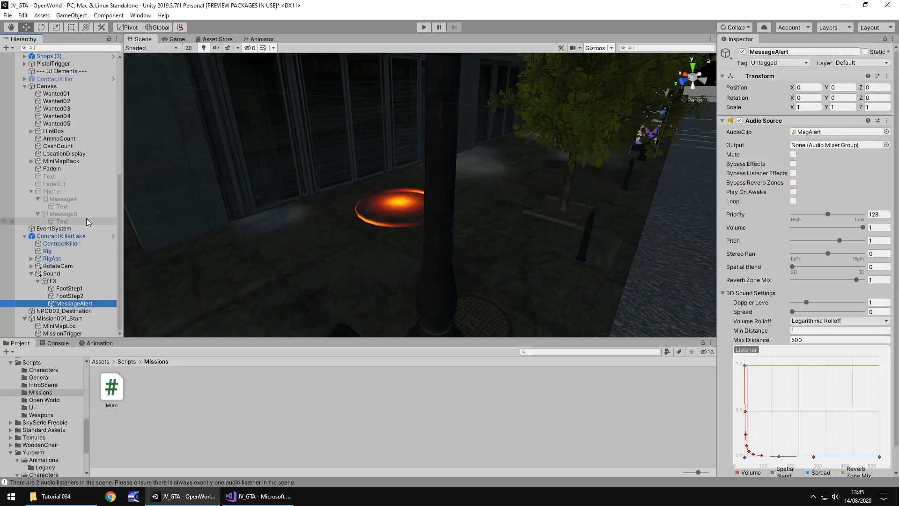
pyautogui.moveTo(62, 184)
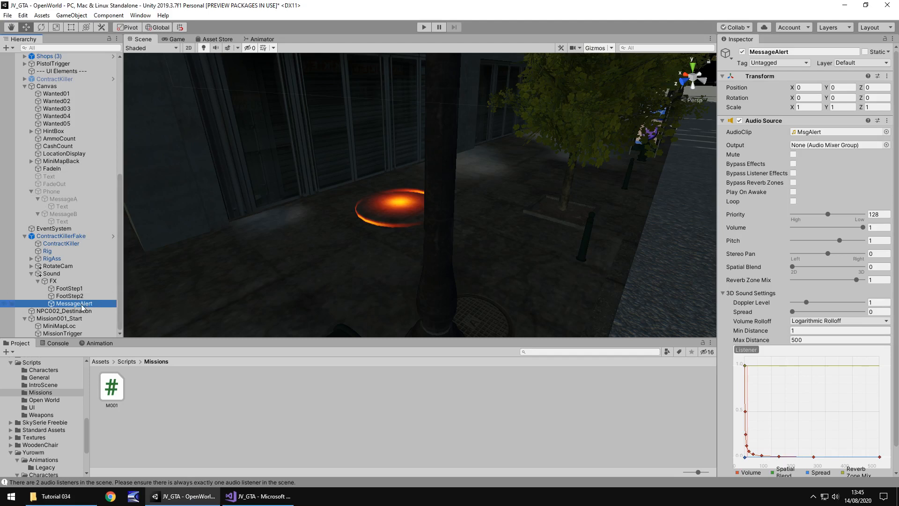
# Create an empty child object under FX and show the audio effects clips folder.
pyautogui.rightClick(53, 288)
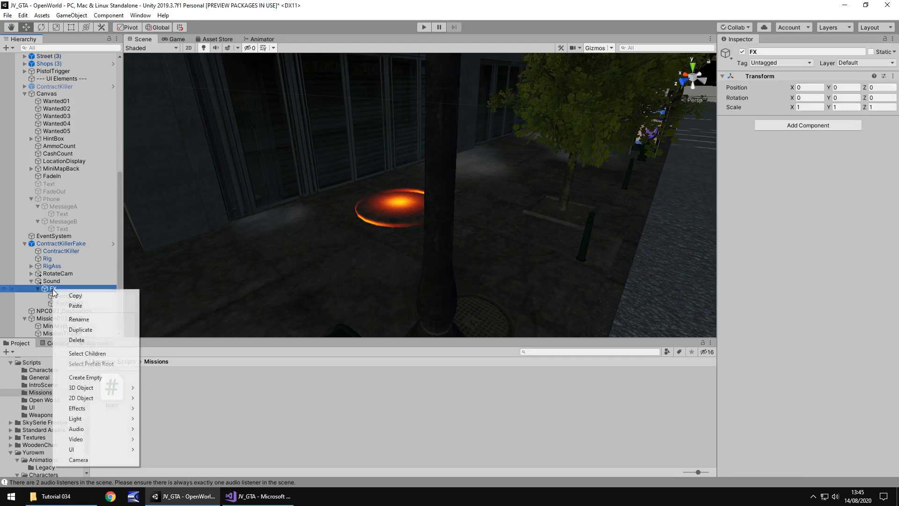
pyautogui.click(84, 377)
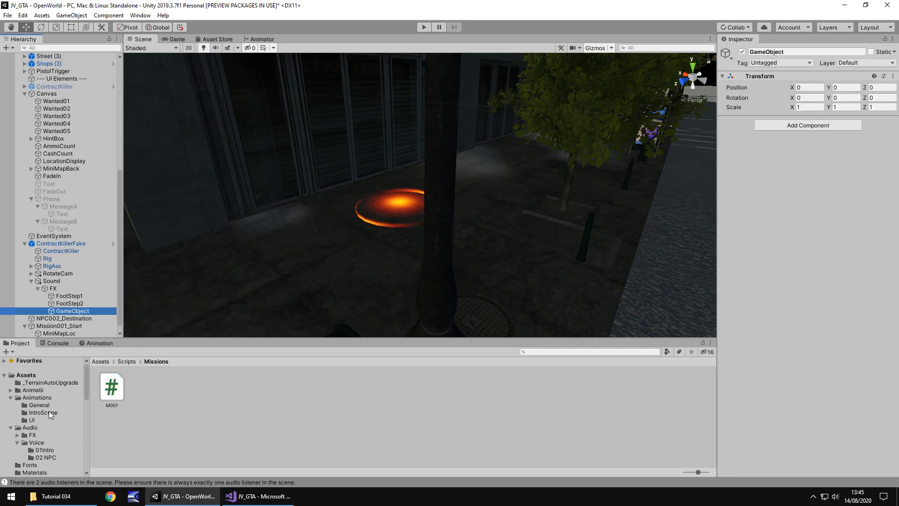
pyautogui.click(33, 434)
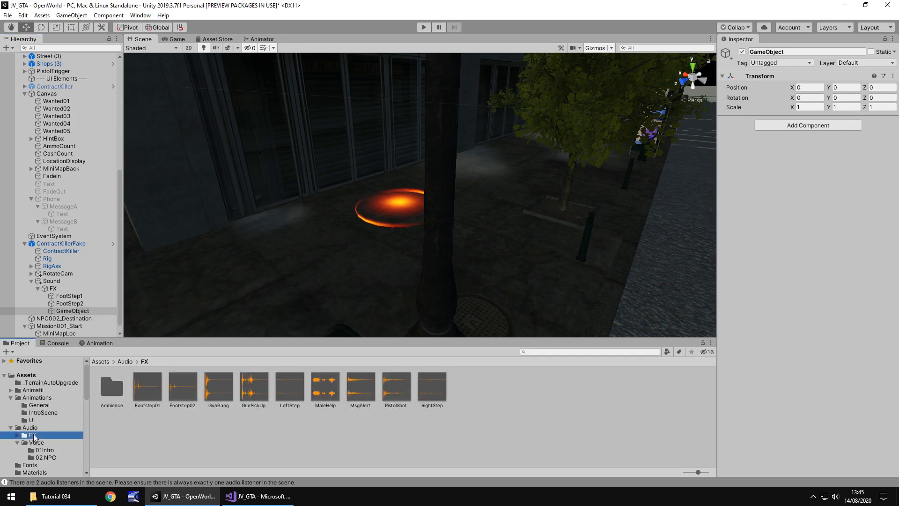
pyautogui.moveTo(354, 390)
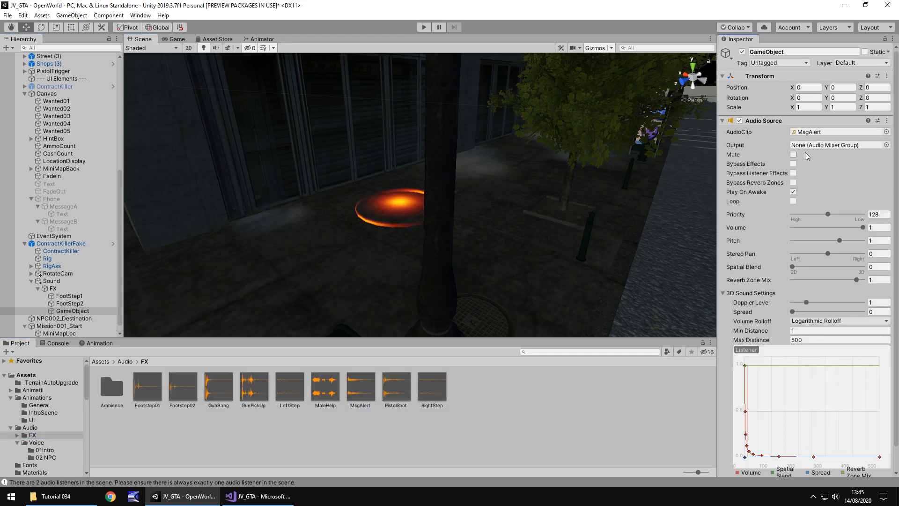
pyautogui.moveTo(854, 165)
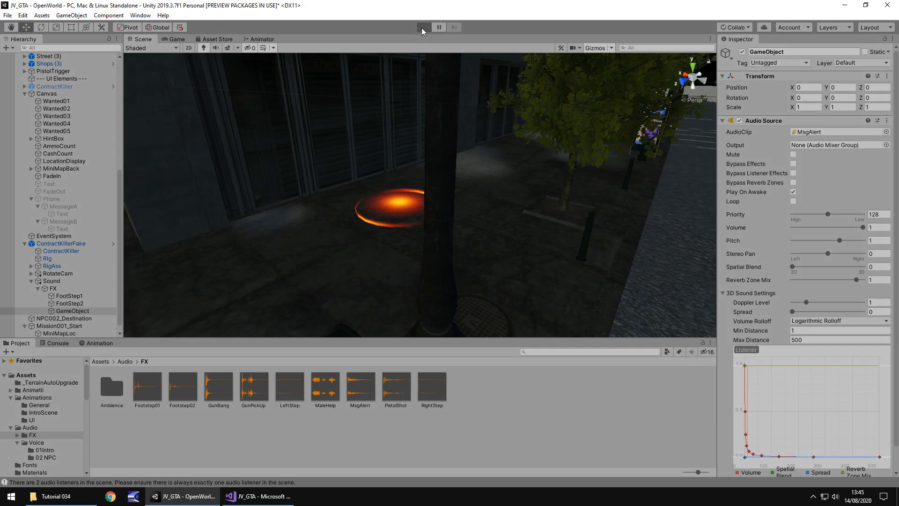
# Turn off Play On Awake, rename it 'MsgAlert', and assign it to MissionTrigger's Phone FX.
pyautogui.click(423, 28)
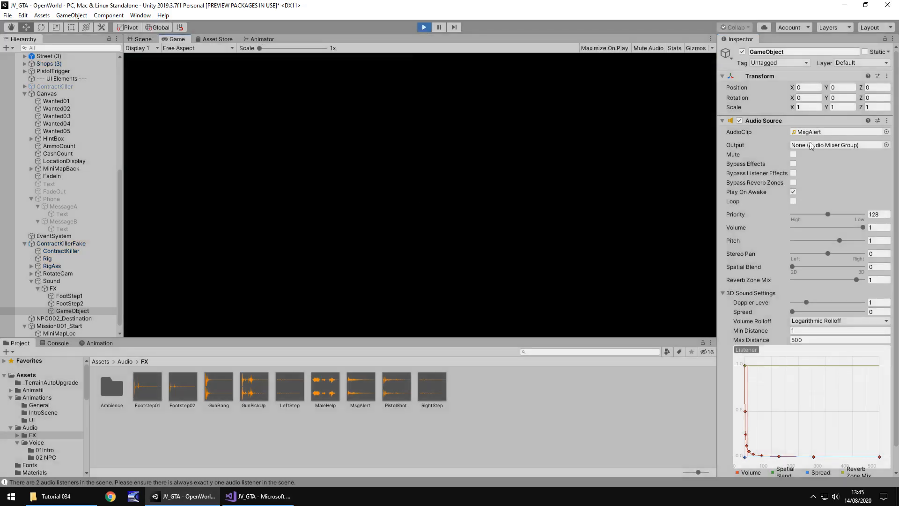
pyautogui.click(140, 39)
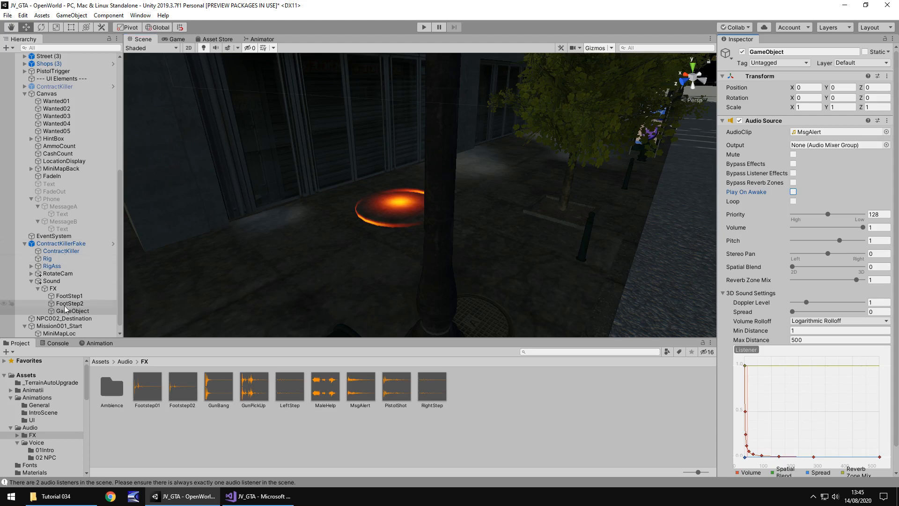
pyautogui.doubleClick(73, 311)
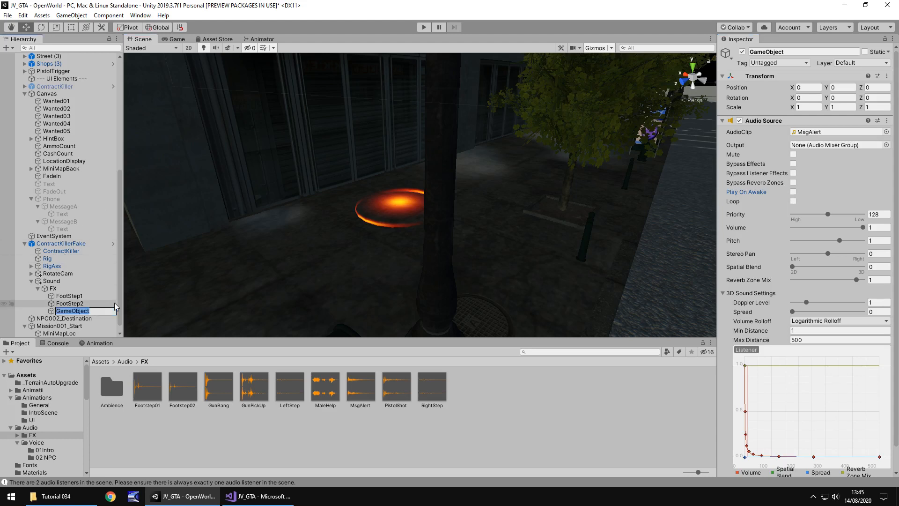
pyautogui.write('MsgAlert')
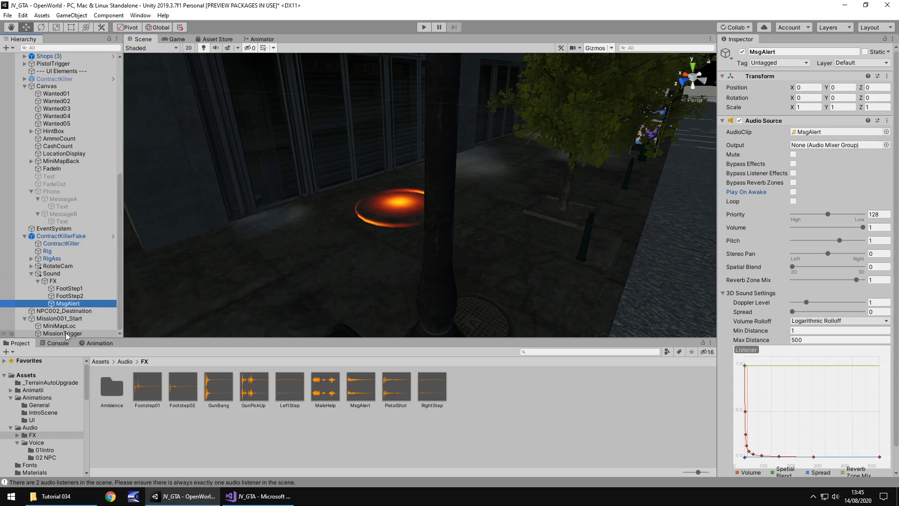
pyautogui.click(62, 333)
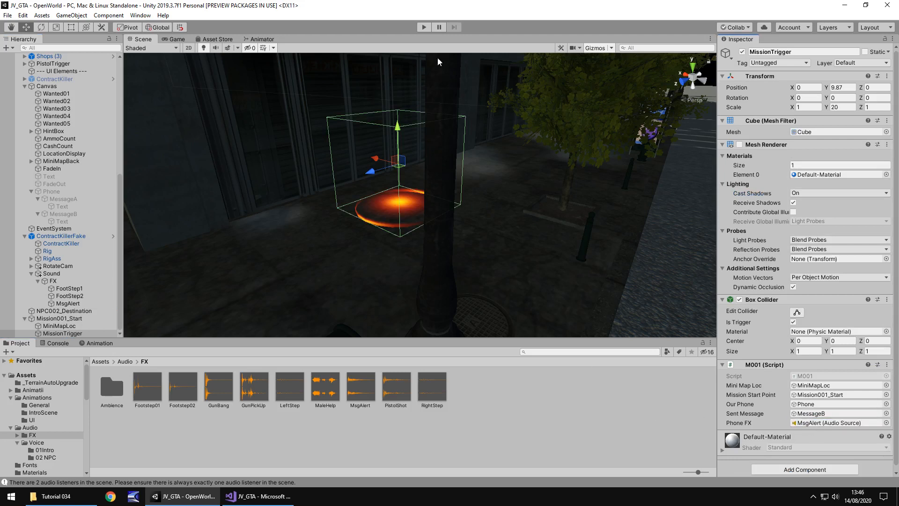
pyautogui.click(423, 28)
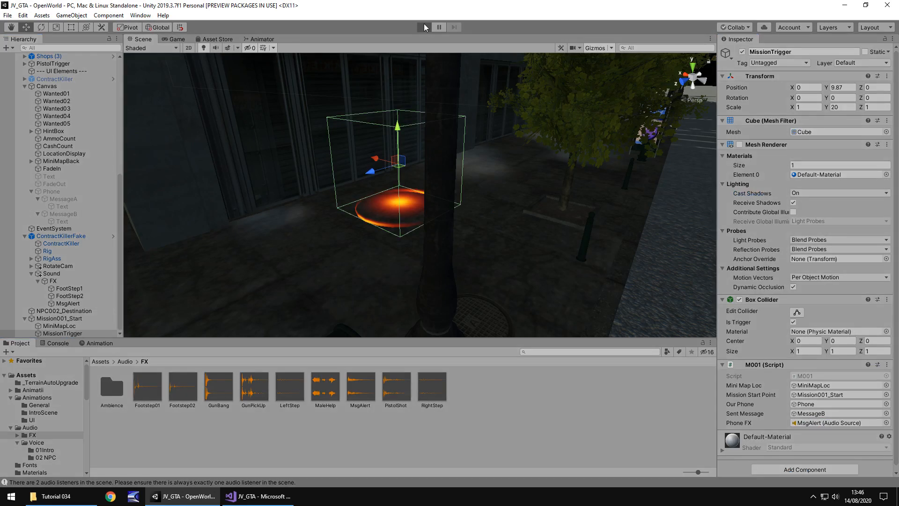
pyautogui.click(424, 27)
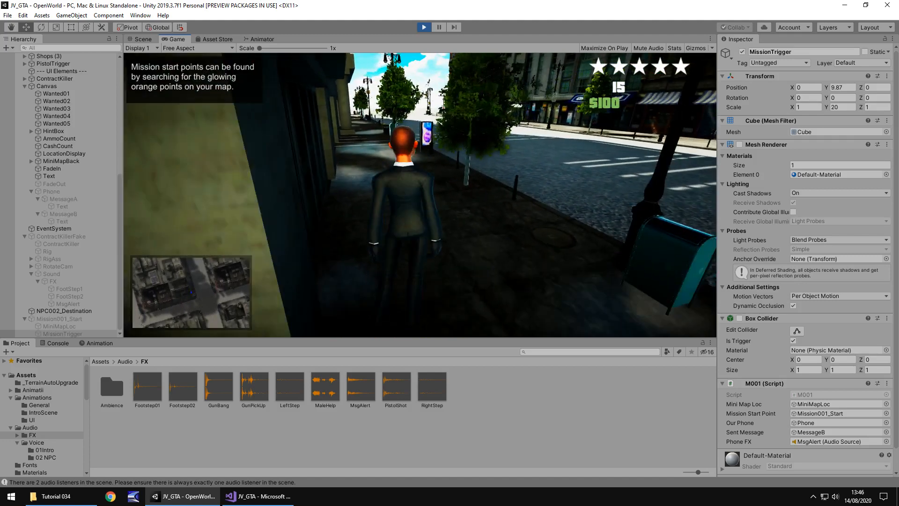
pyautogui.click(141, 39)
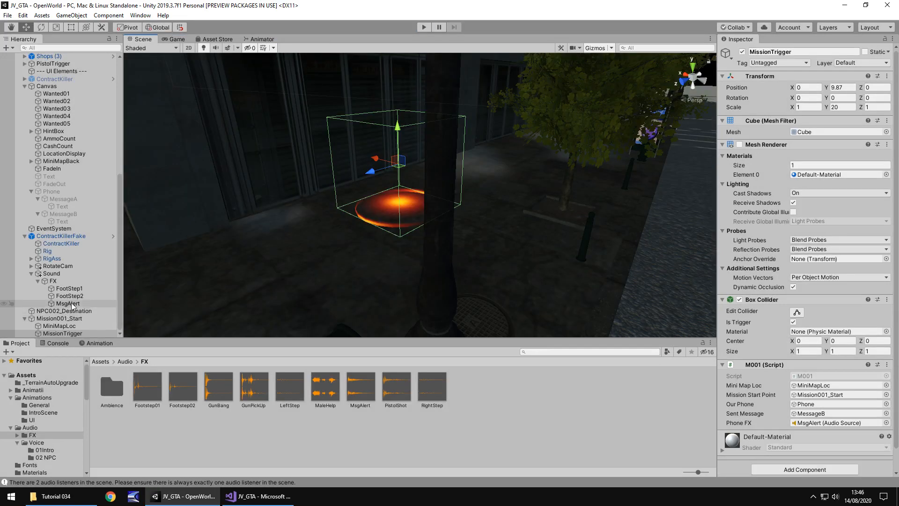
# Move MsgAlert from ContractKillerFake's FX into ContractKiller > Sound > FX, keeping Play On Awake off.
pyautogui.click(67, 303)
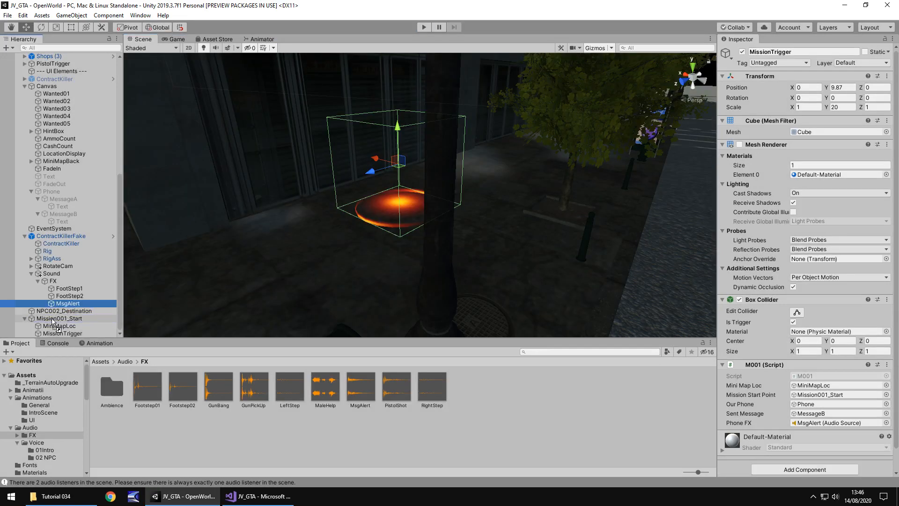
pyautogui.click(54, 333)
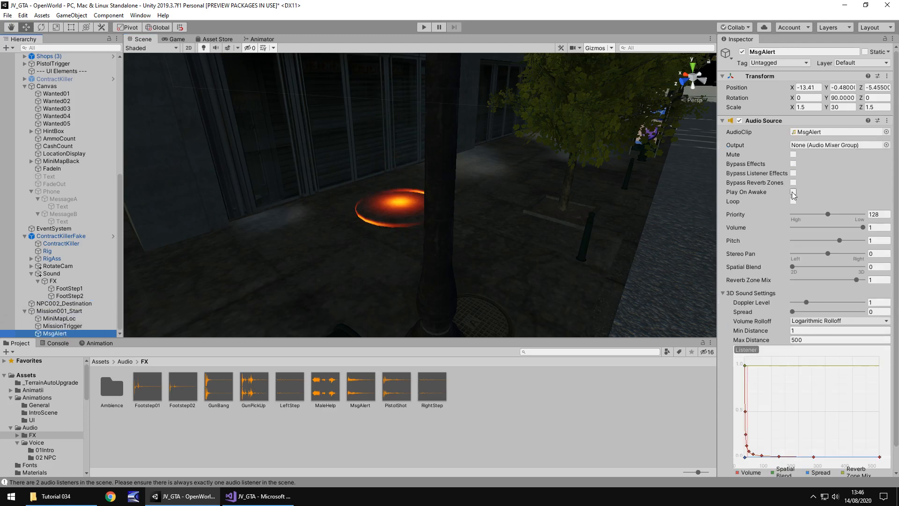
pyautogui.click(792, 192)
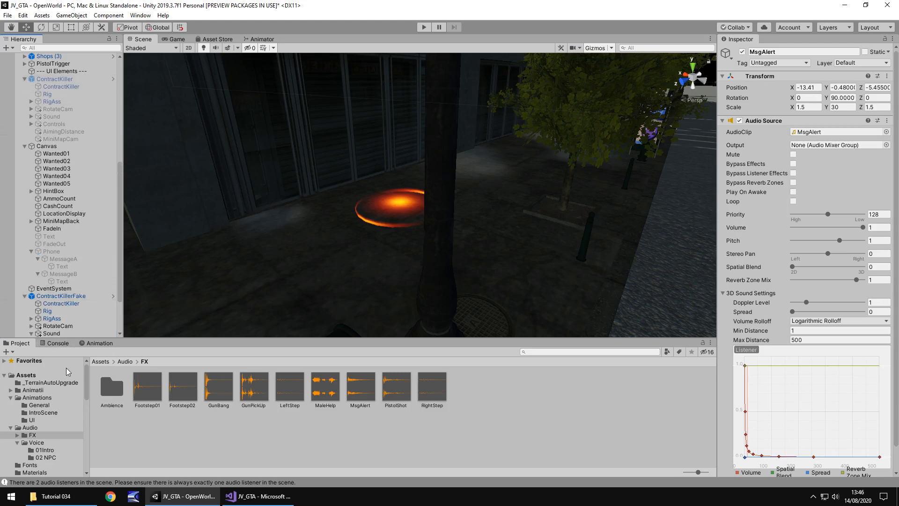
pyautogui.click(54, 333)
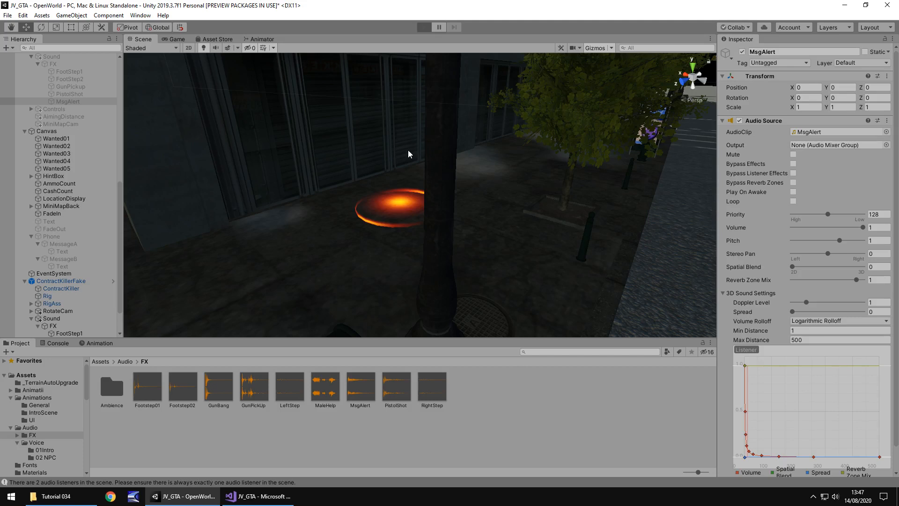
pyautogui.click(424, 28)
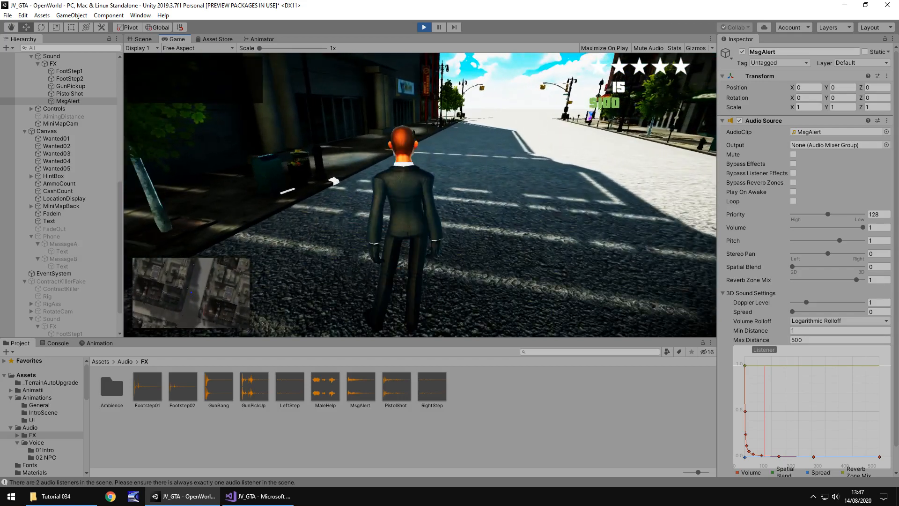
pyautogui.click(140, 39)
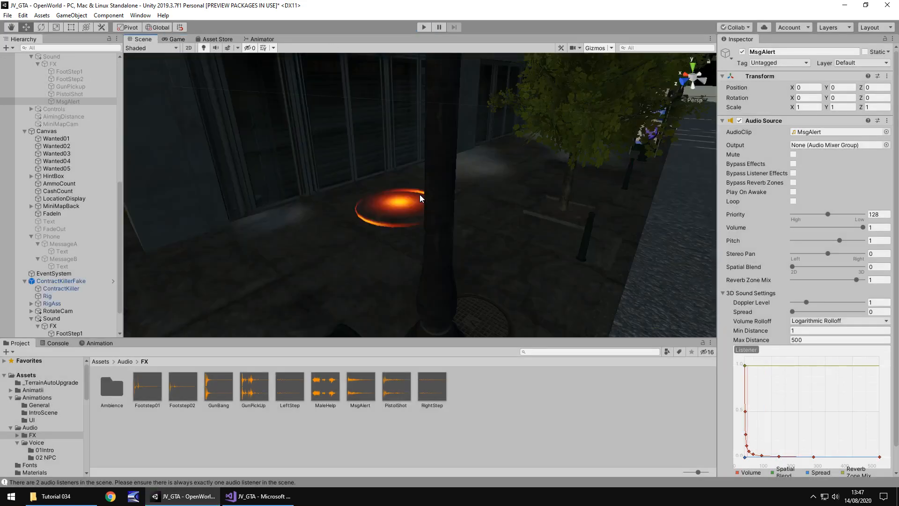